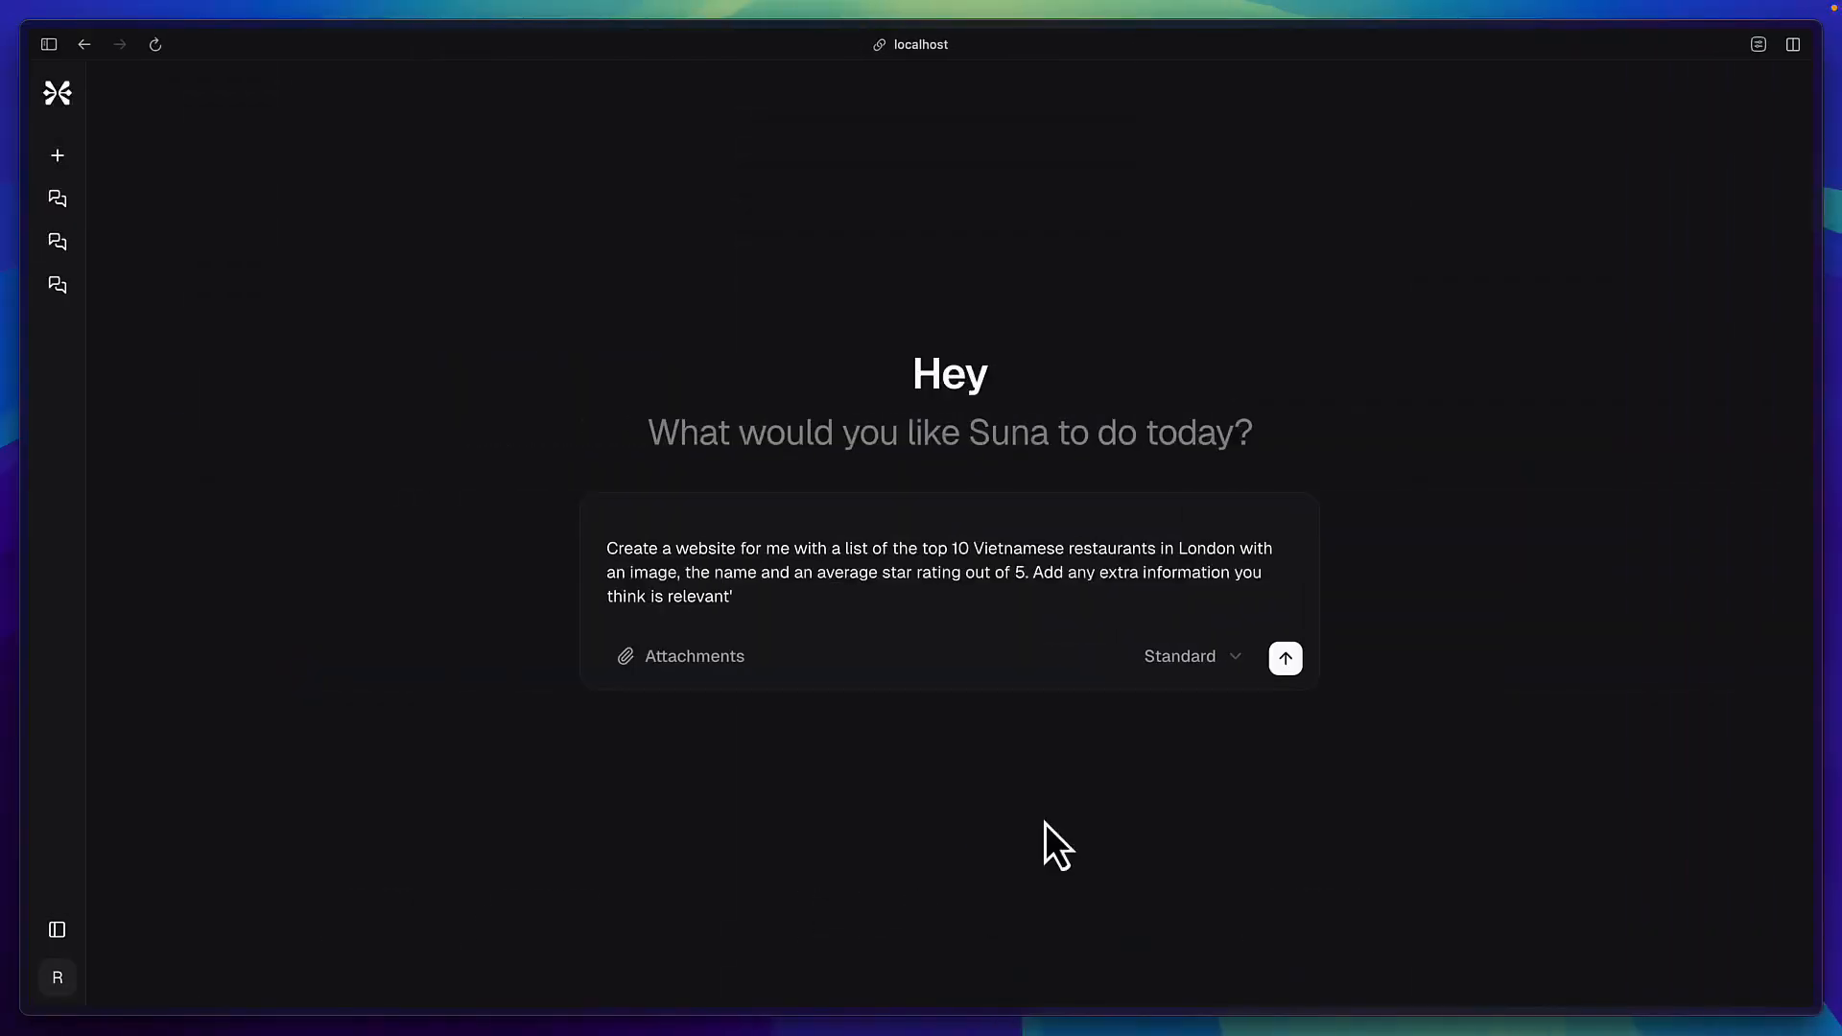
pyautogui.moveTo(904, 96)
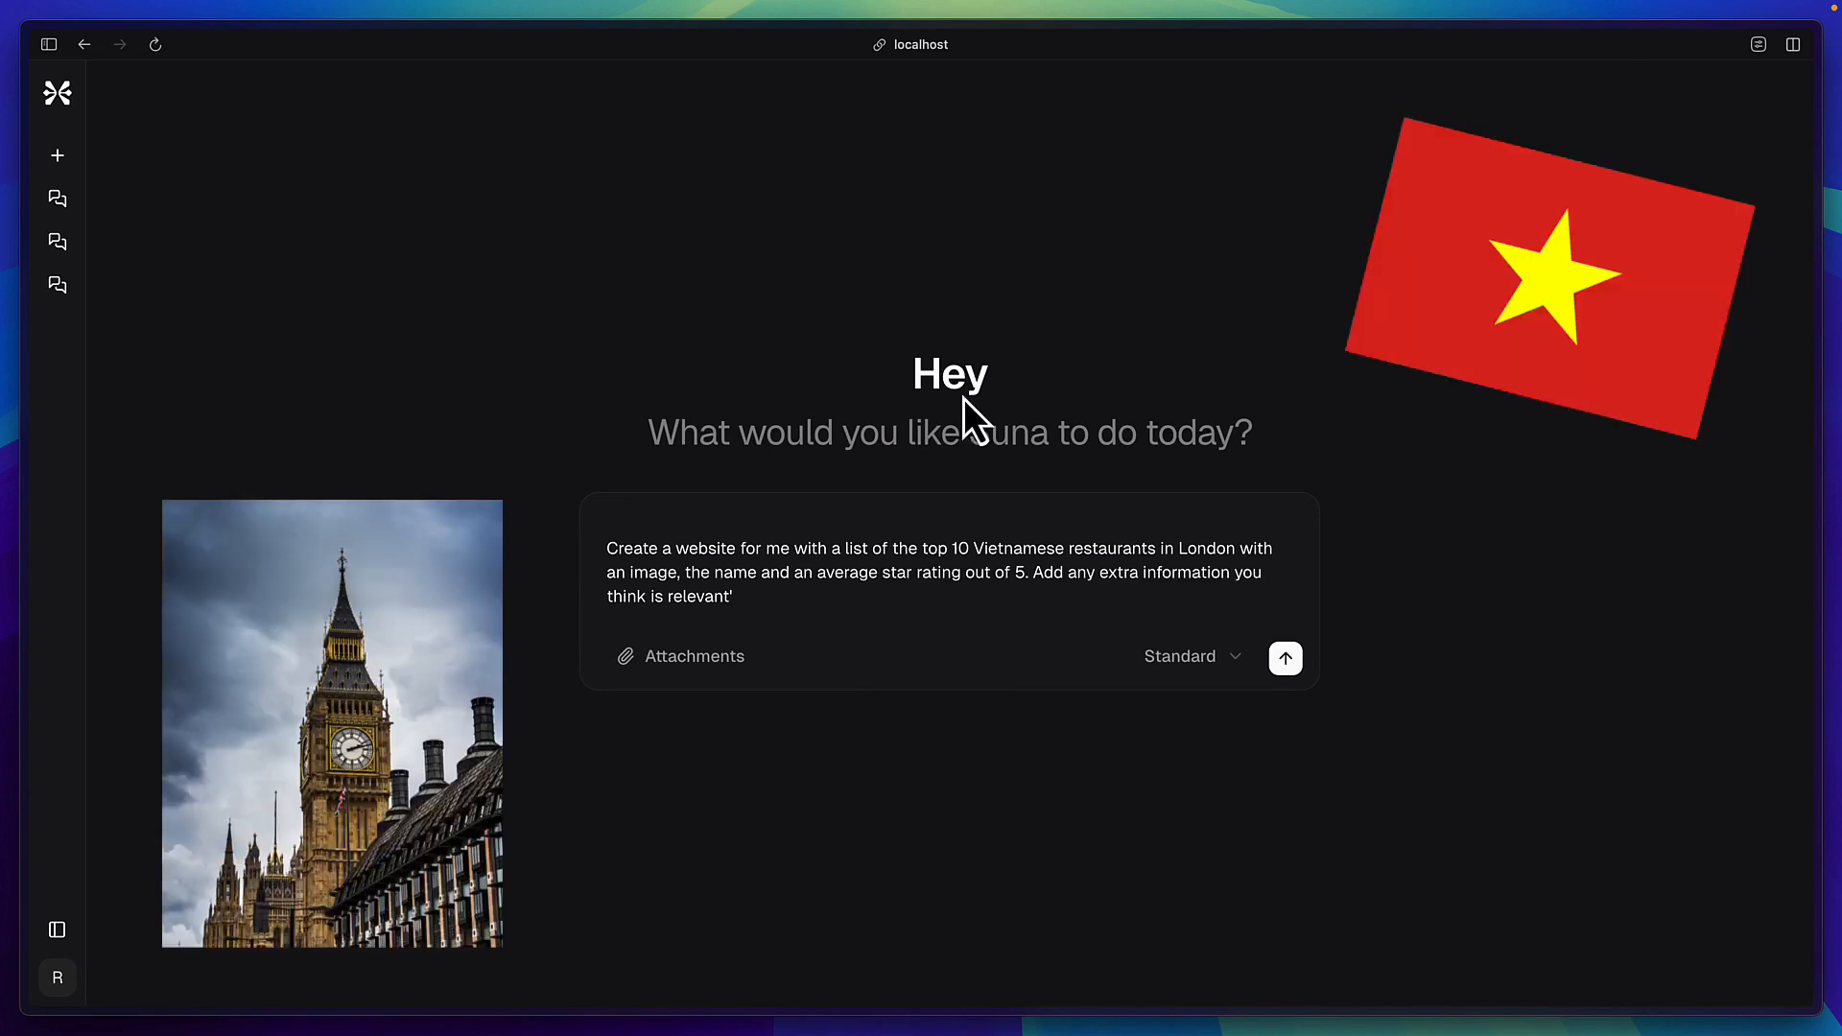
# Step: Try High-effort reasoning, dismiss the Pro upgrade offer, and send the request at Standard
pyautogui.click(1191, 656)
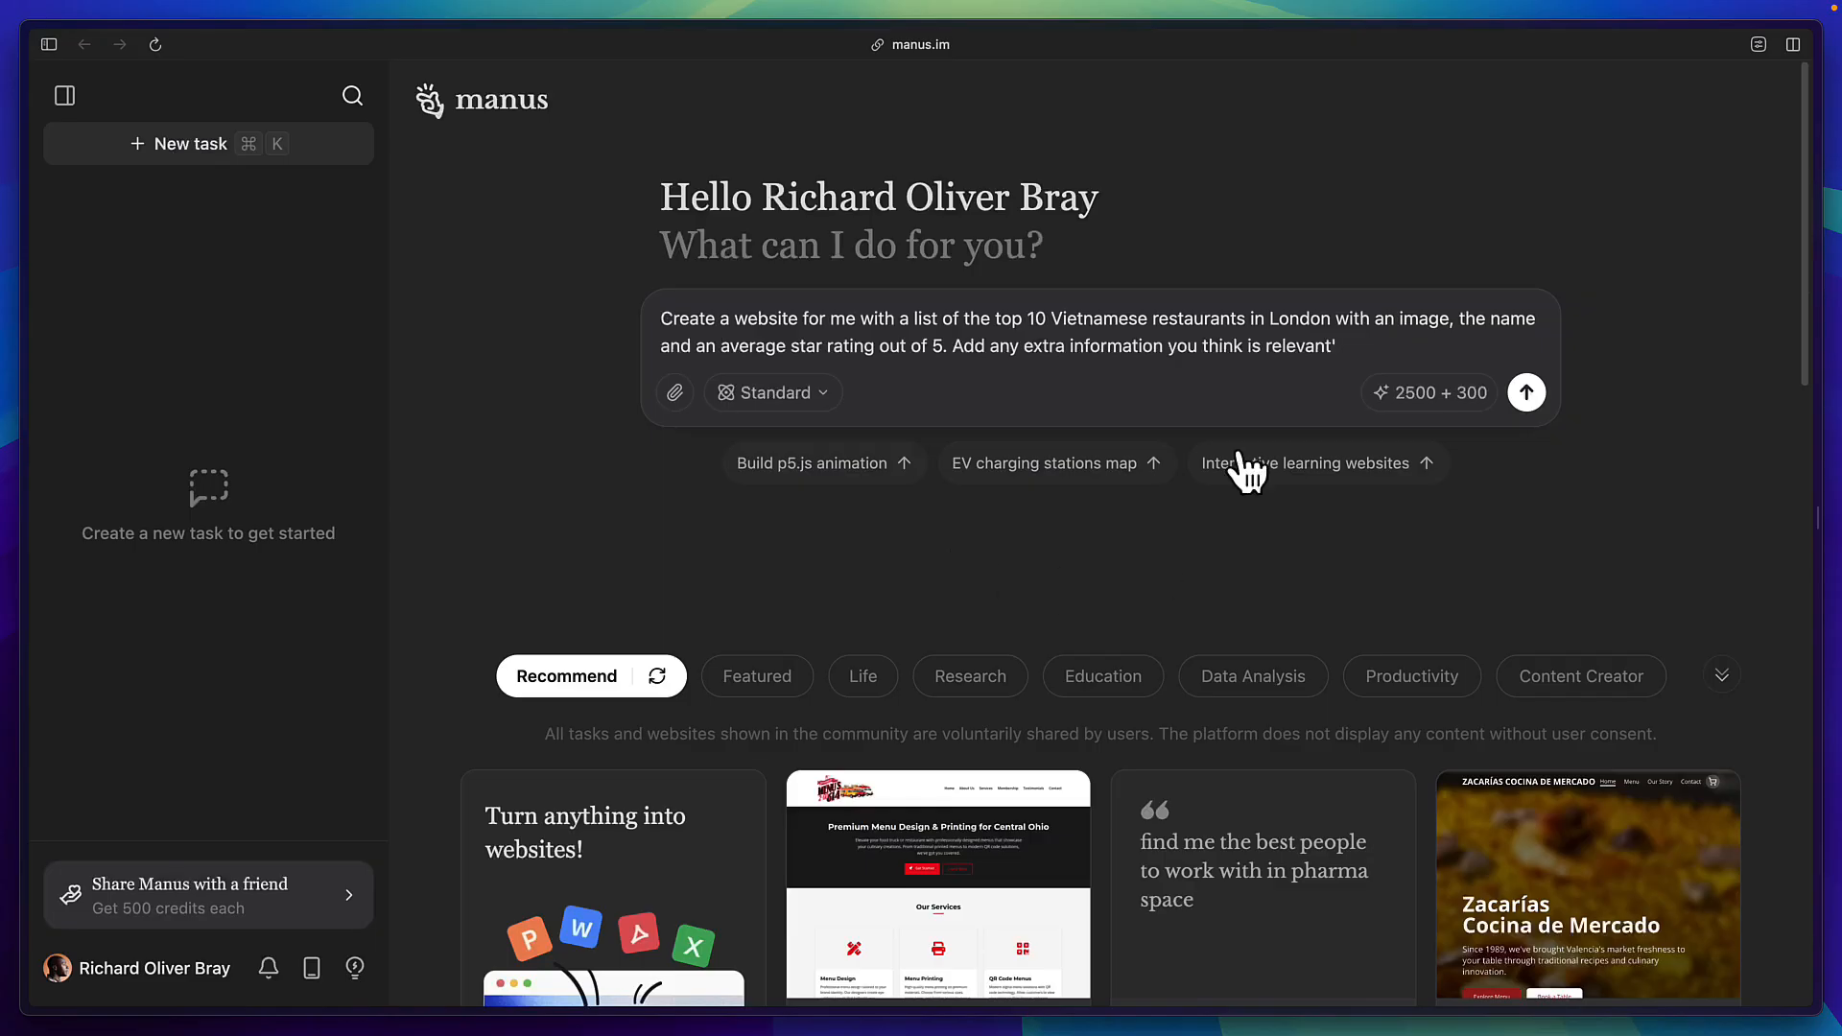
pyautogui.moveTo(917, 568)
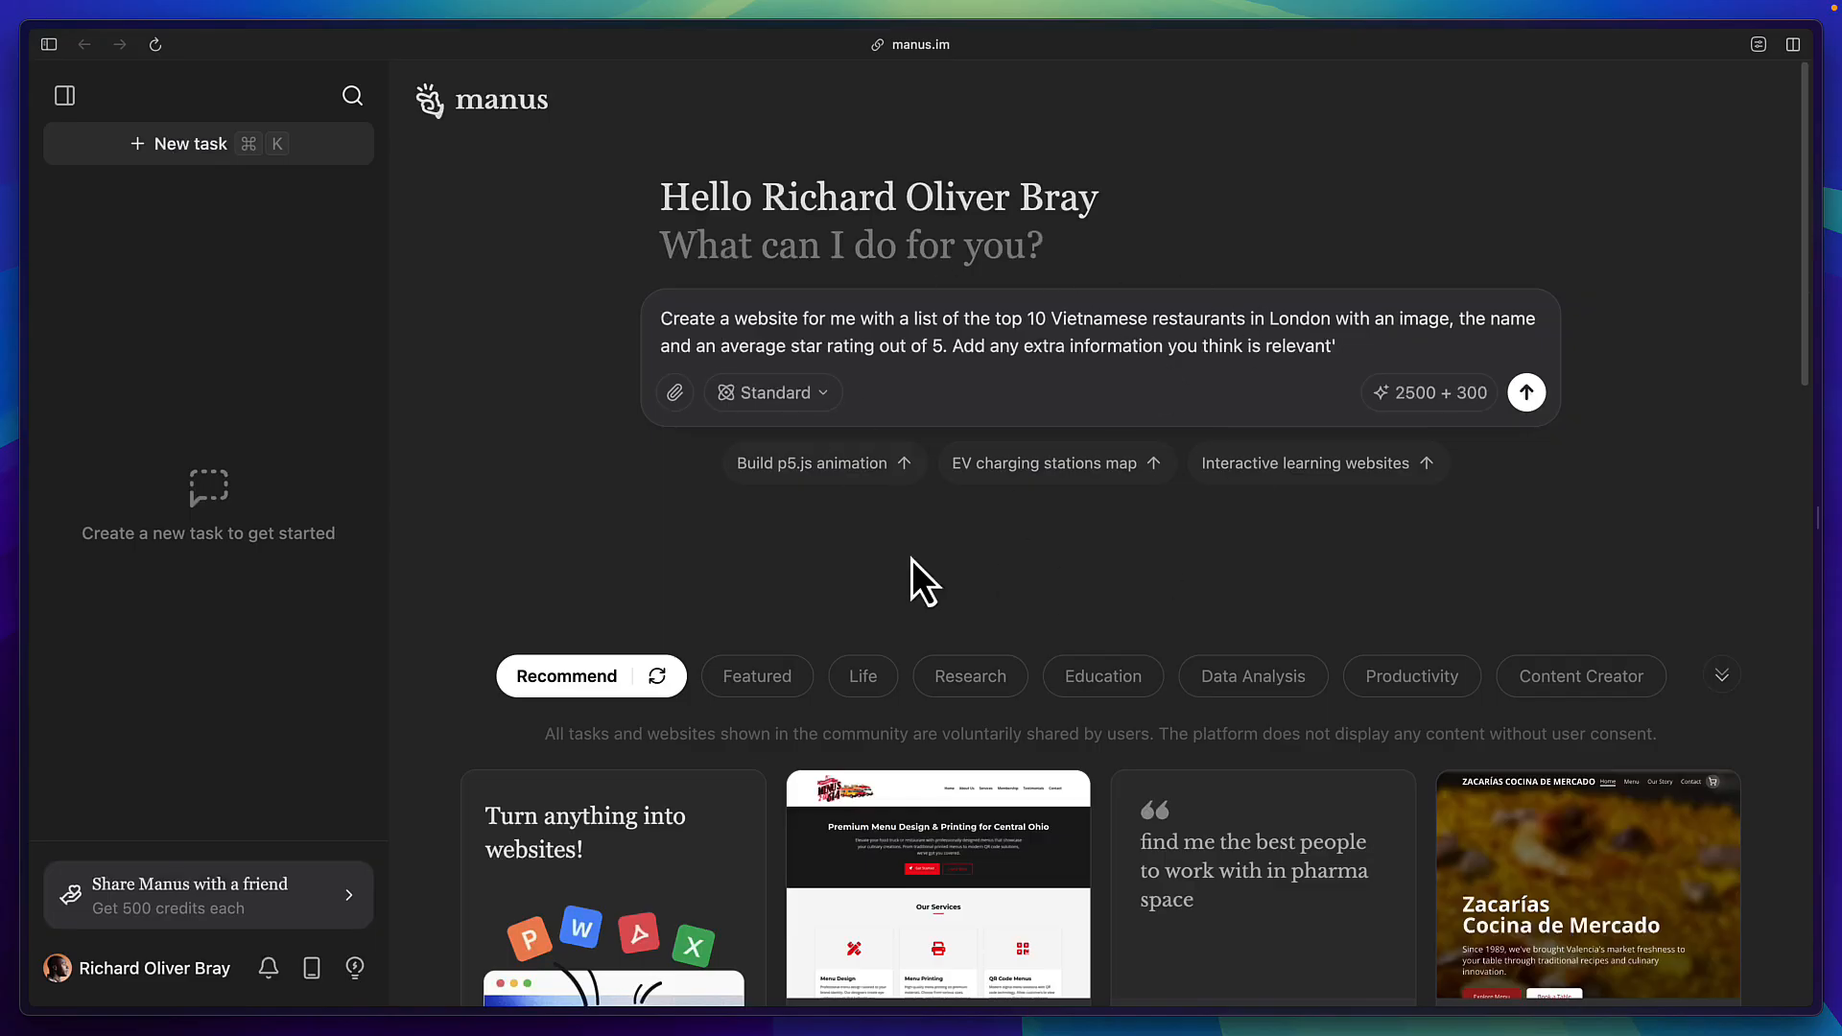
pyautogui.click(772, 393)
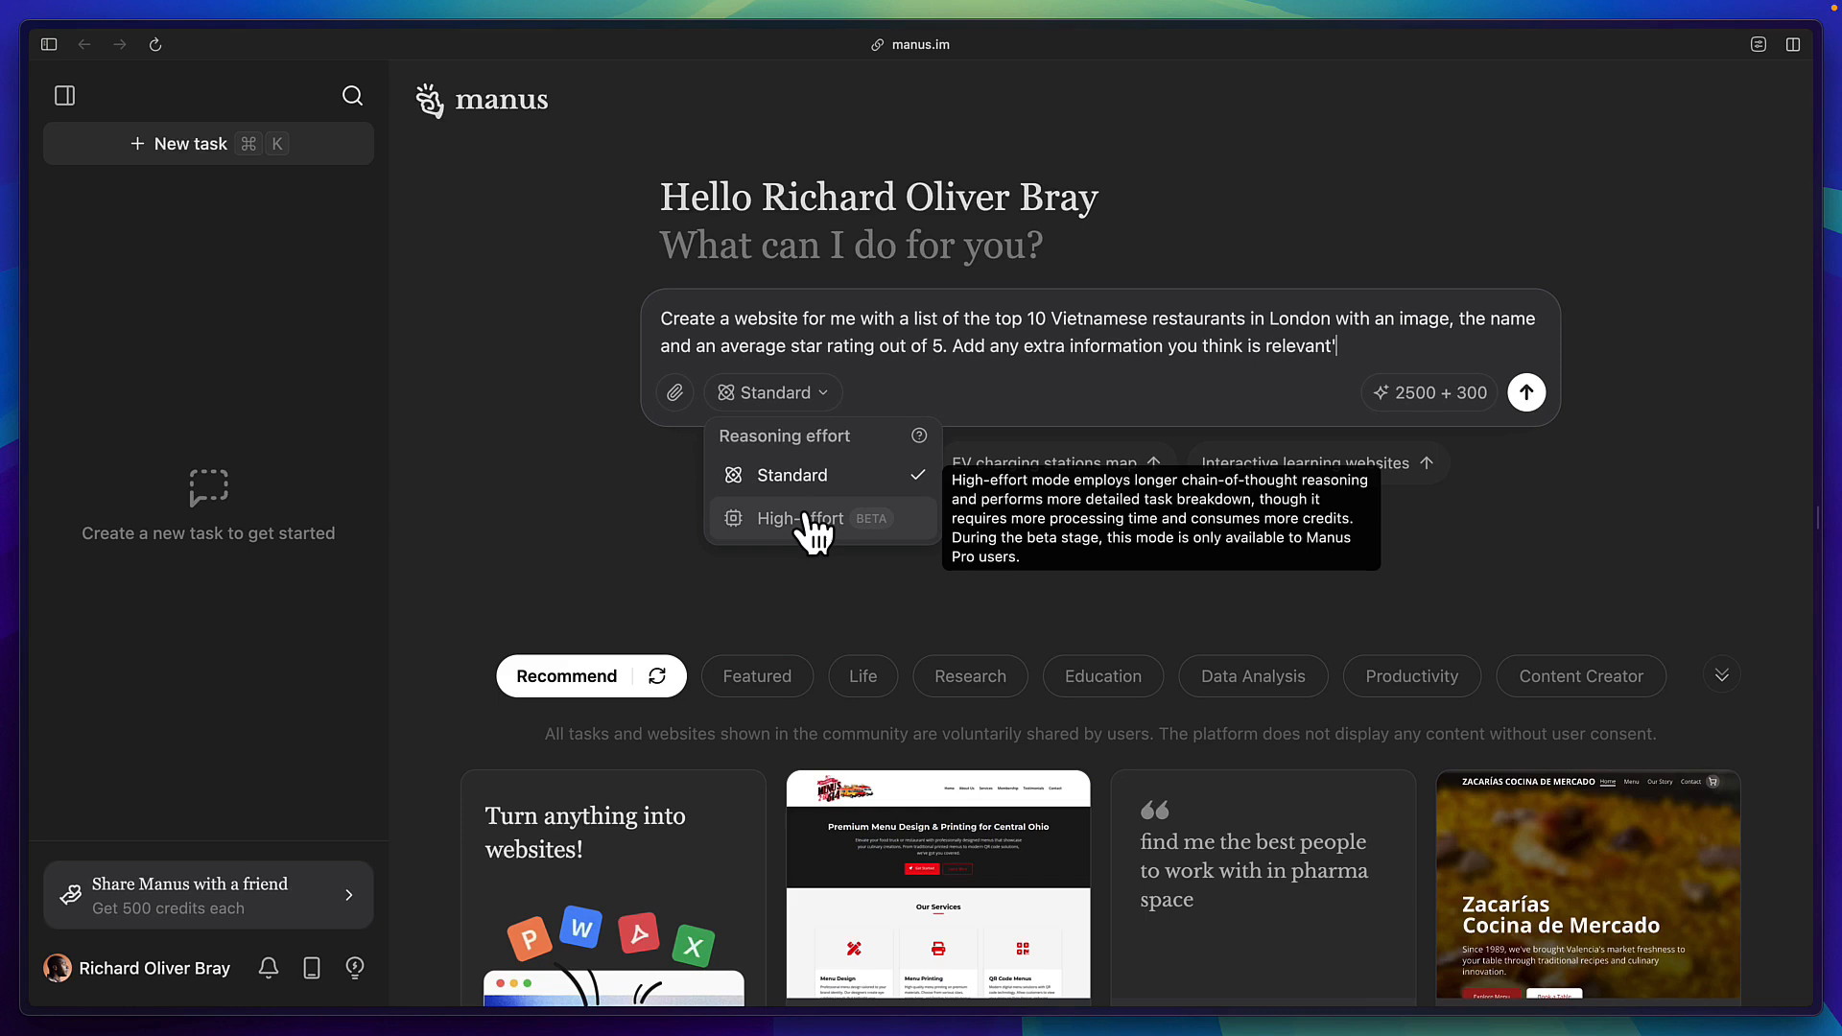
pyautogui.click(800, 518)
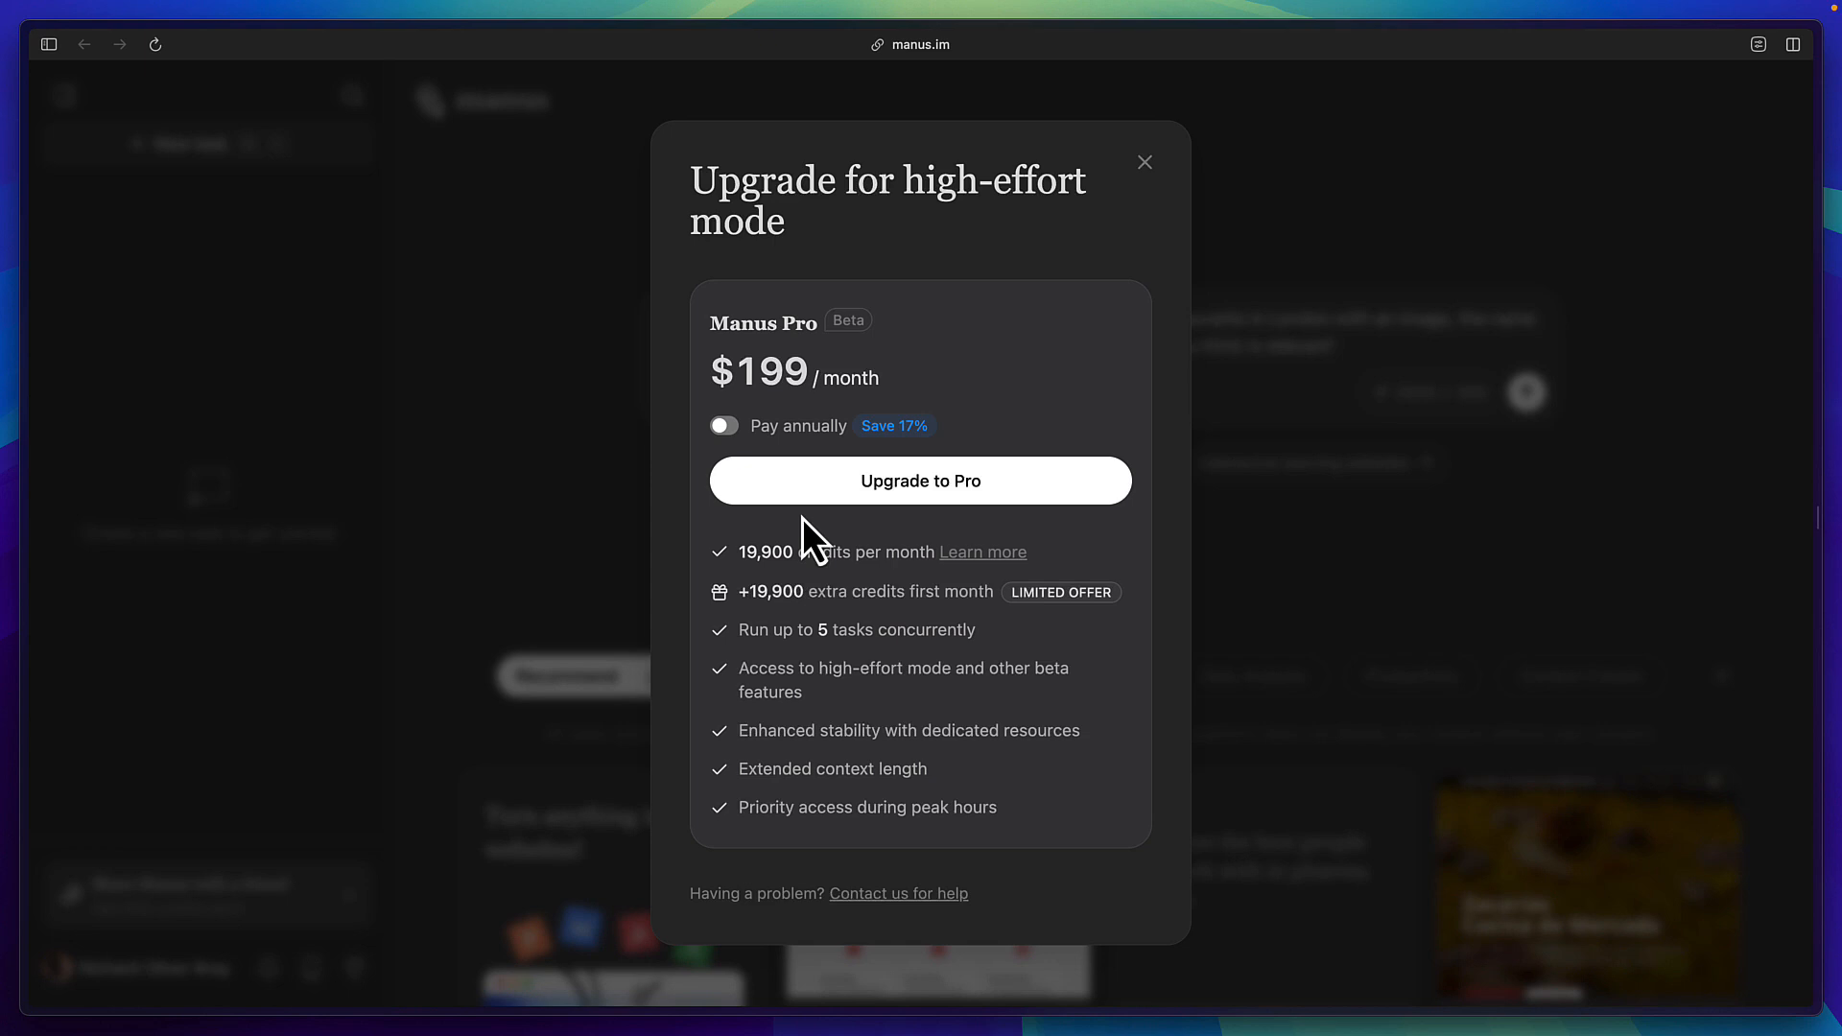
pyautogui.click(1145, 162)
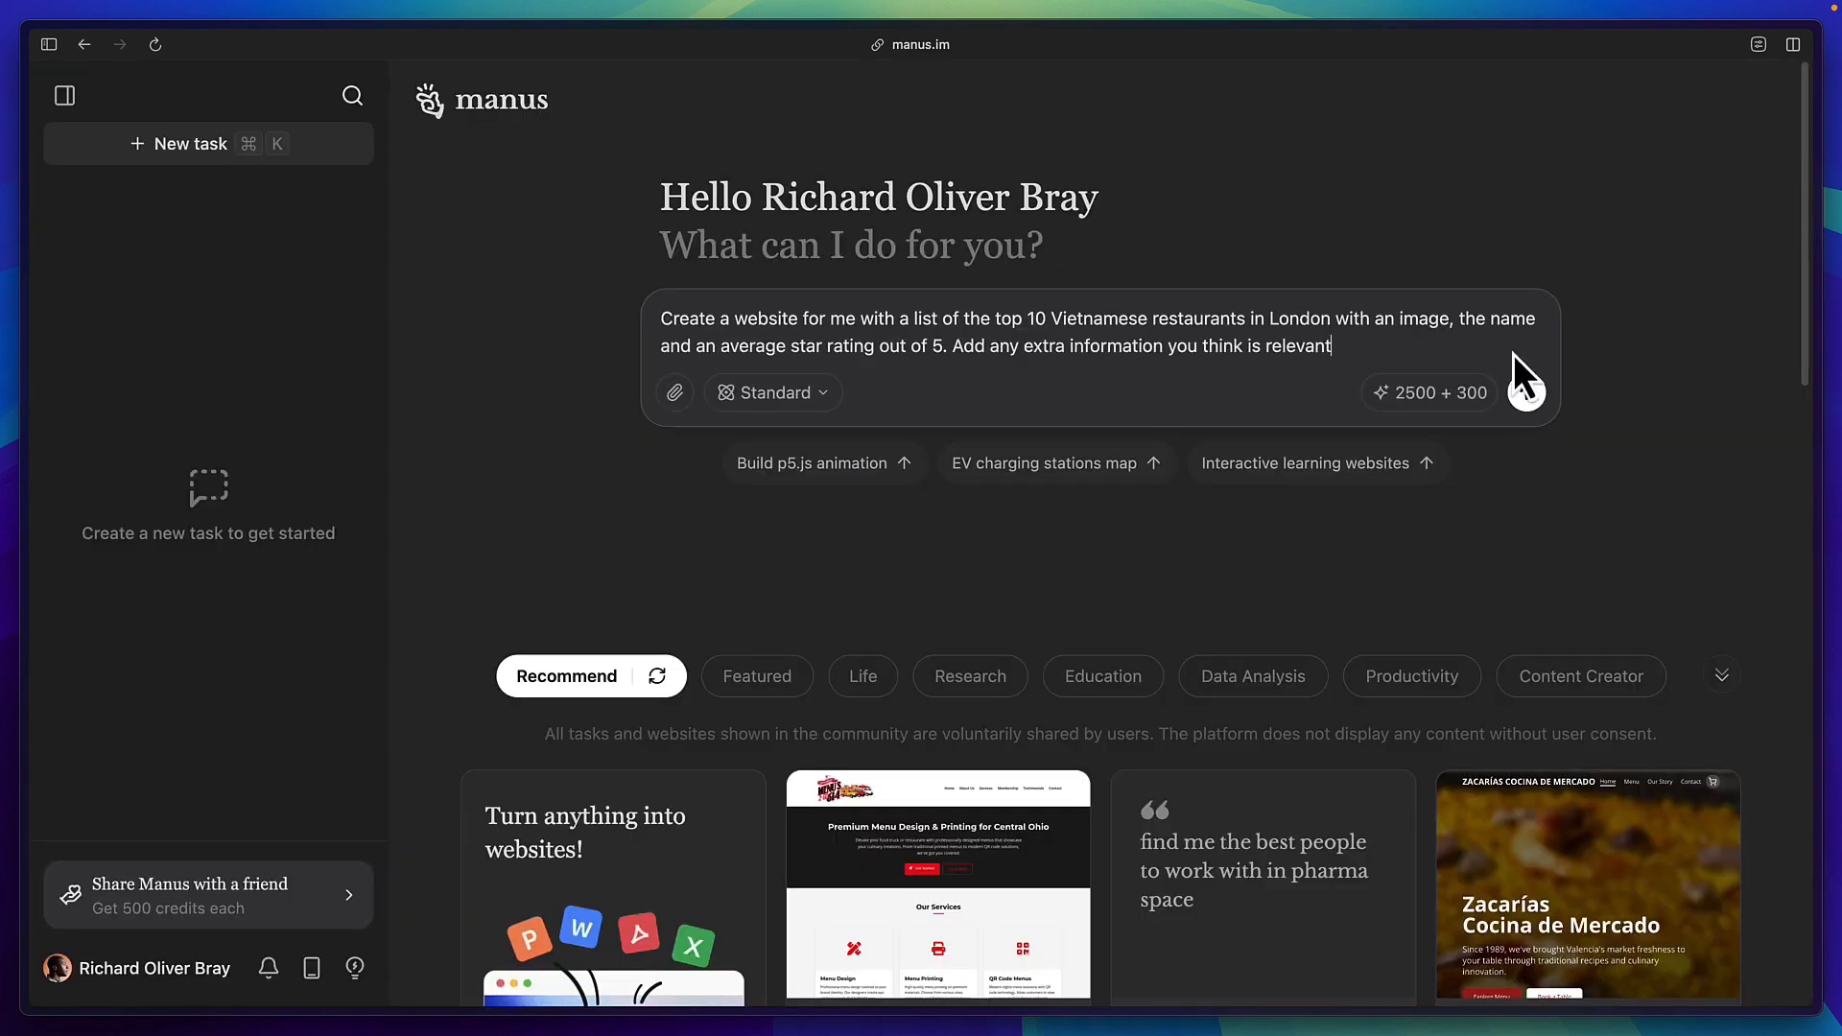
pyautogui.click(1525, 392)
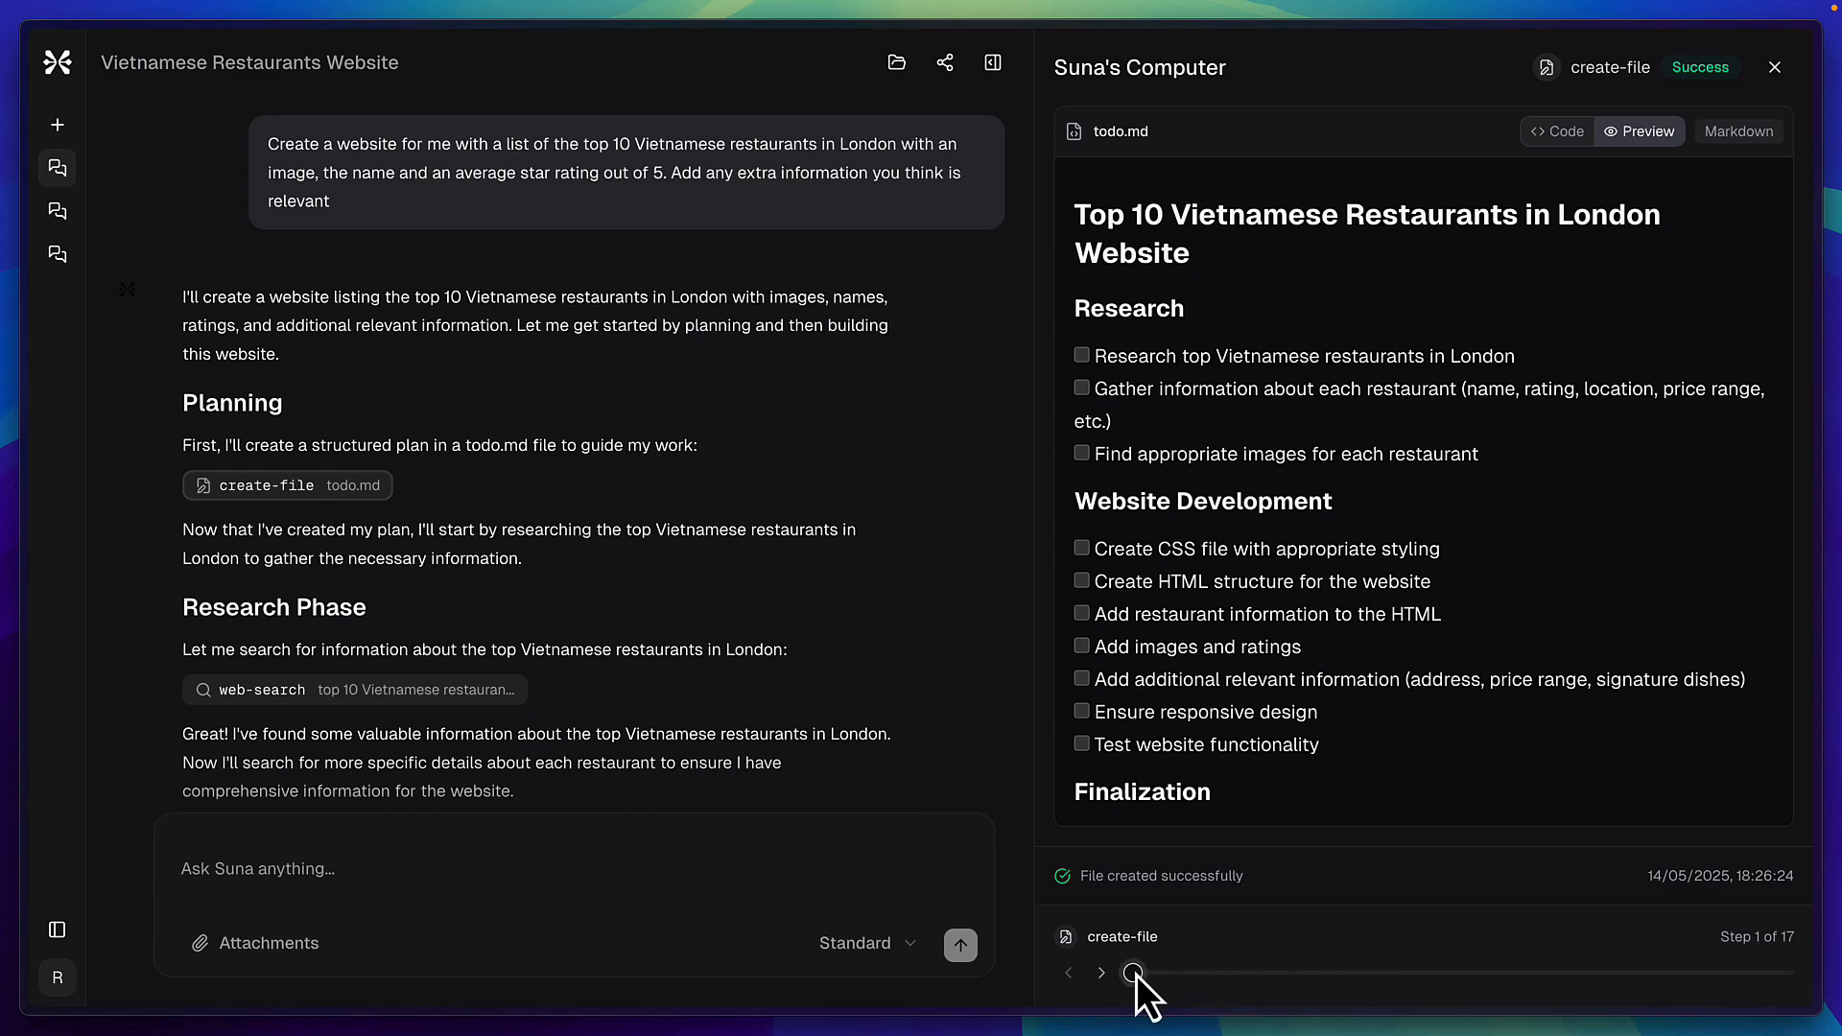
# Step: Jump Suna's Computer to its final step and open the index.html restaurant site separately
pyautogui.moveTo(1134, 972); pyautogui.dragTo(1701, 972)
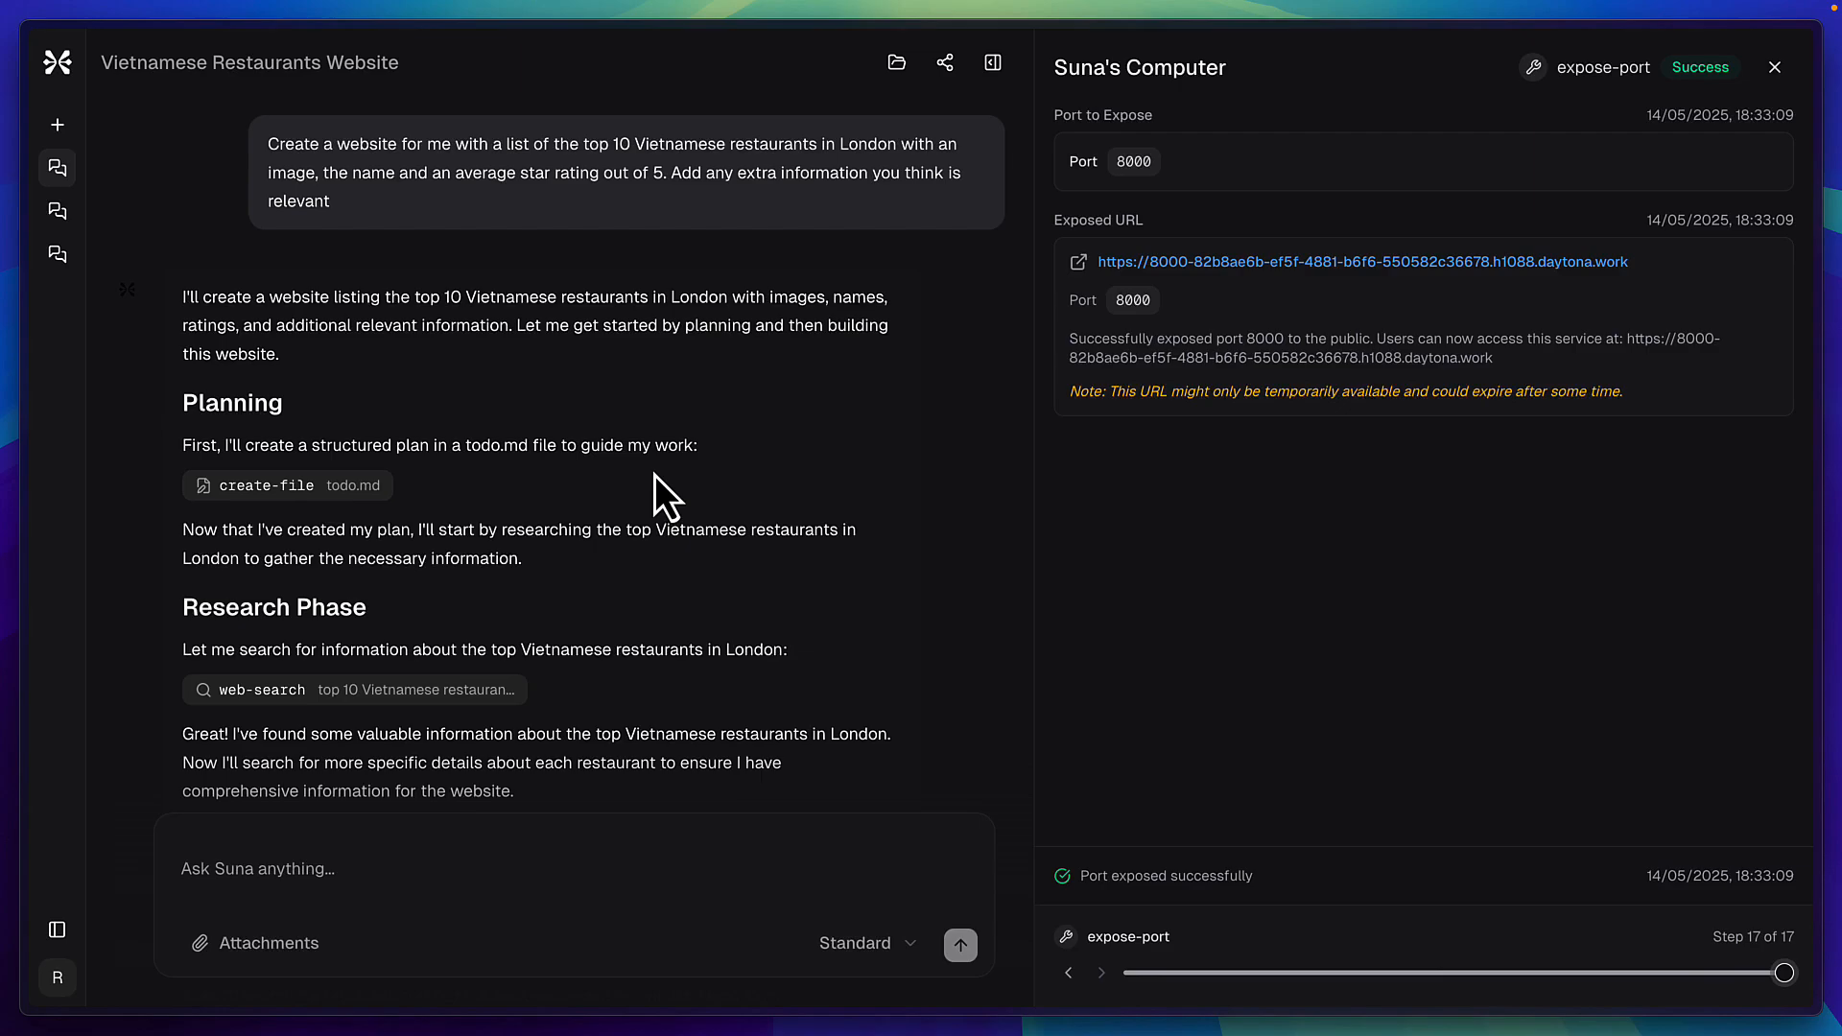
pyautogui.scroll(-3)
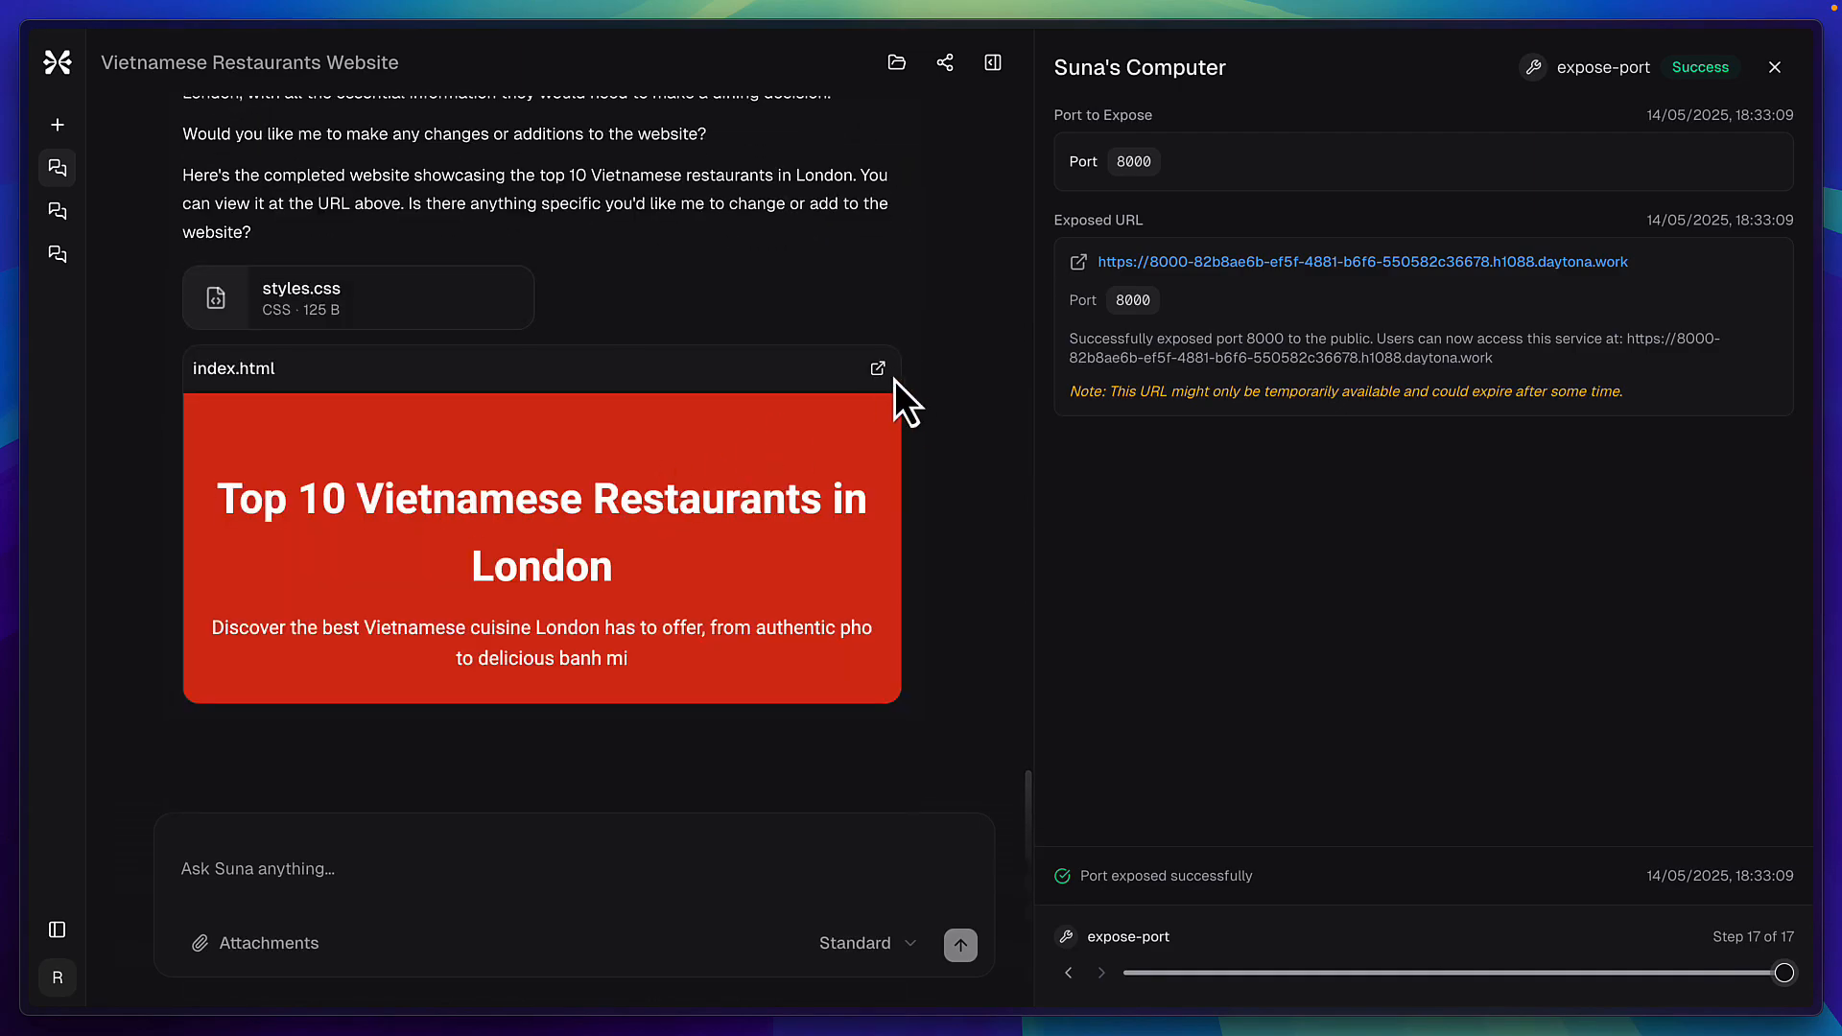
pyautogui.click(877, 369)
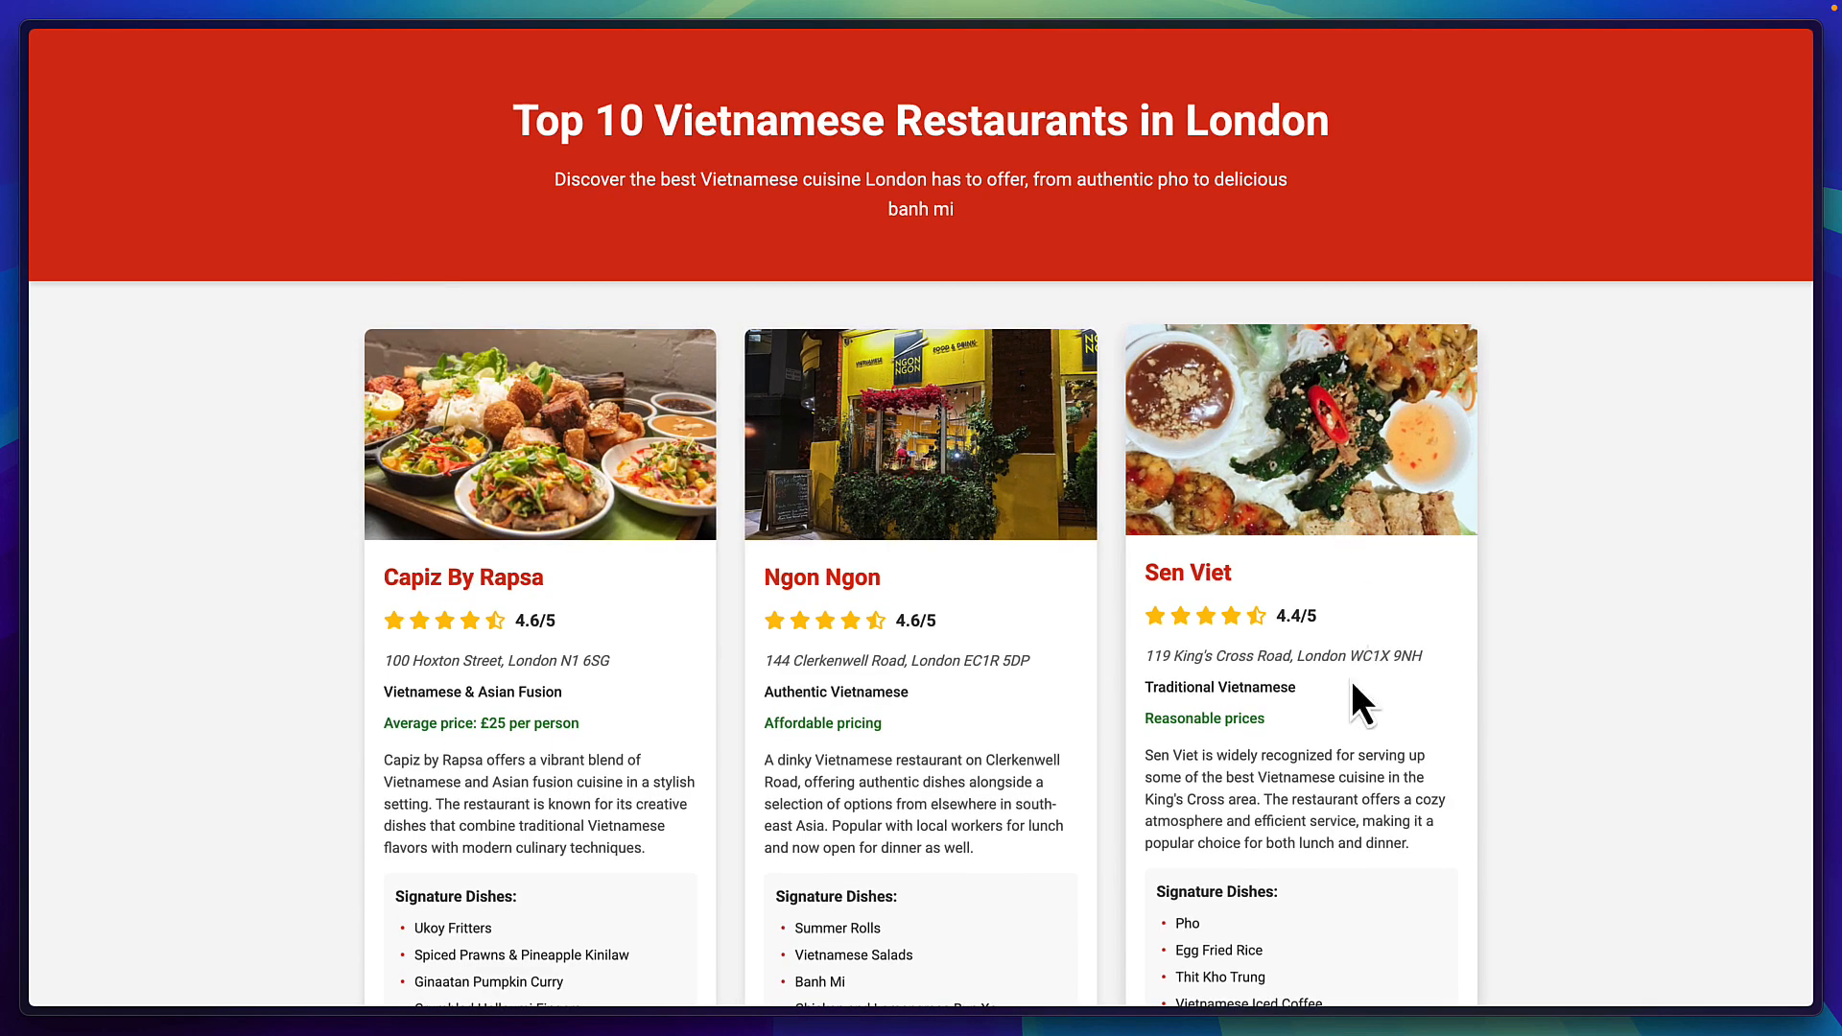
pyautogui.scroll(-3)
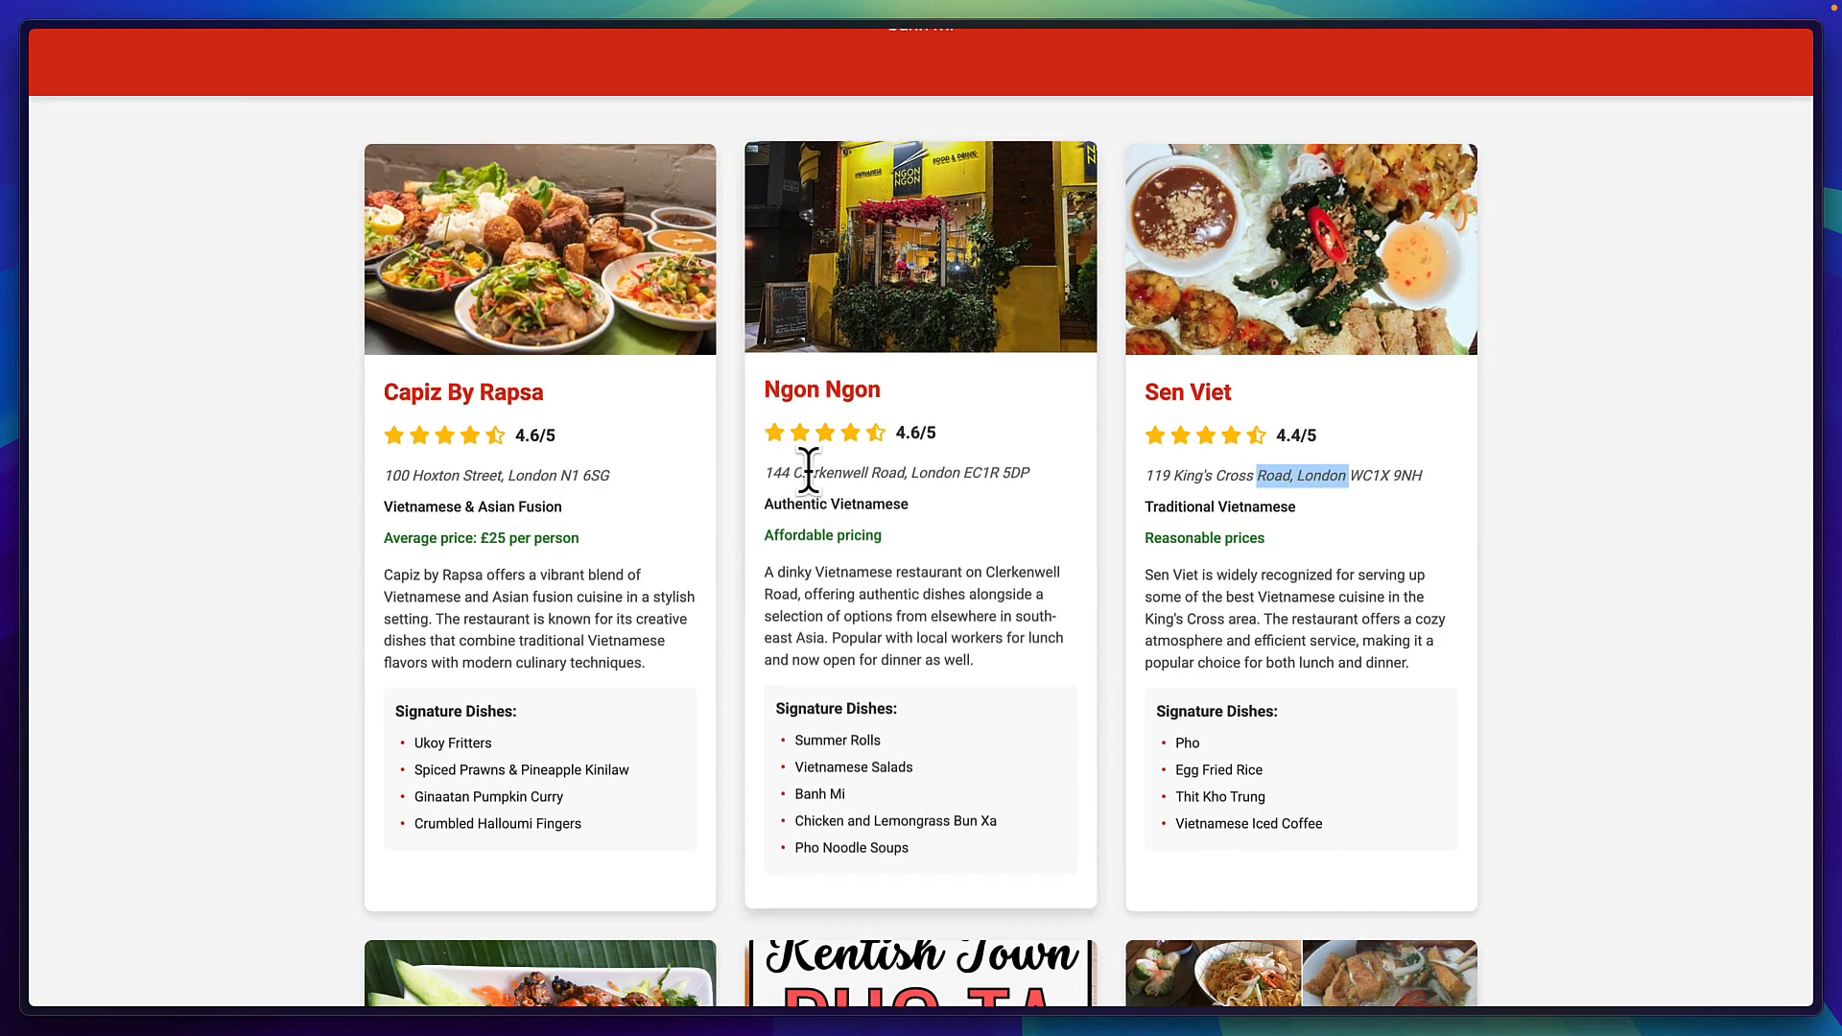
pyautogui.scroll(-3)
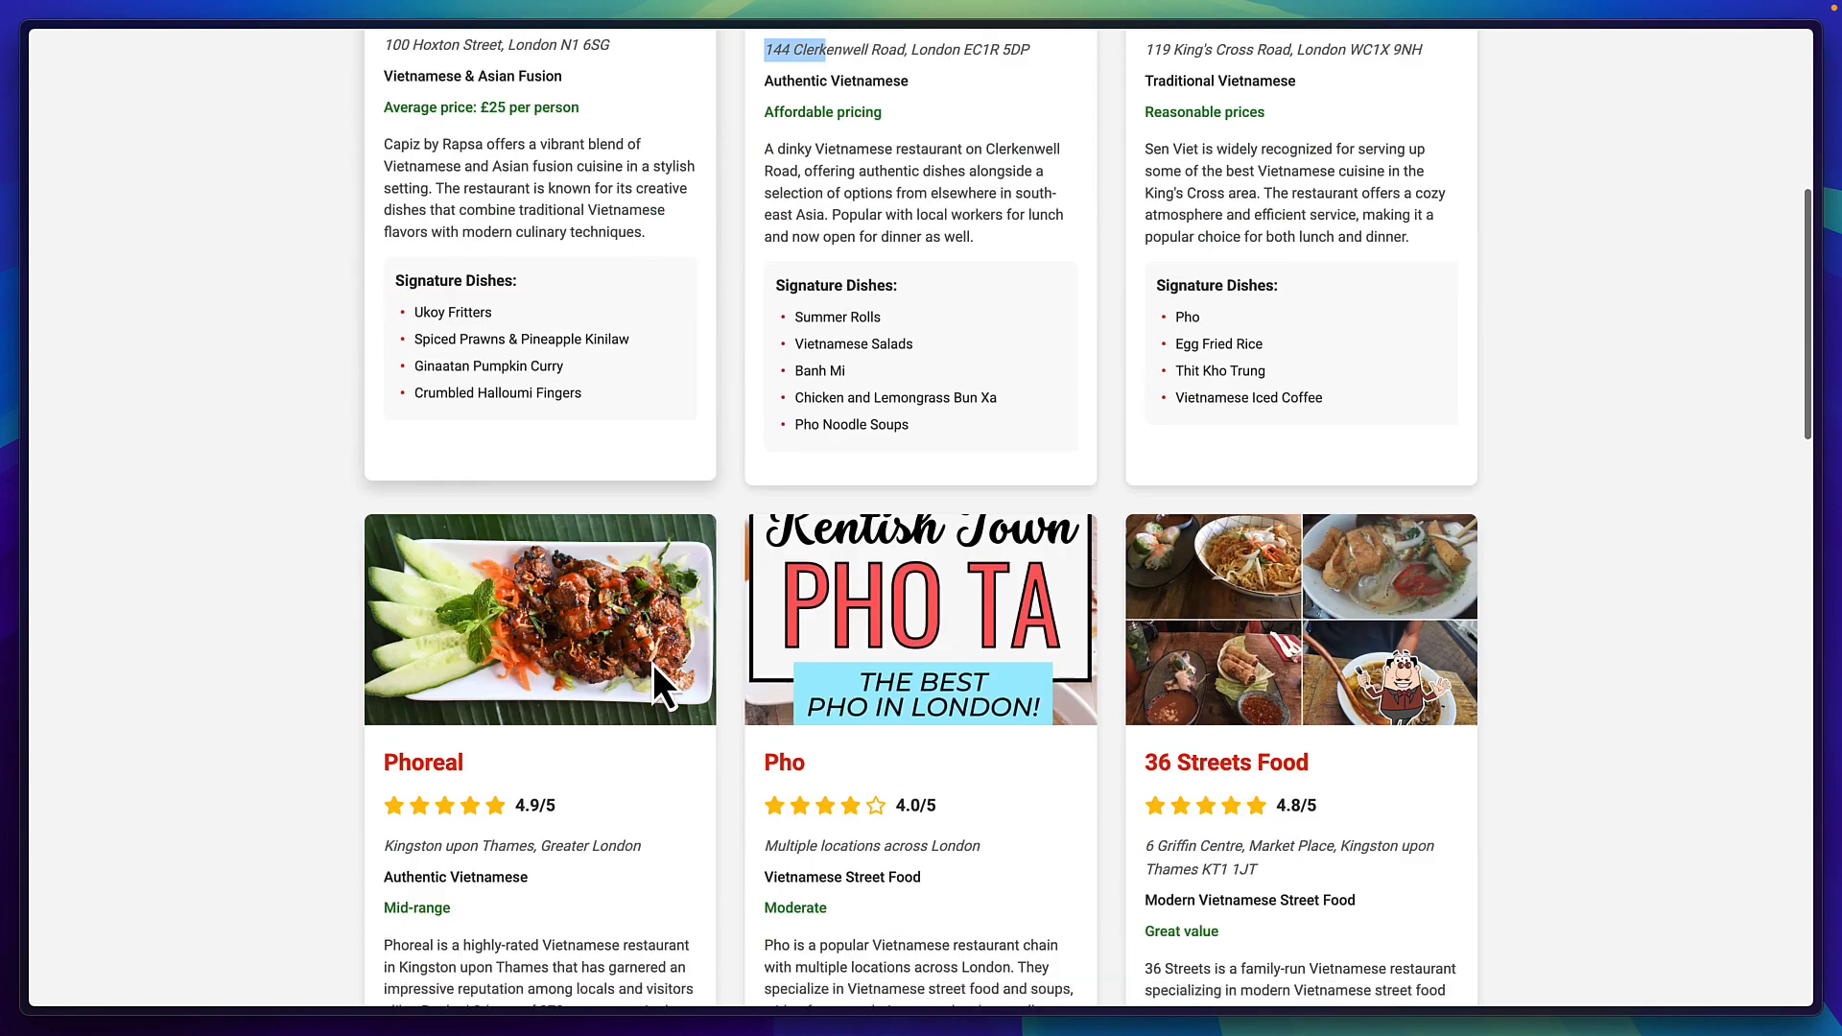
pyautogui.scroll(-3)
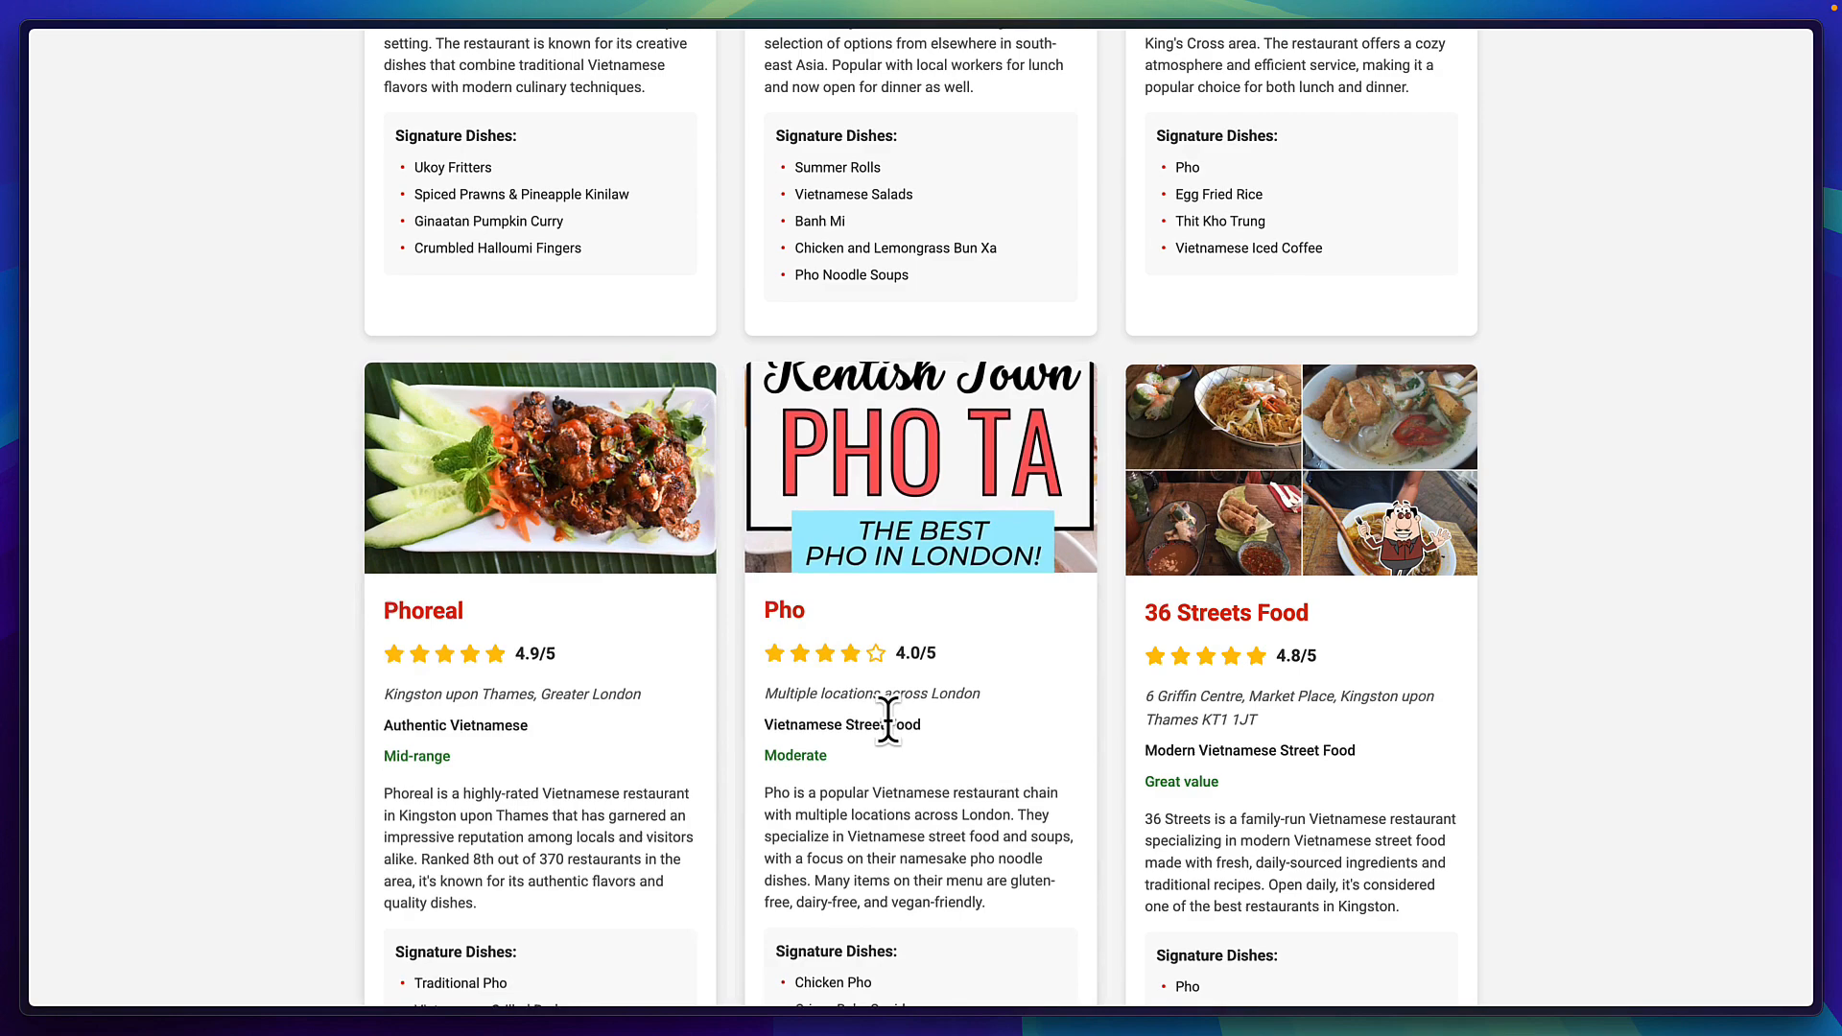
pyautogui.scroll(-3)
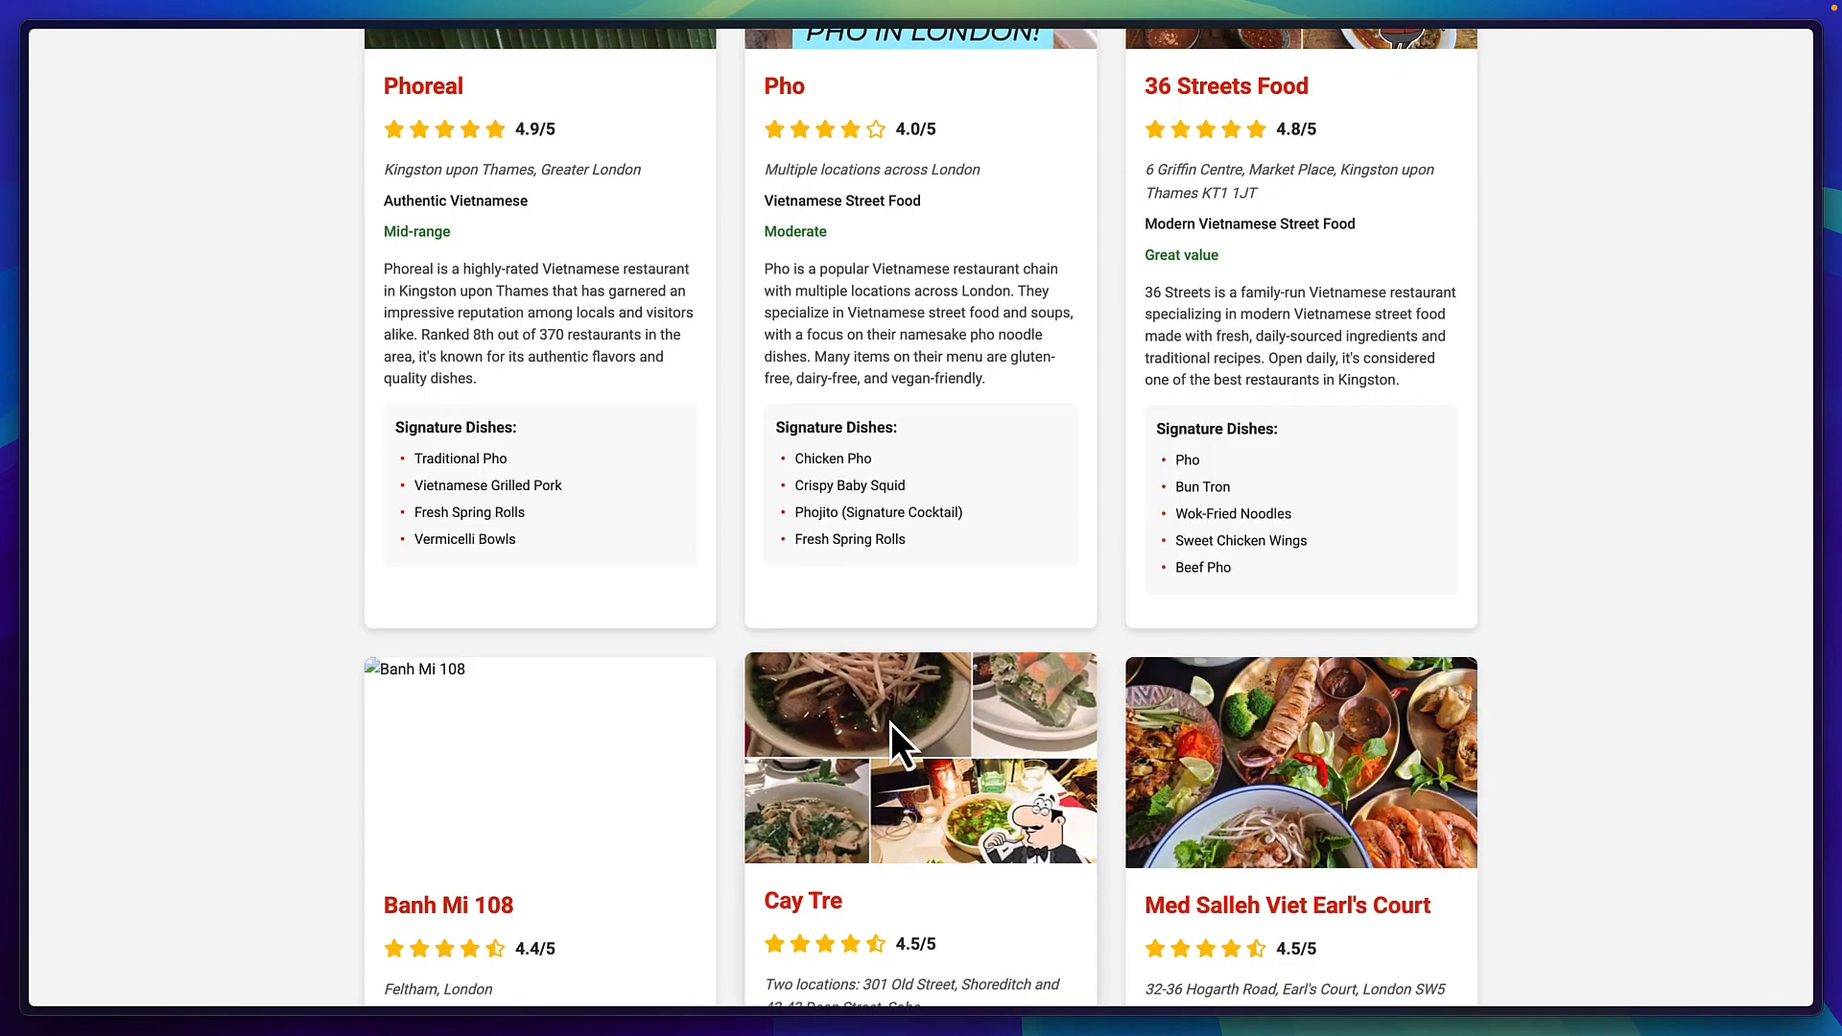
pyautogui.scroll(-3)
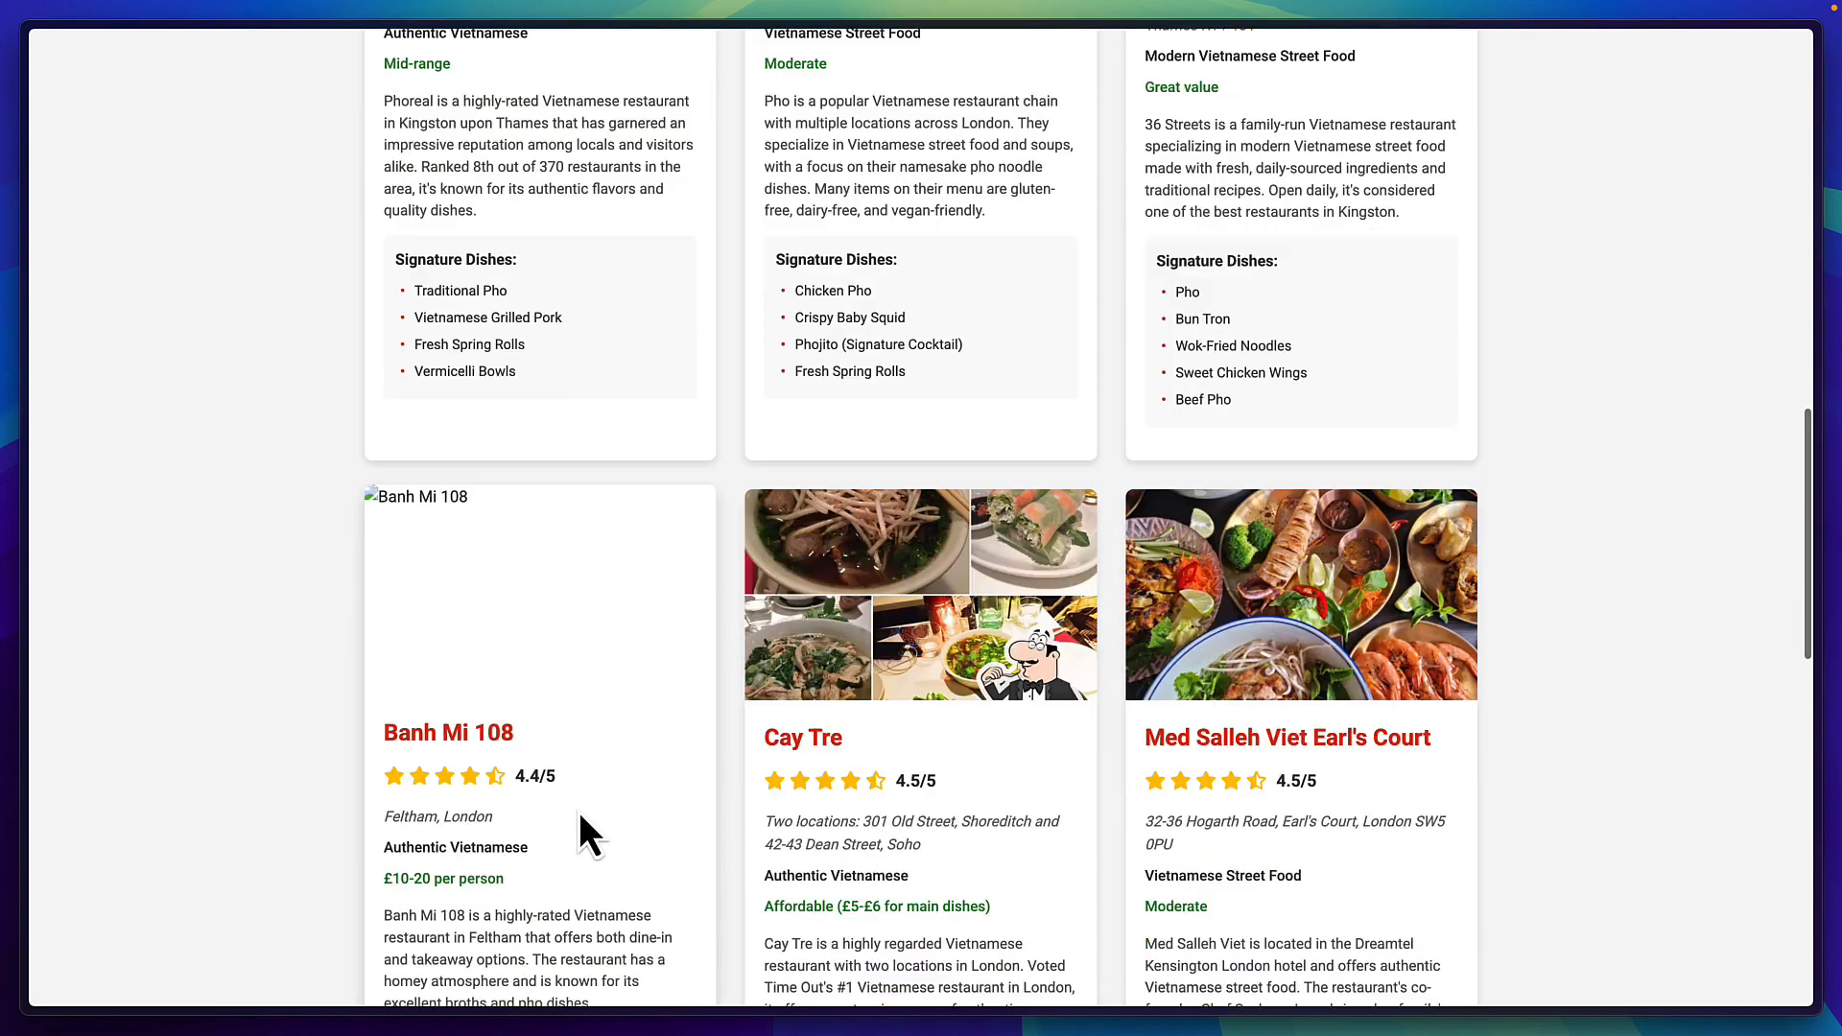
pyautogui.scroll(-3)
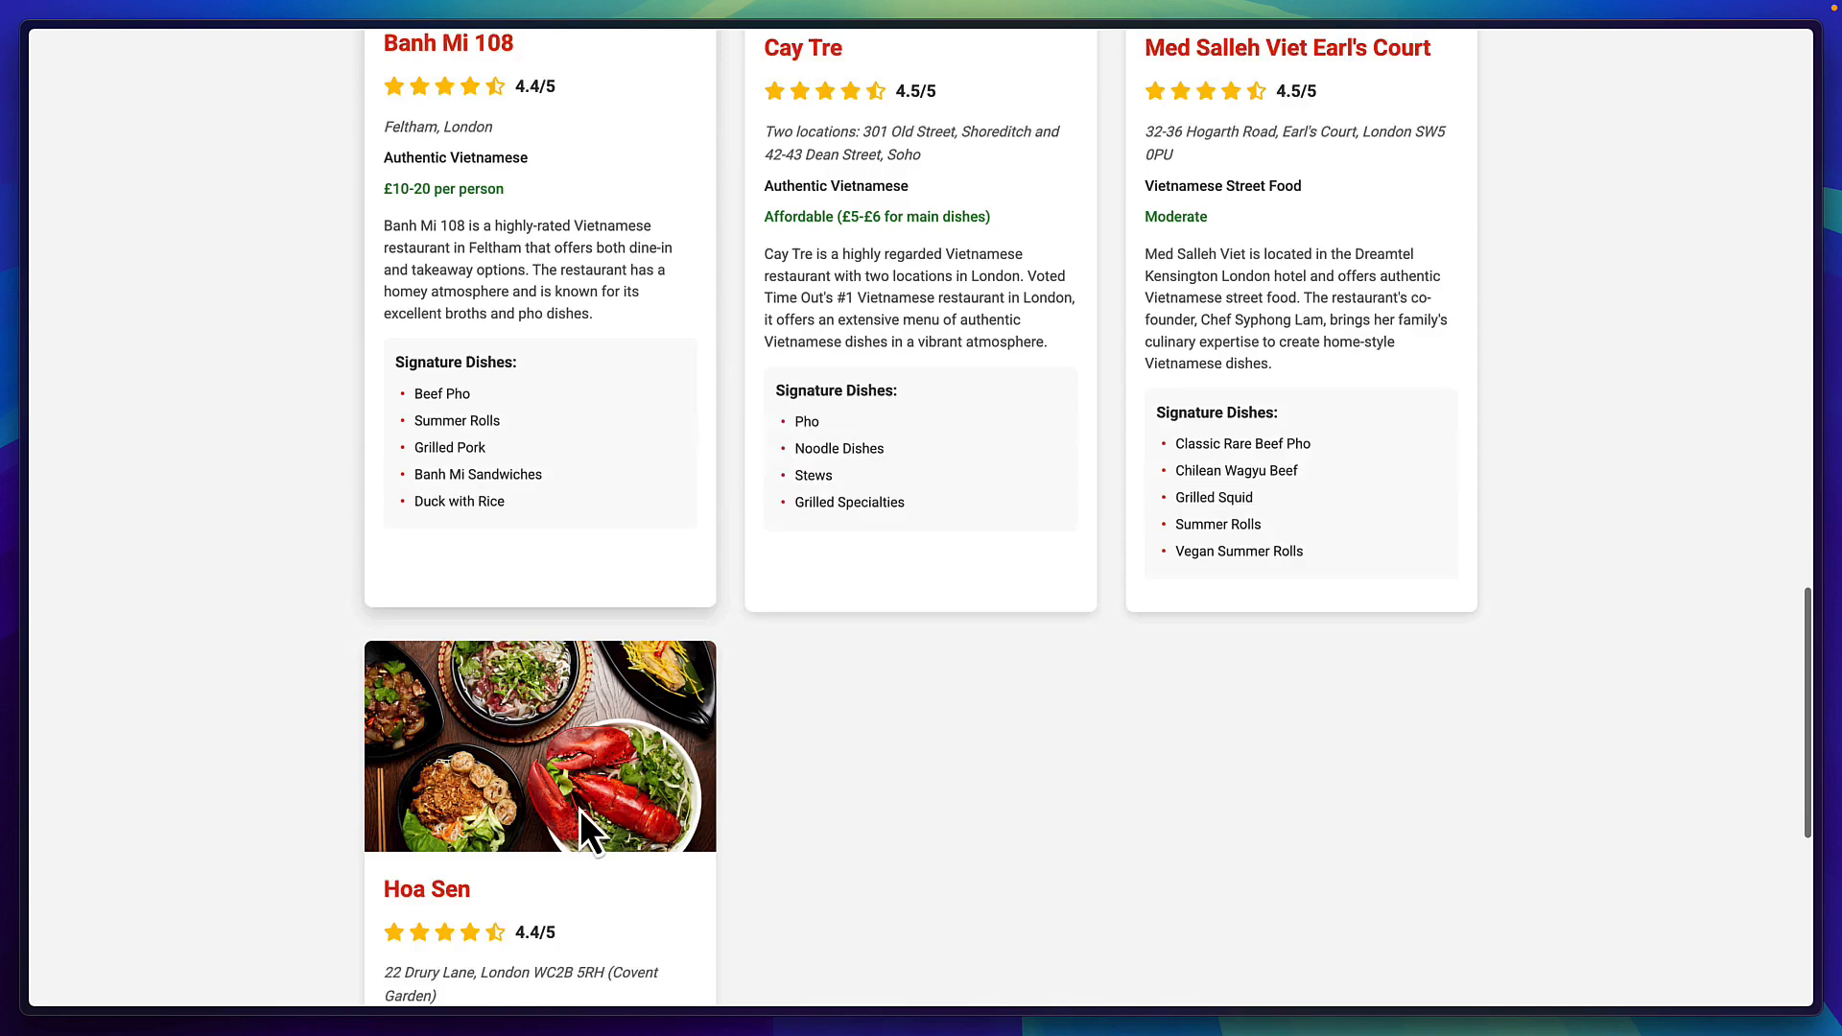
pyautogui.scroll(-3)
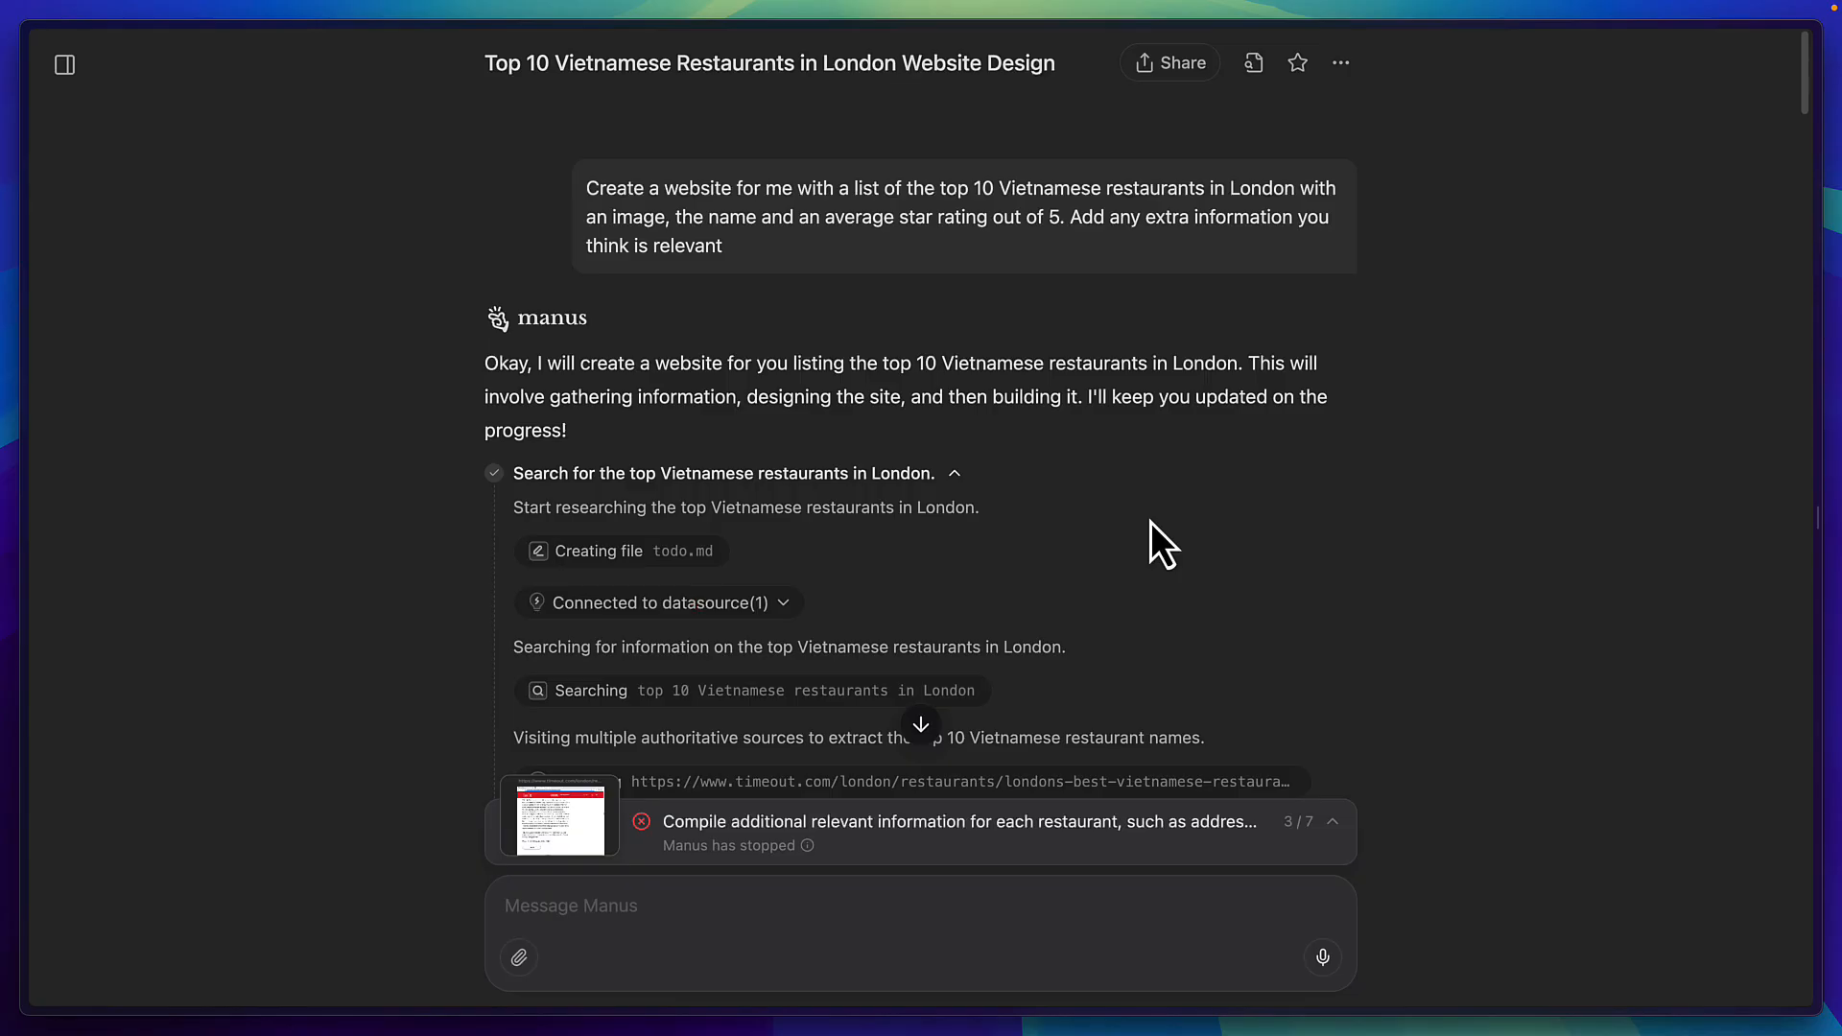
pyautogui.moveTo(991, 525)
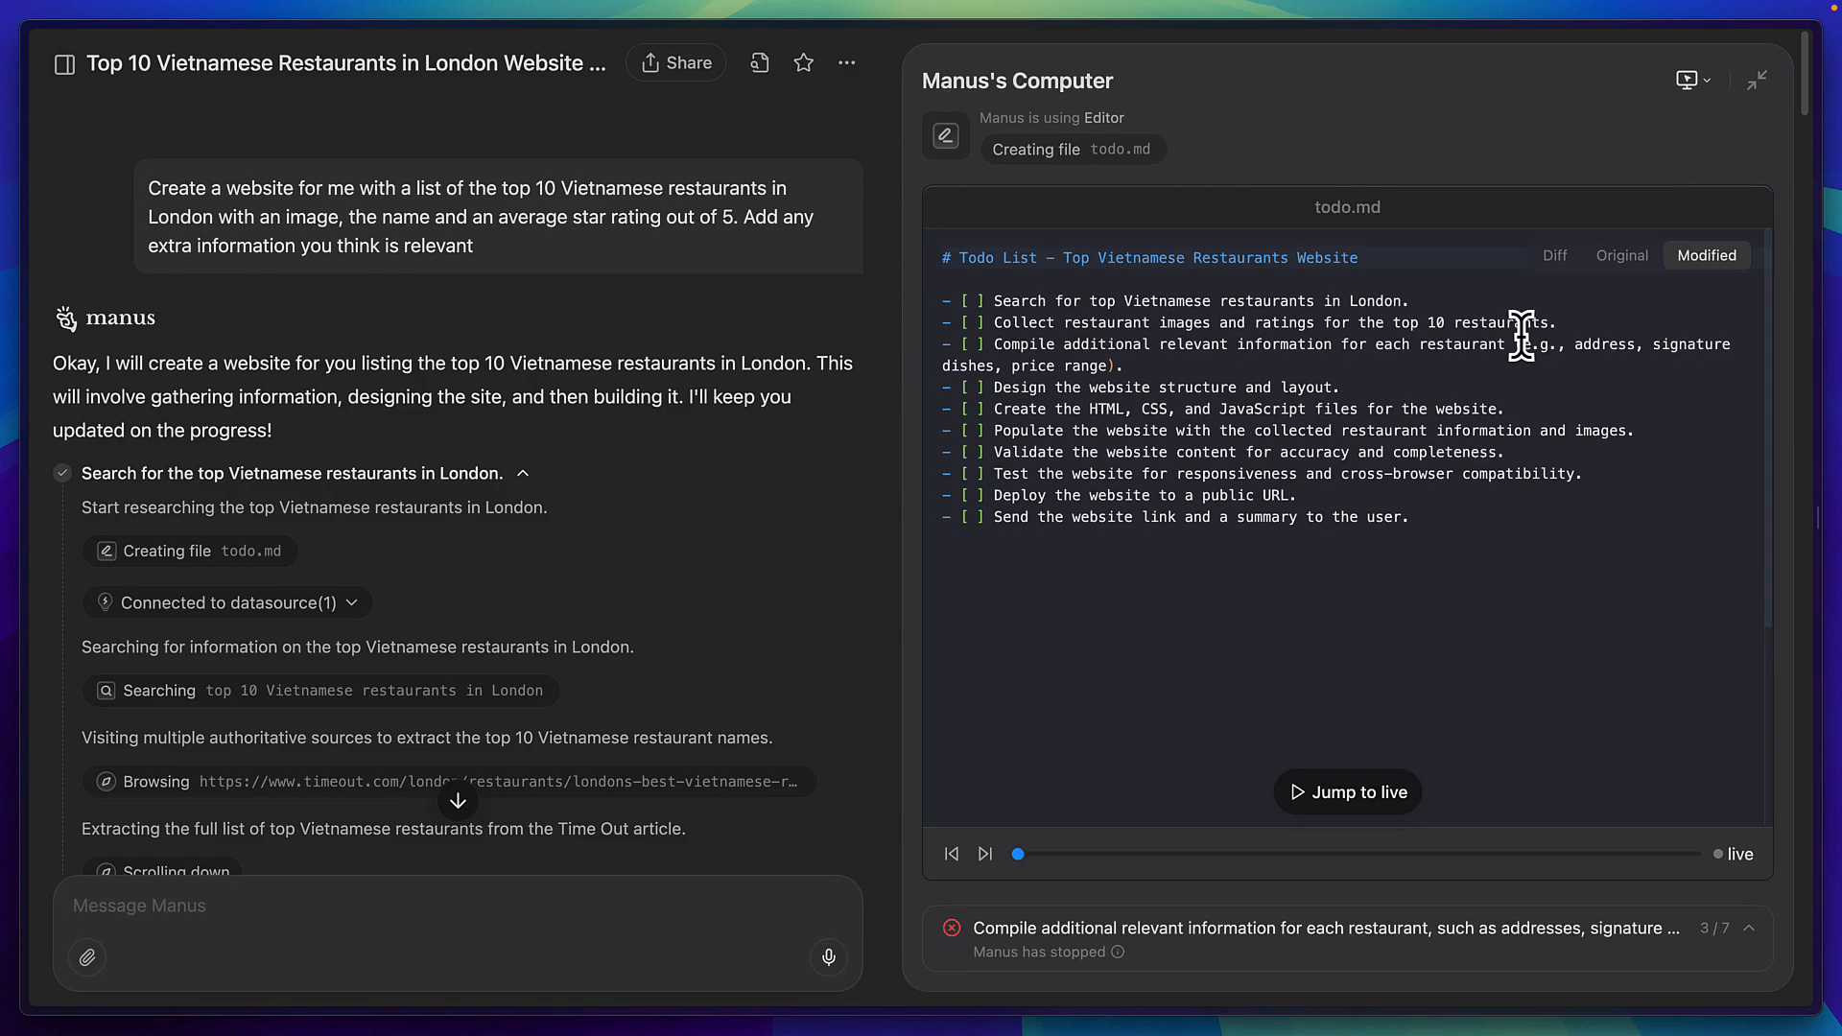
pyautogui.moveTo(544, 608)
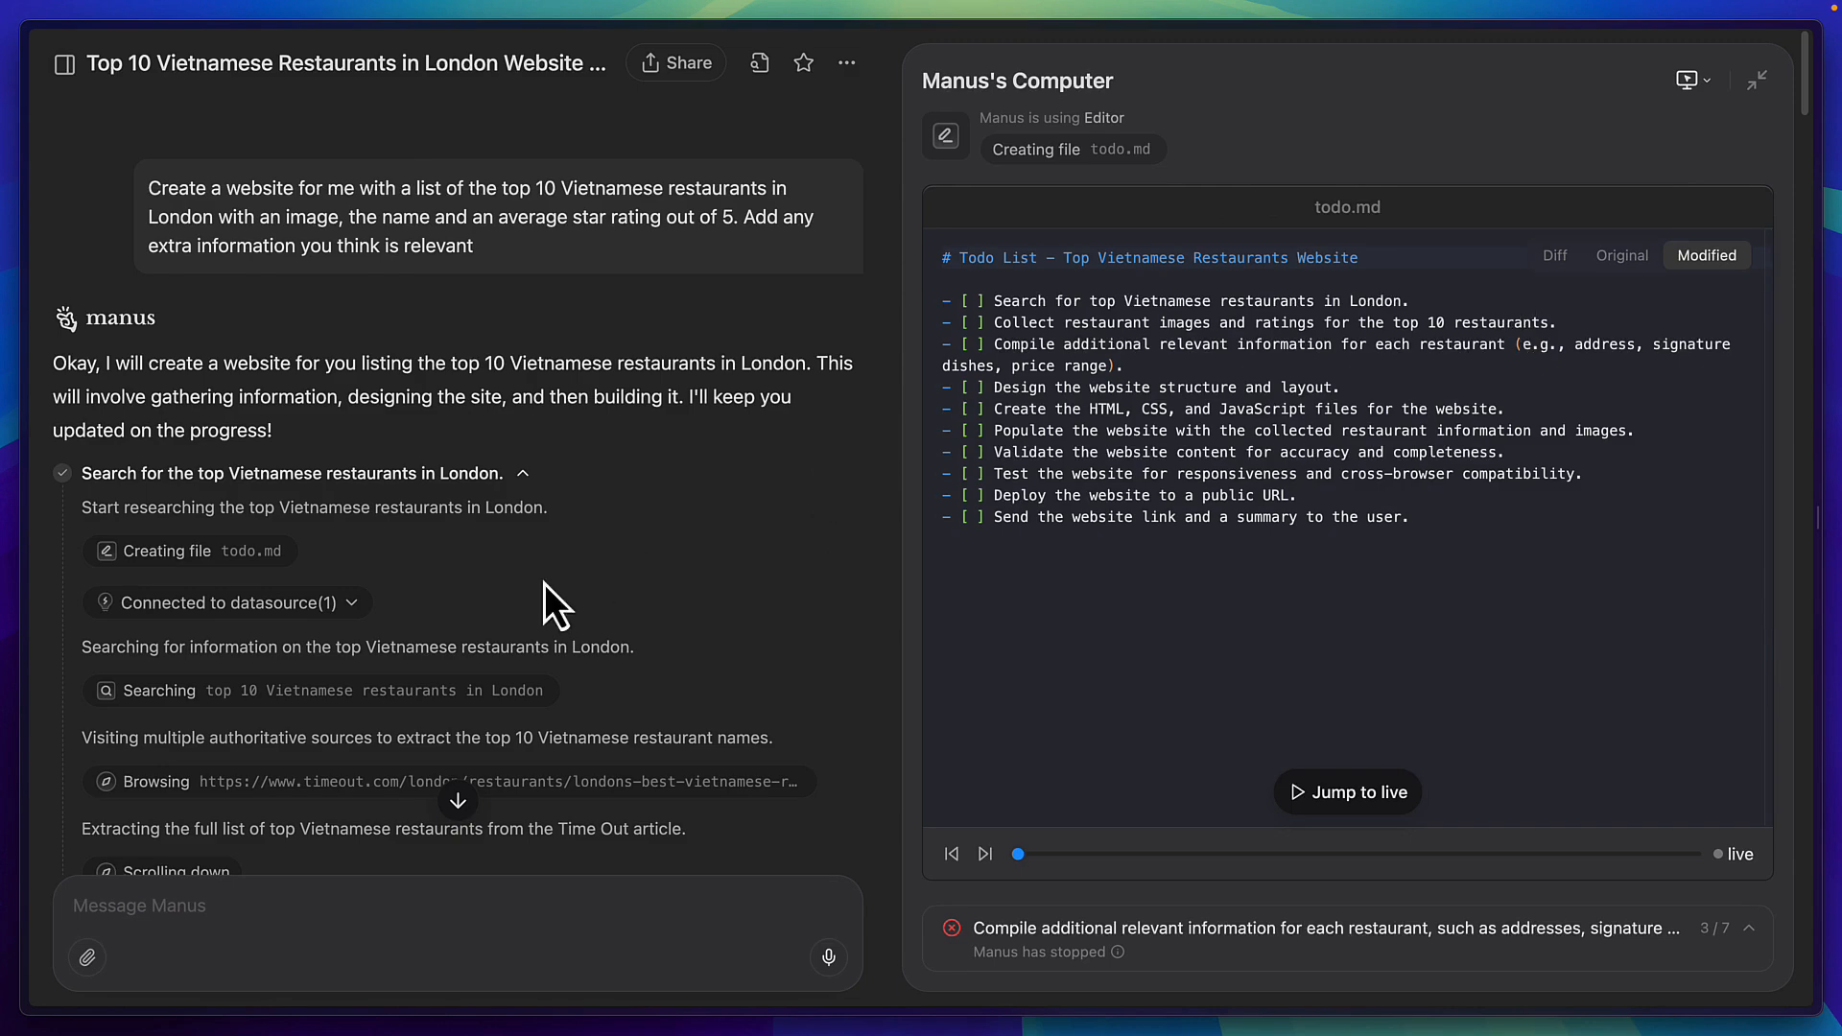
# Step: Find the 'context too long' message and the stopped step in Manus's task progress
pyautogui.scroll(-3)
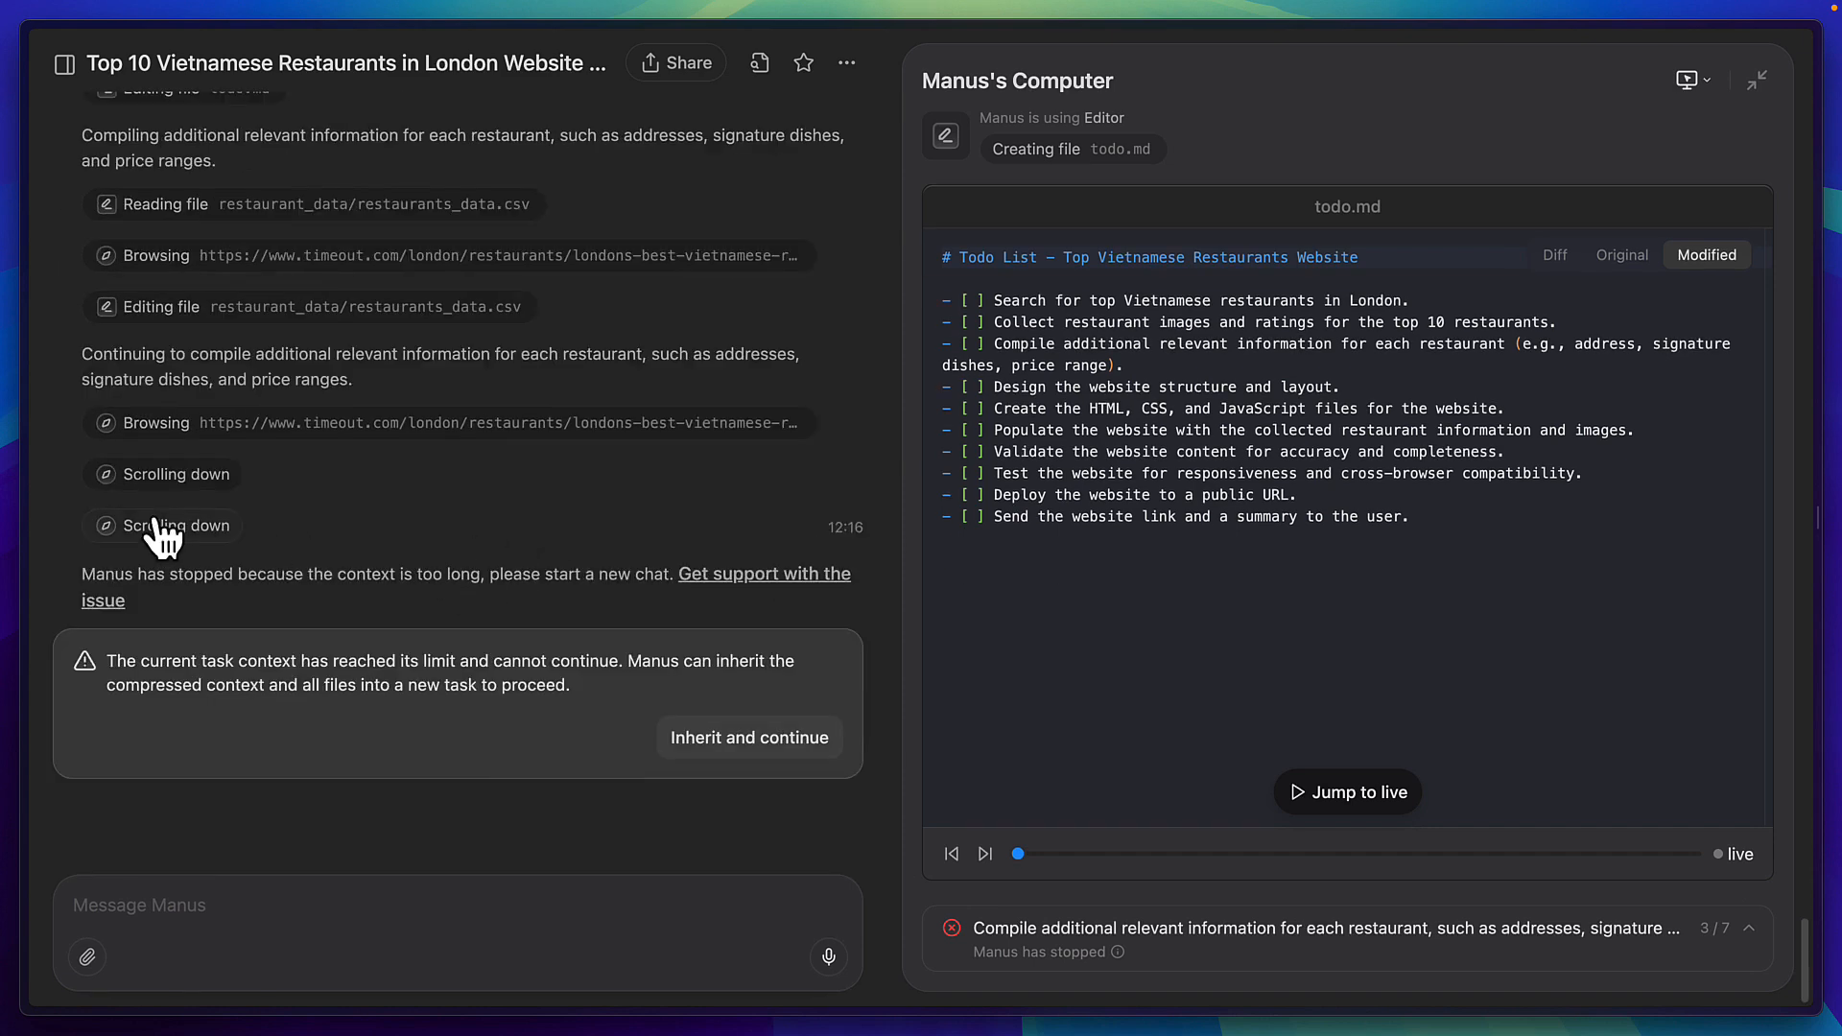
pyautogui.moveTo(163, 525)
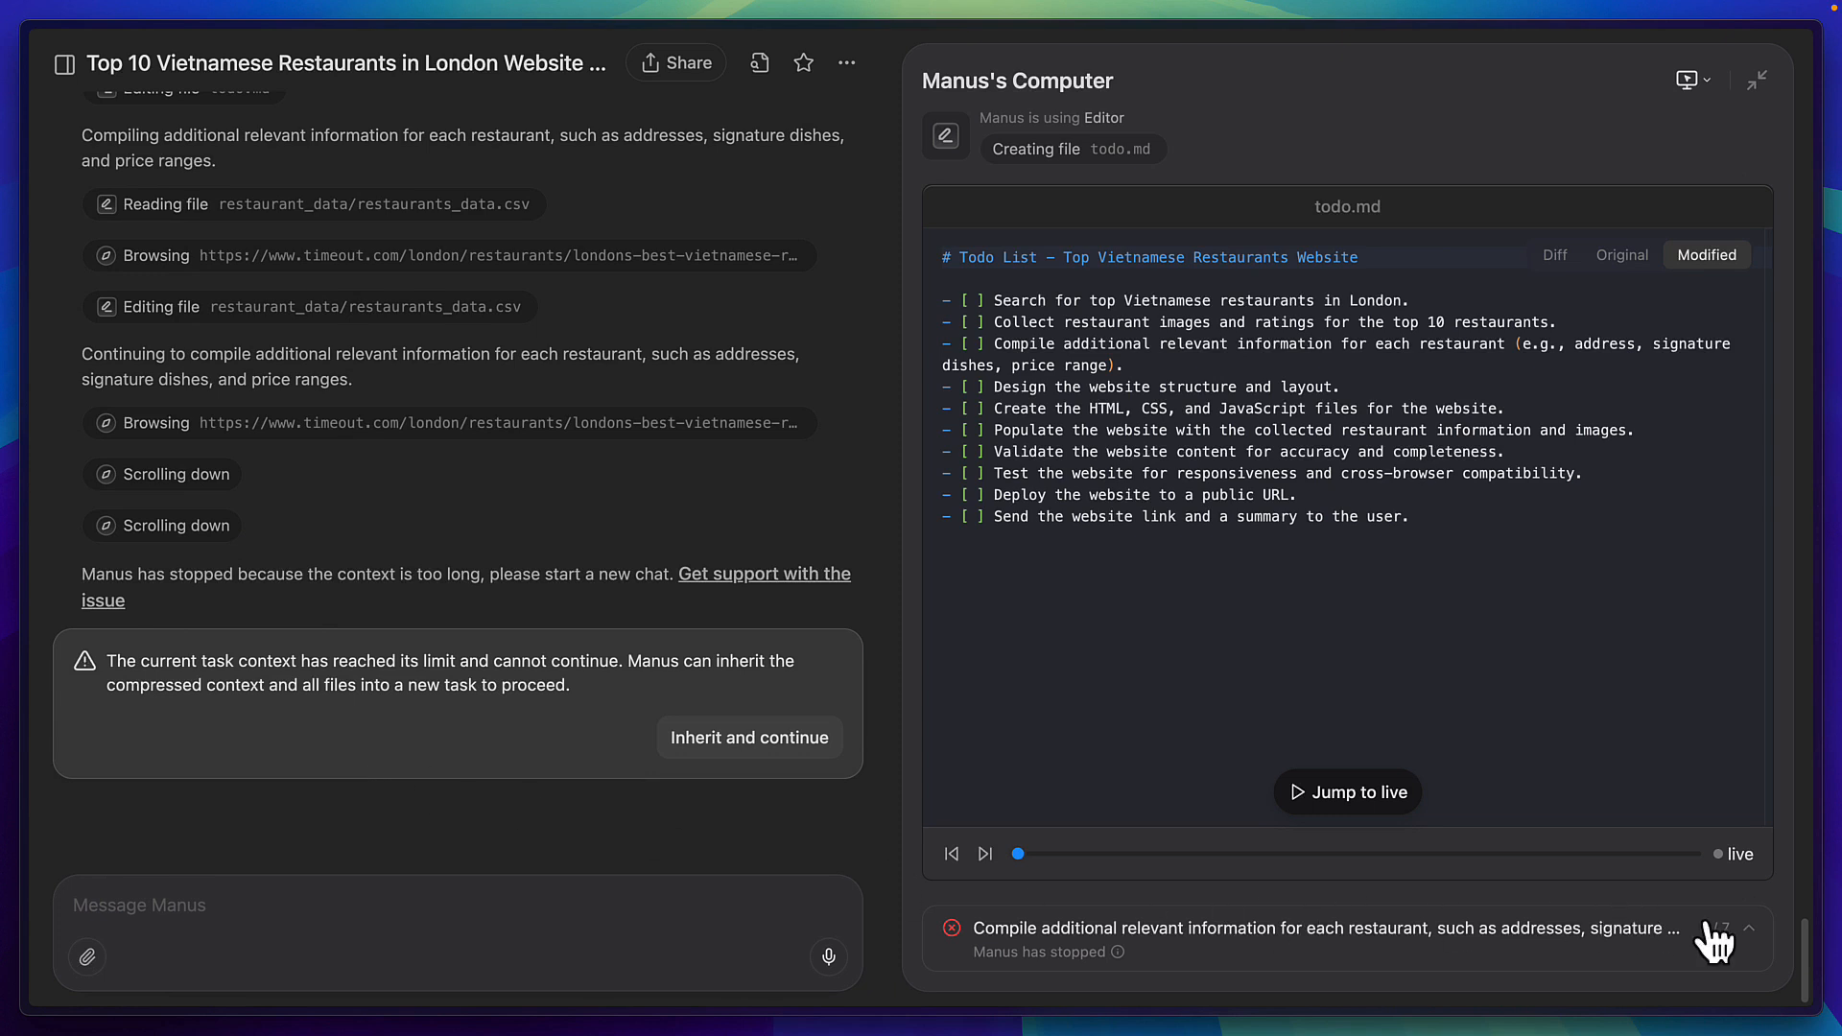
pyautogui.click(1754, 929)
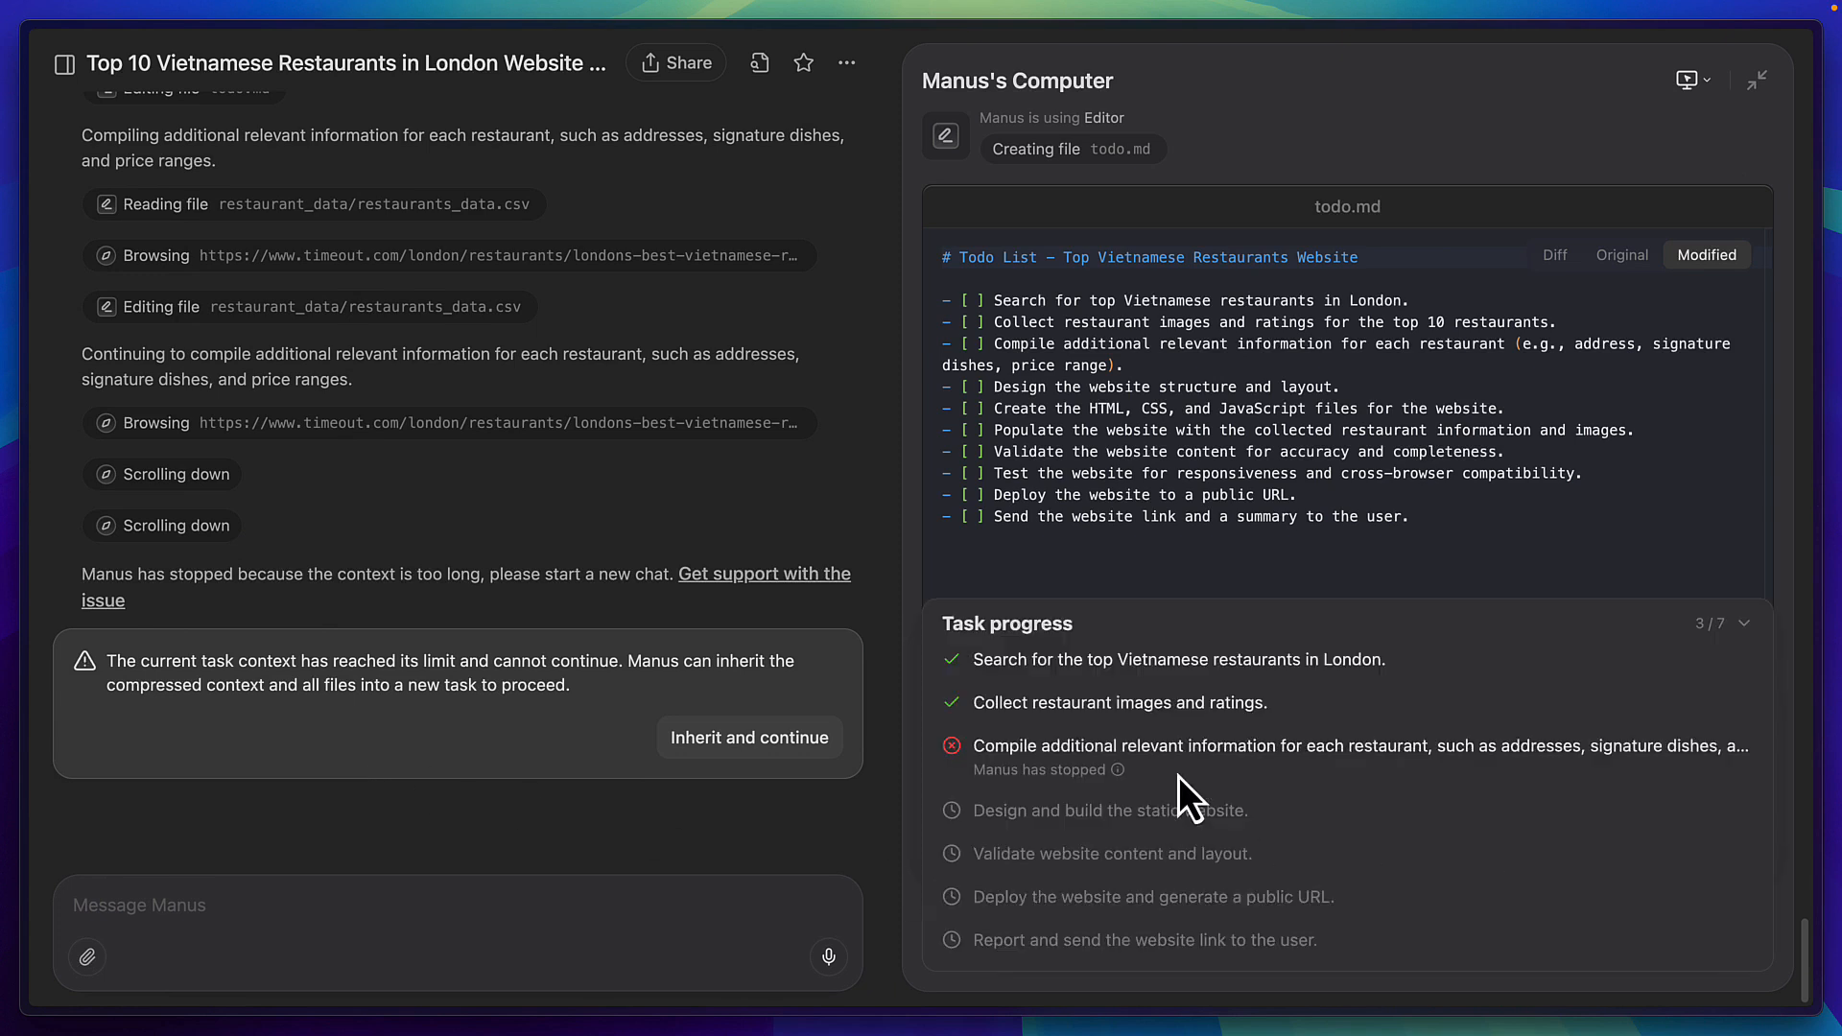
pyautogui.moveTo(1077, 873)
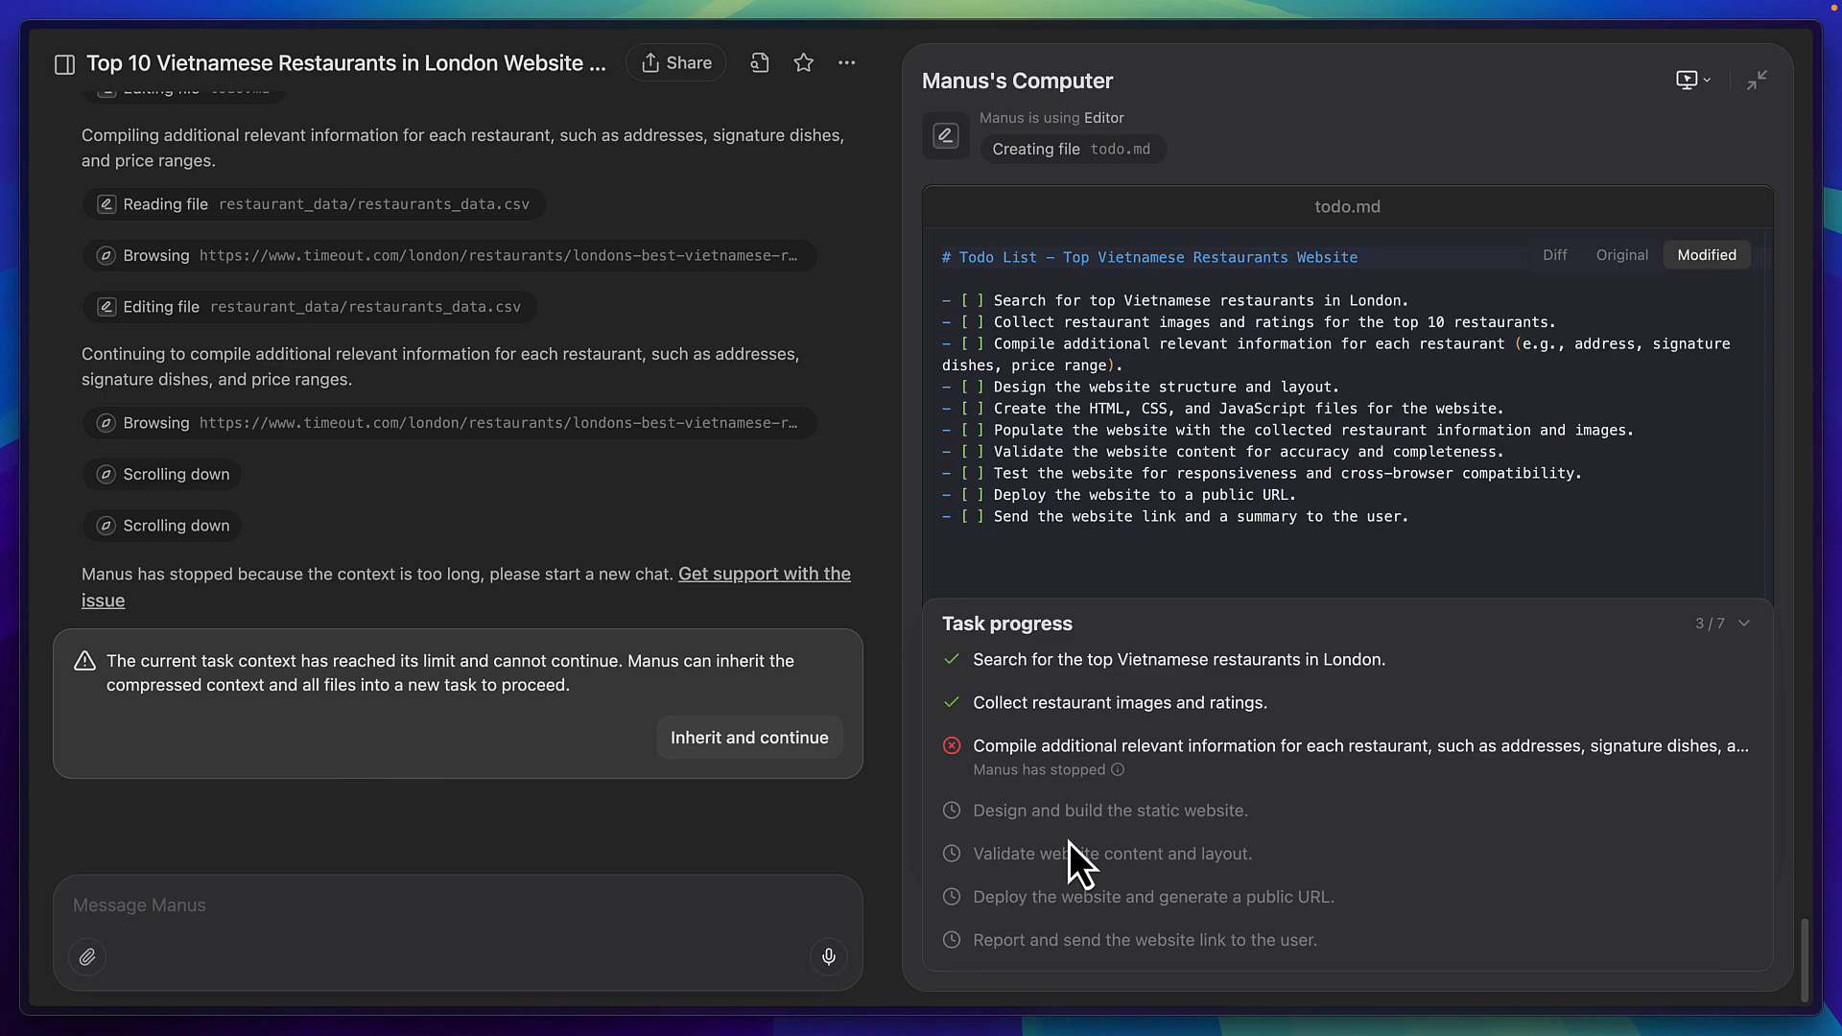
pyautogui.moveTo(1119, 770)
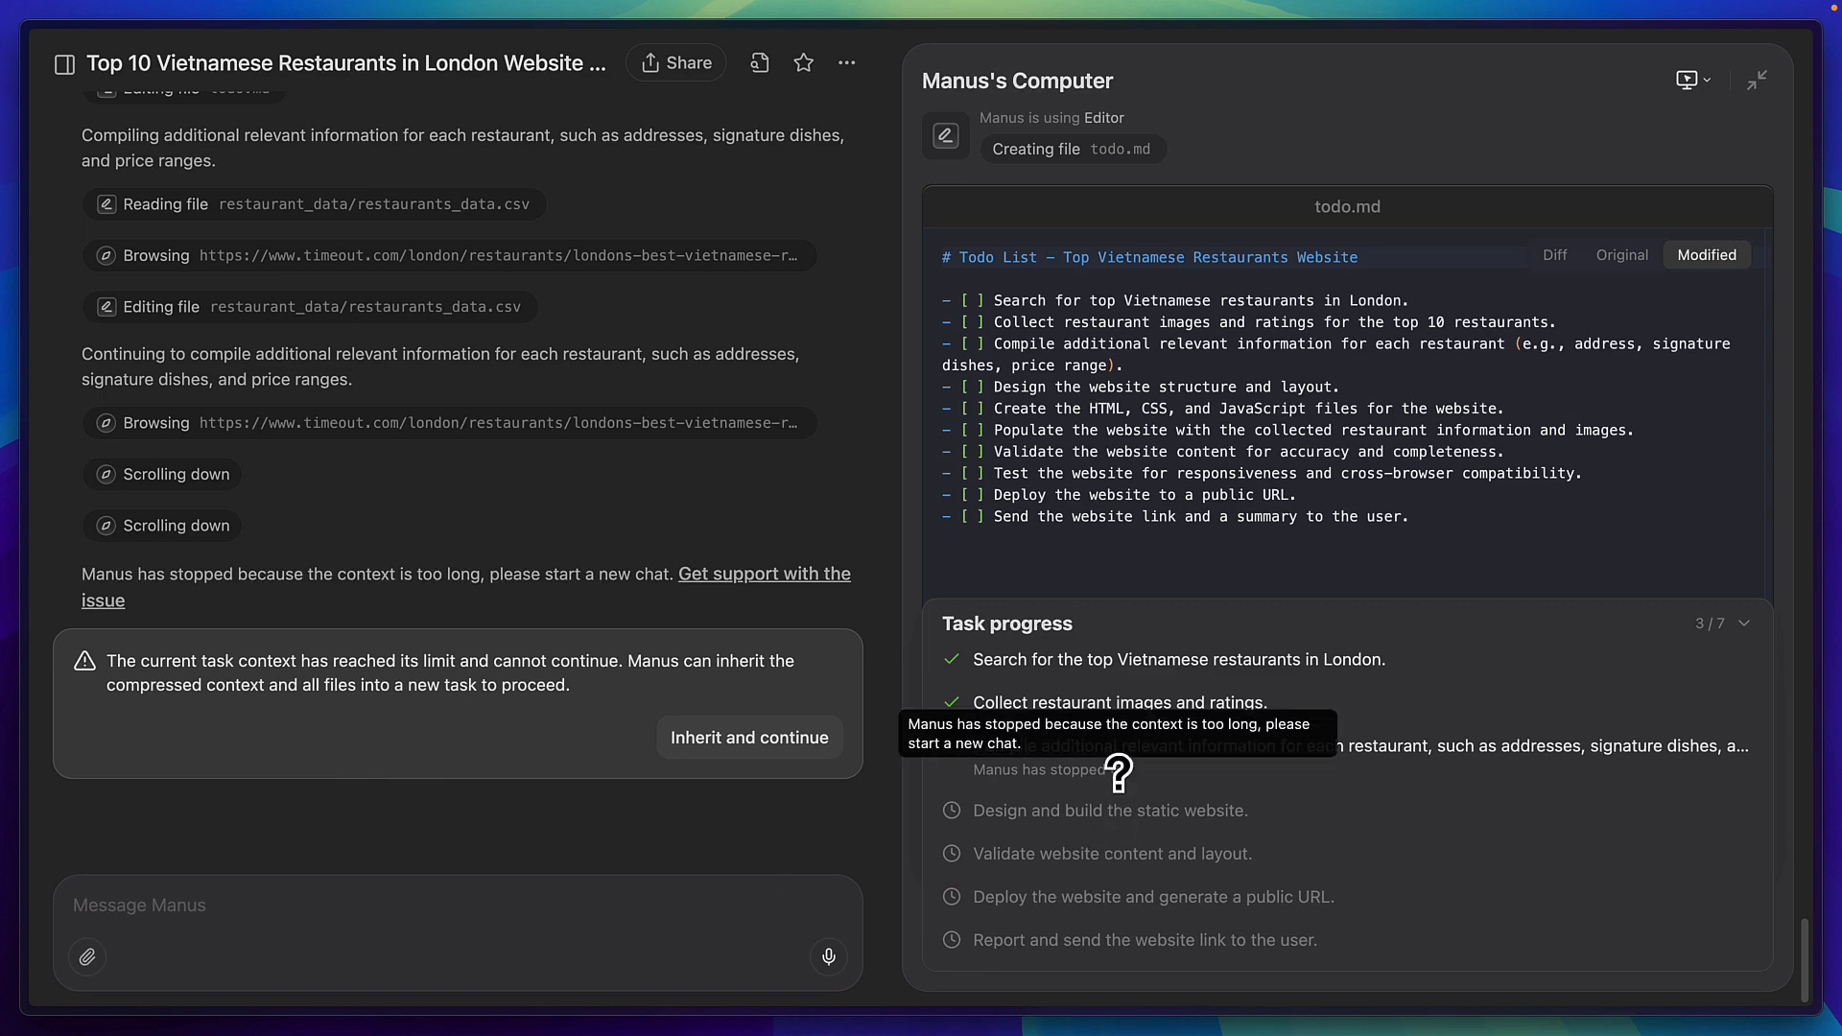
pyautogui.click(749, 737)
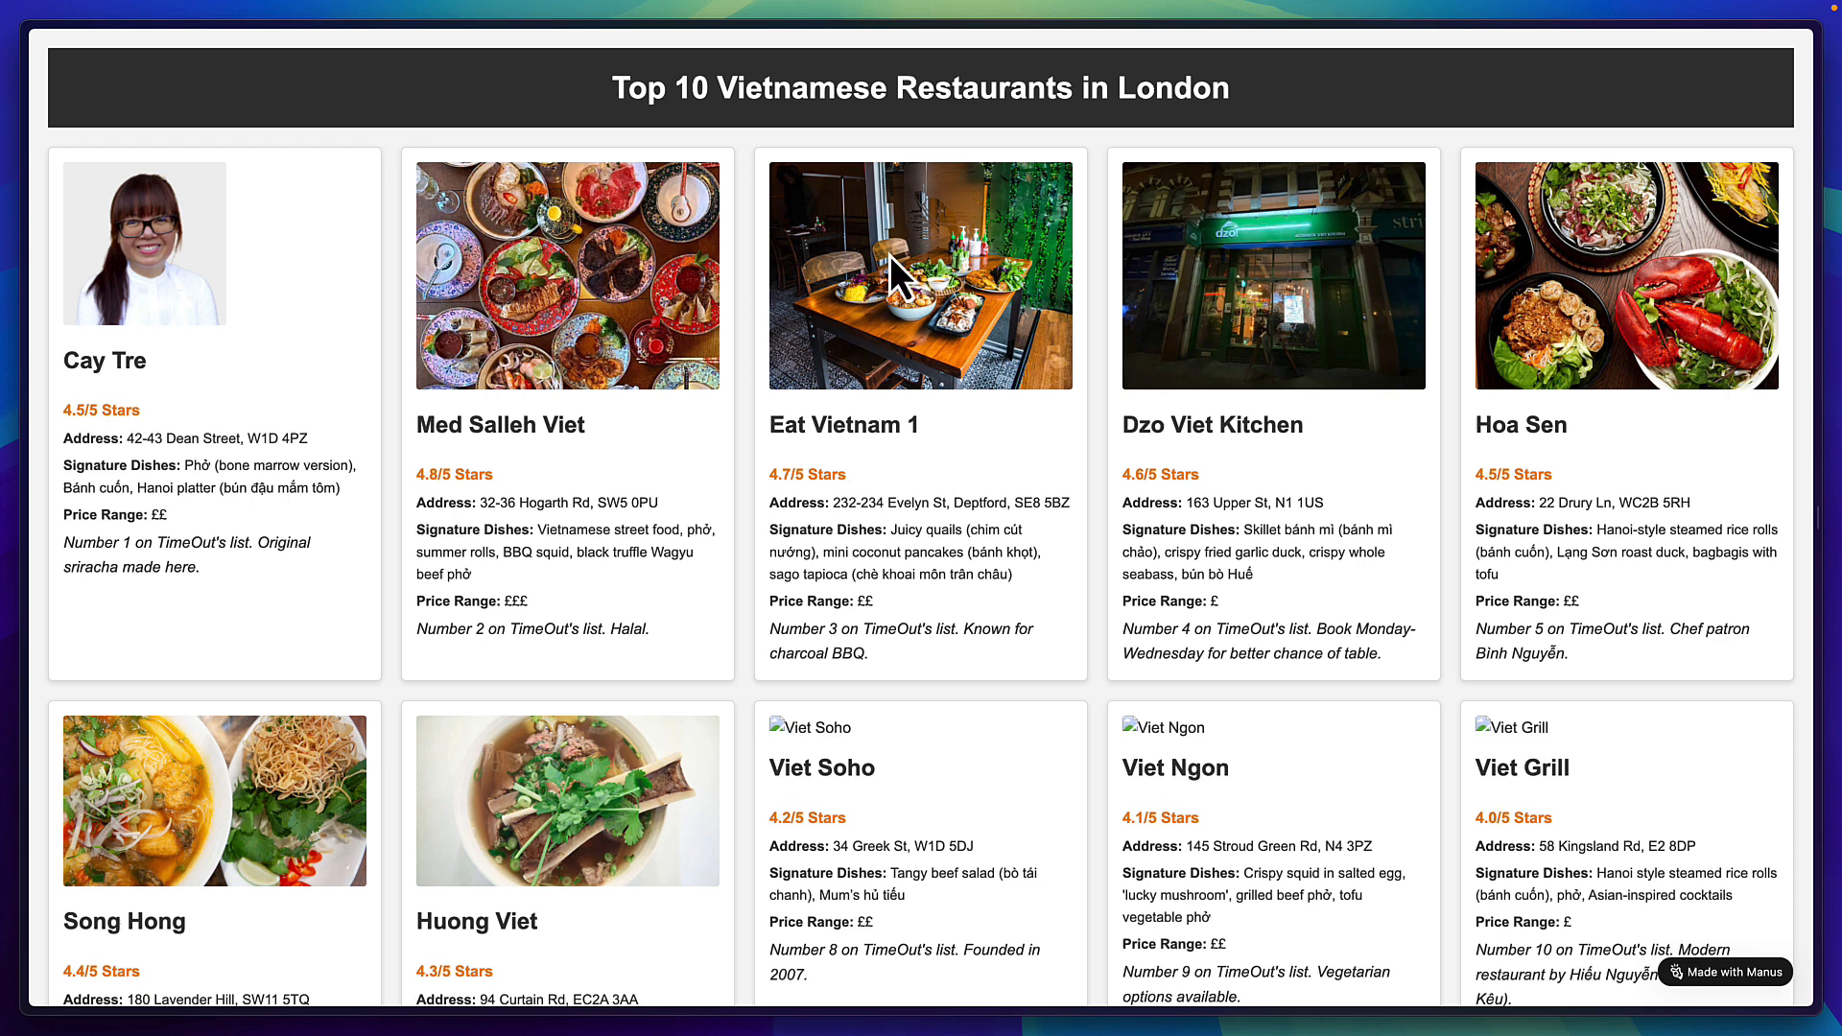
pyautogui.moveTo(1424, 438)
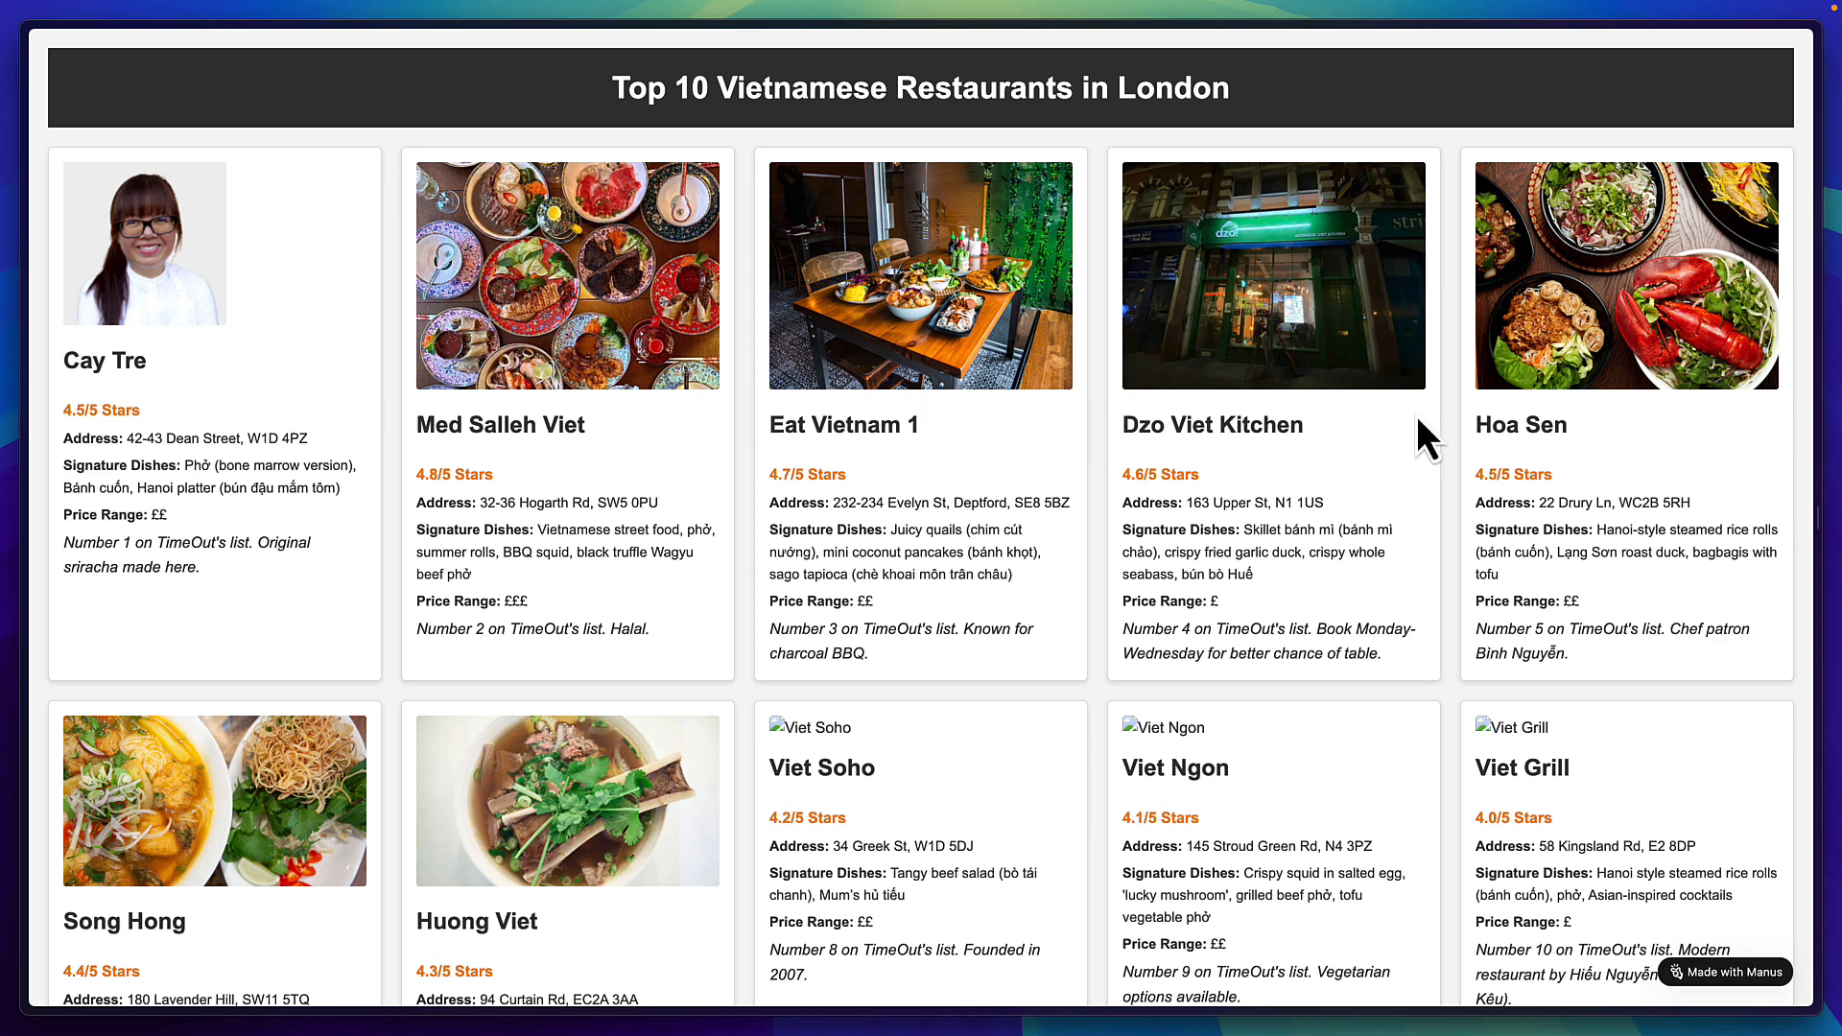
pyautogui.moveTo(891, 805)
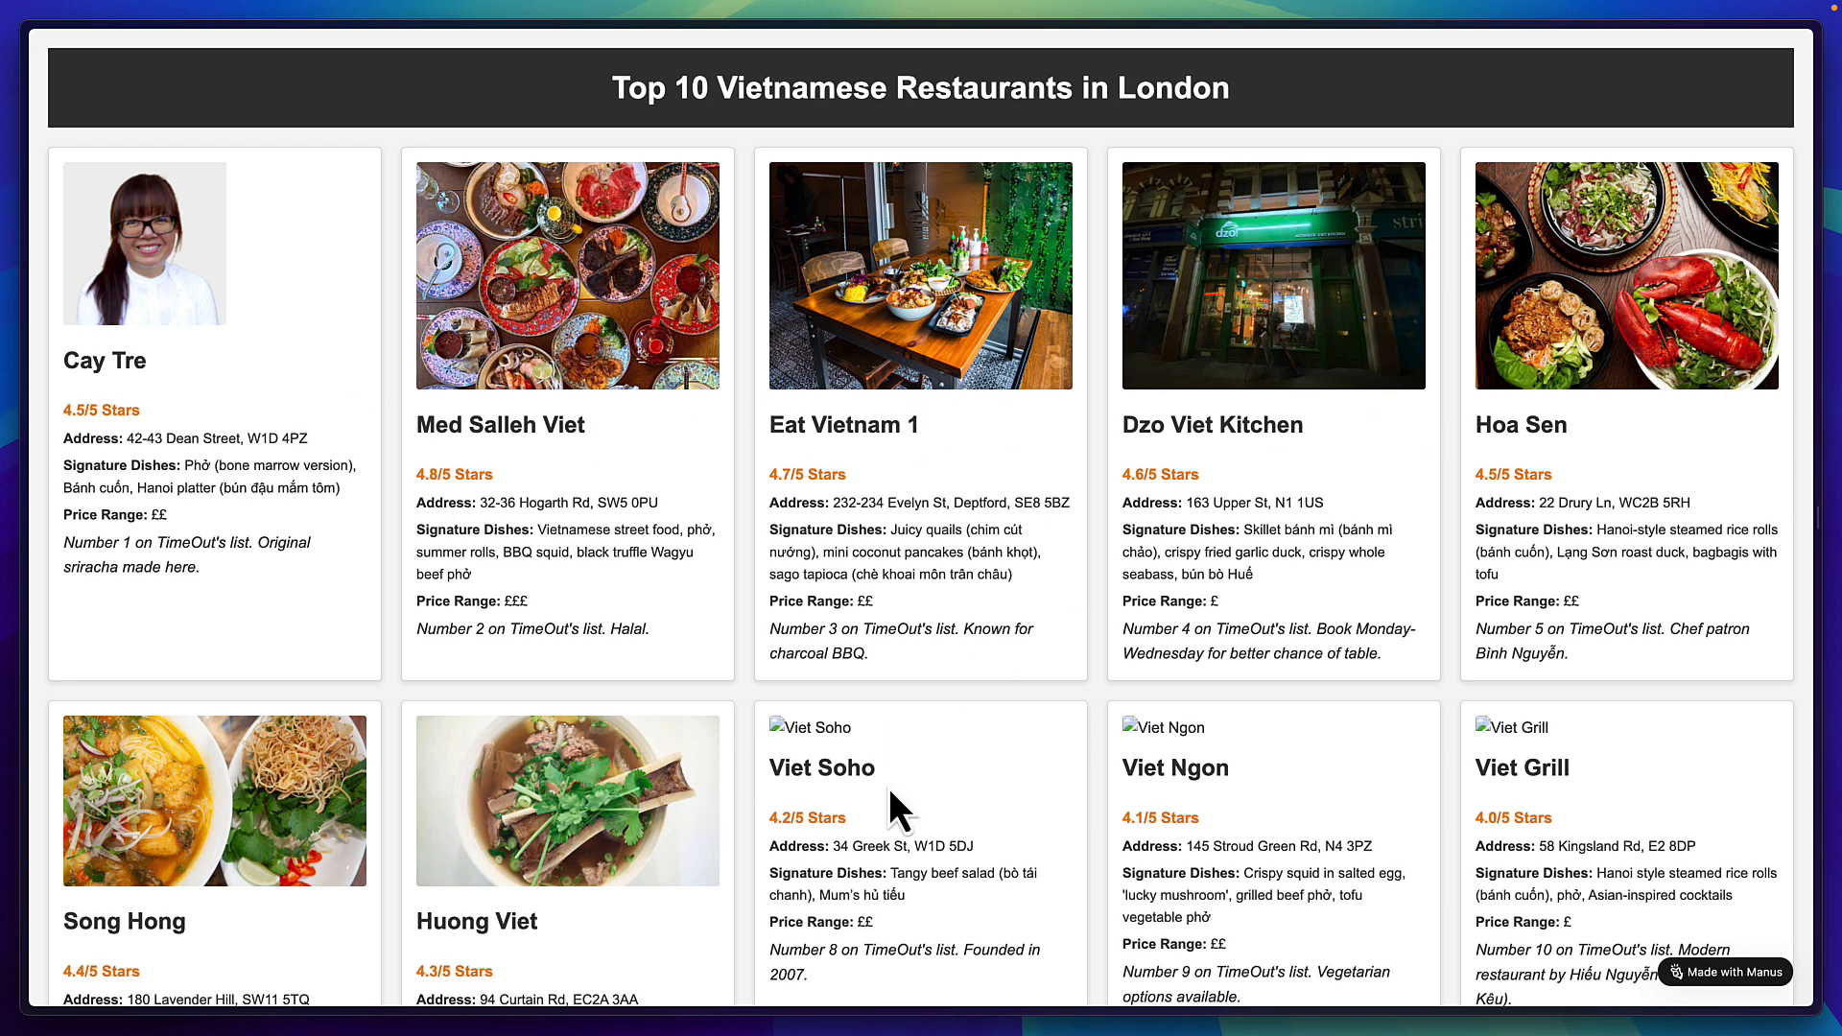
pyautogui.moveTo(1521, 769)
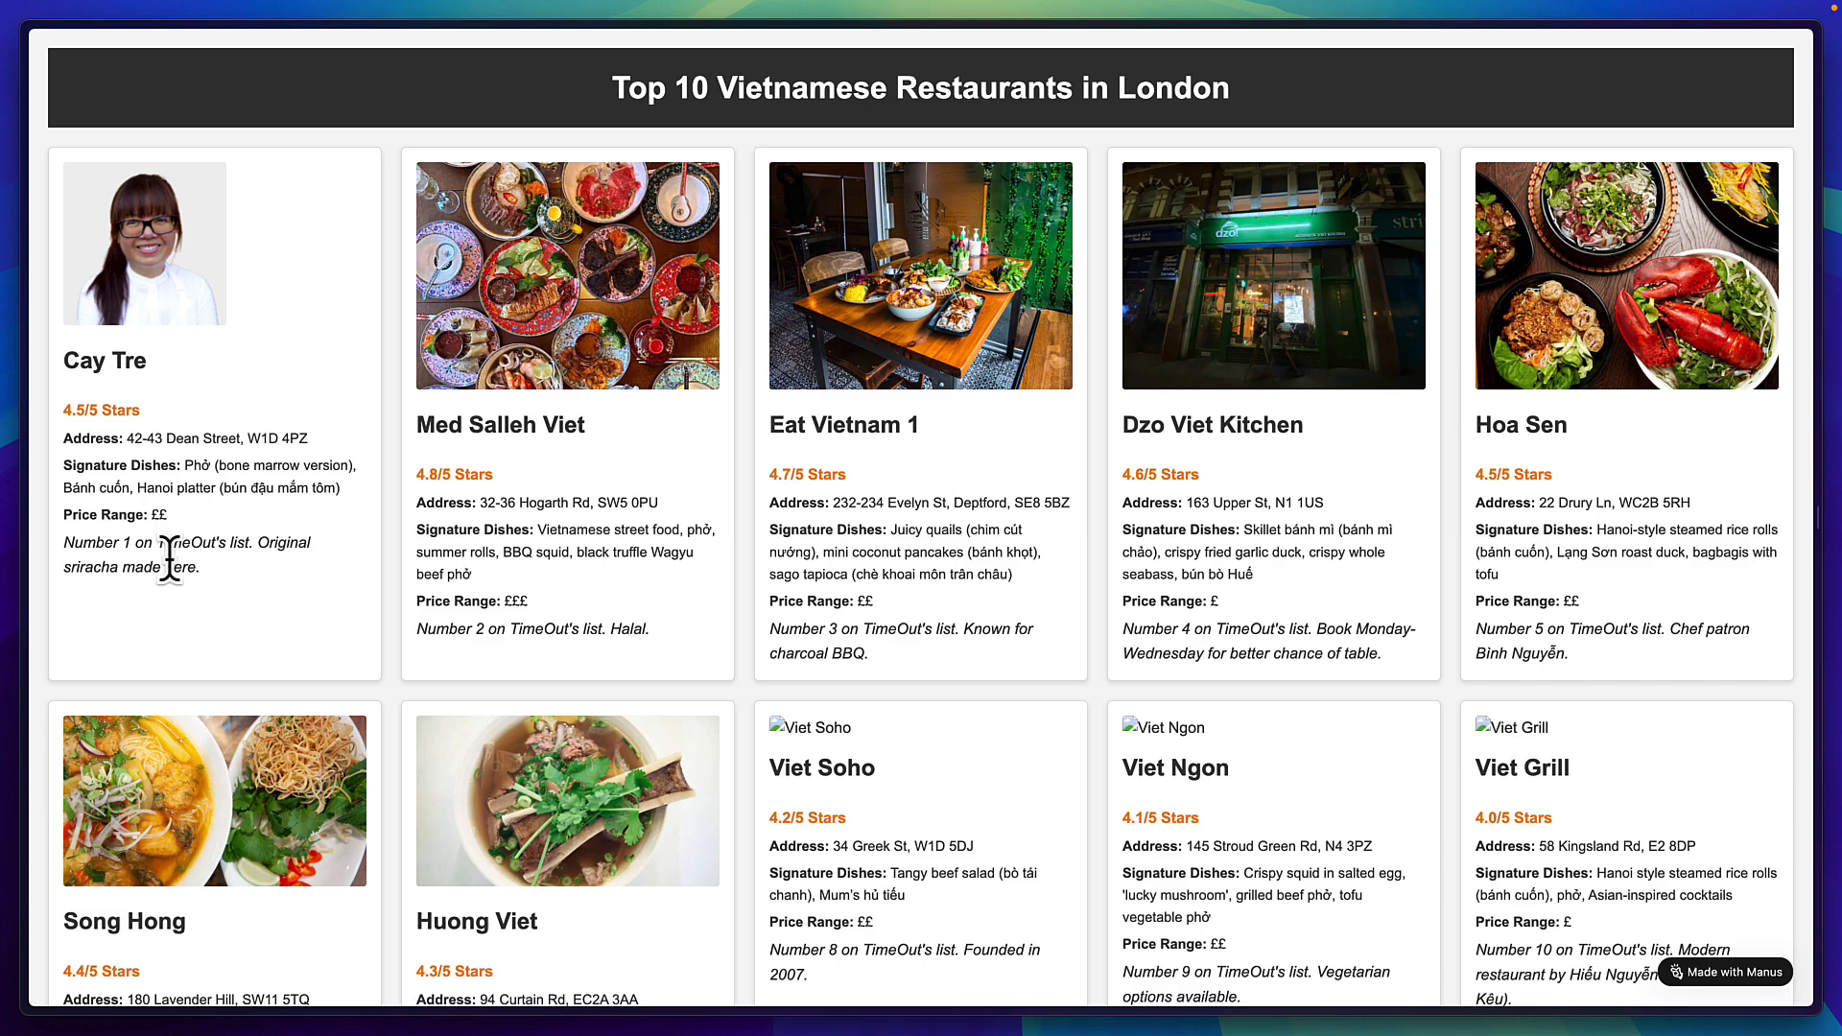
# Step: Select 'TimeOut's' in Cay Tre's card and scroll through the restaurant listings
pyautogui.doubleClick(192, 543)
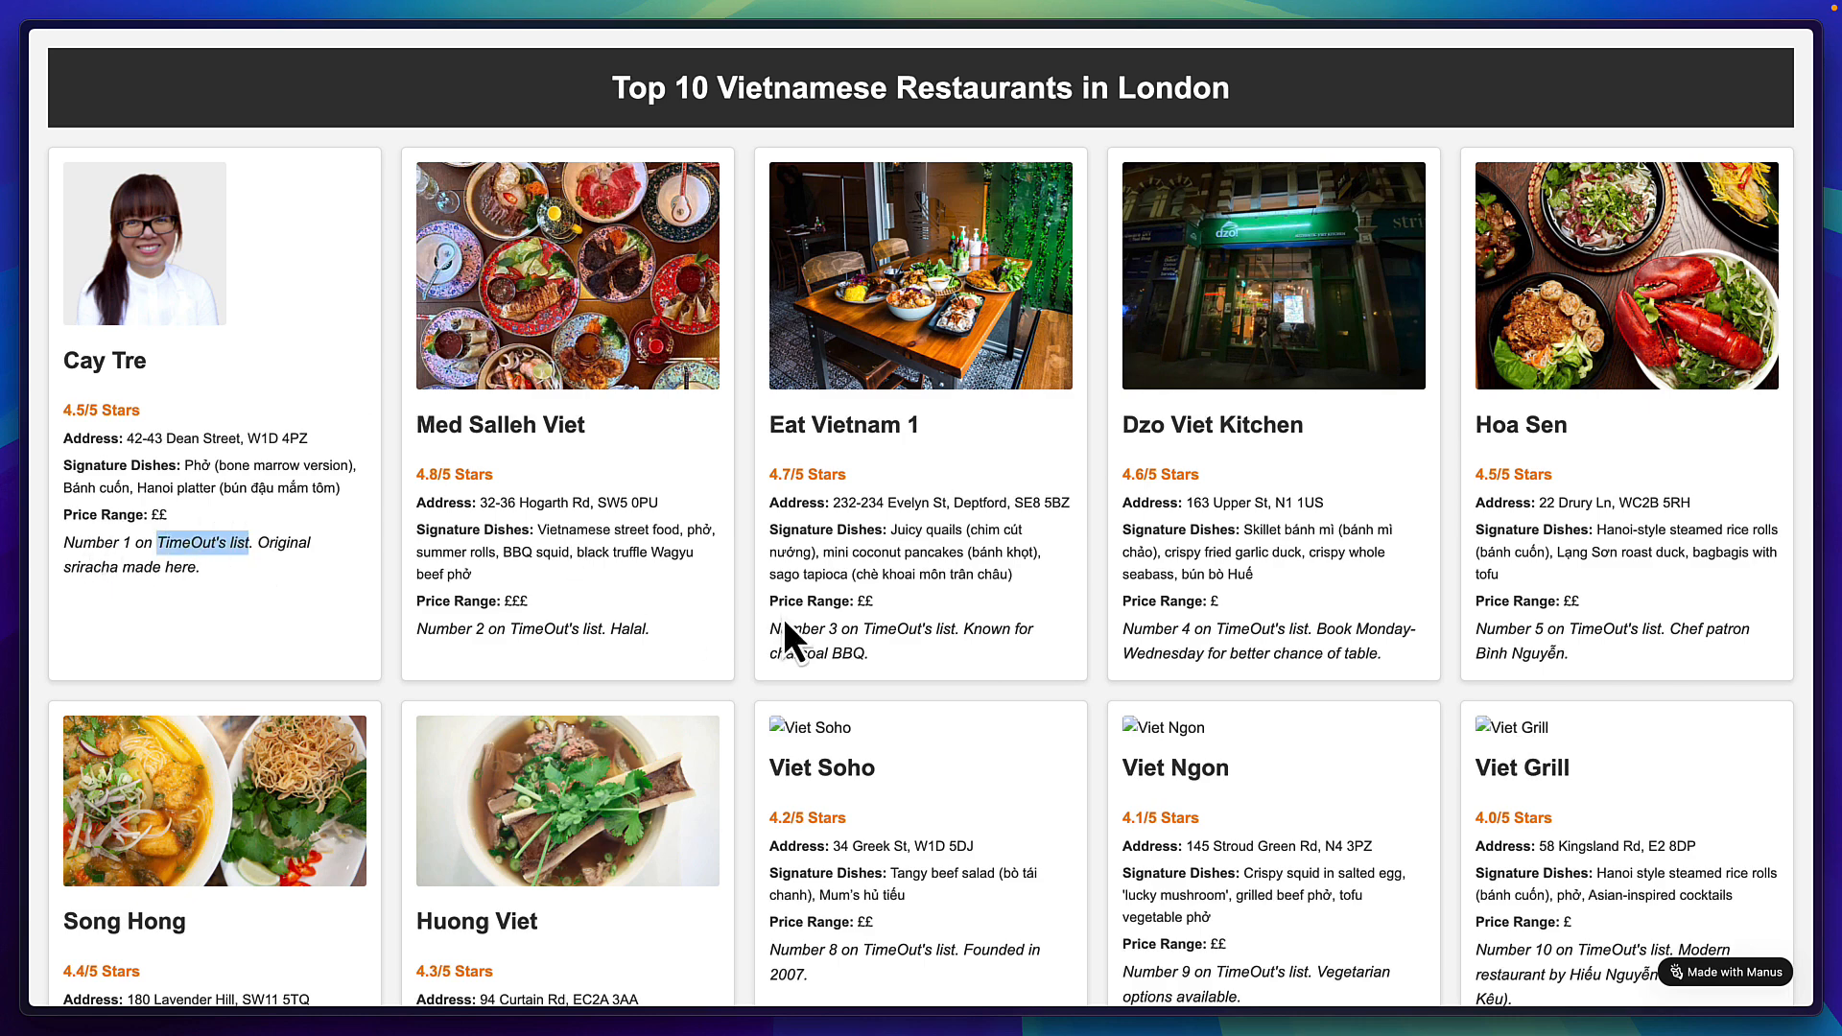
pyautogui.scroll(-3)
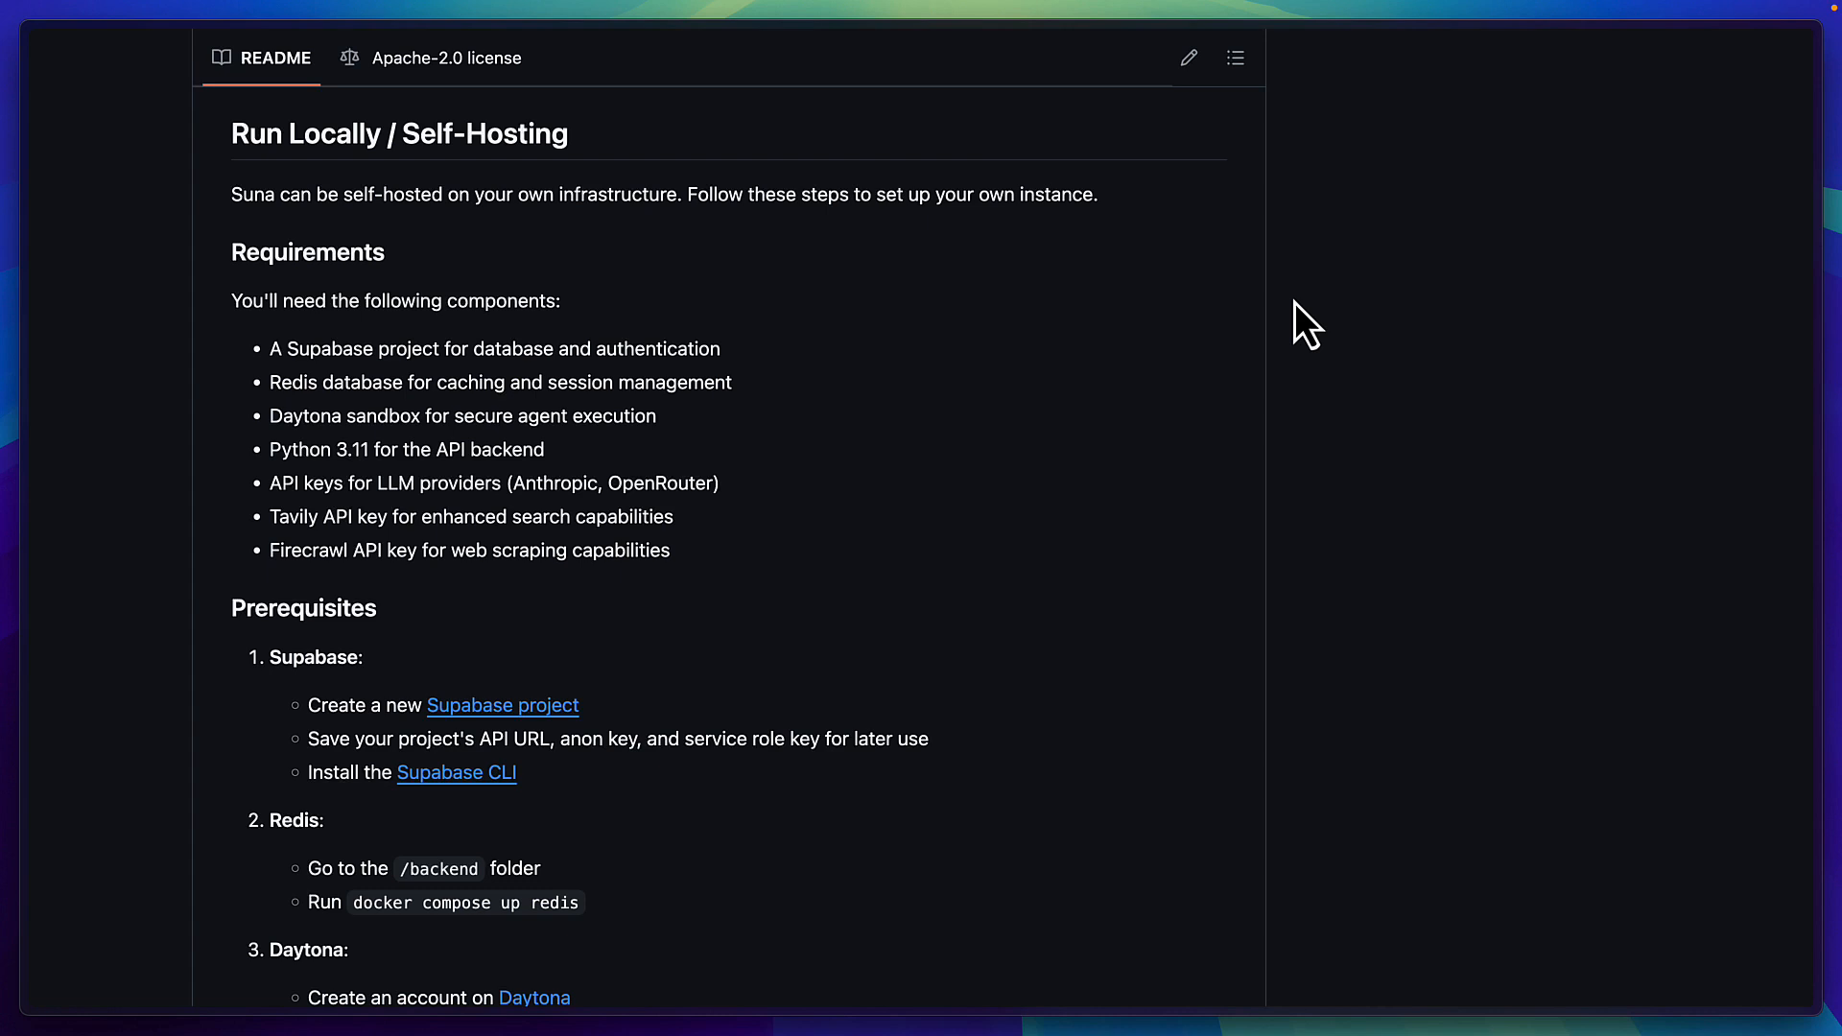
# Step: Scroll through the Suna README's Self-Hosting Requirements and Prerequisites sections
pyautogui.scroll(-3)
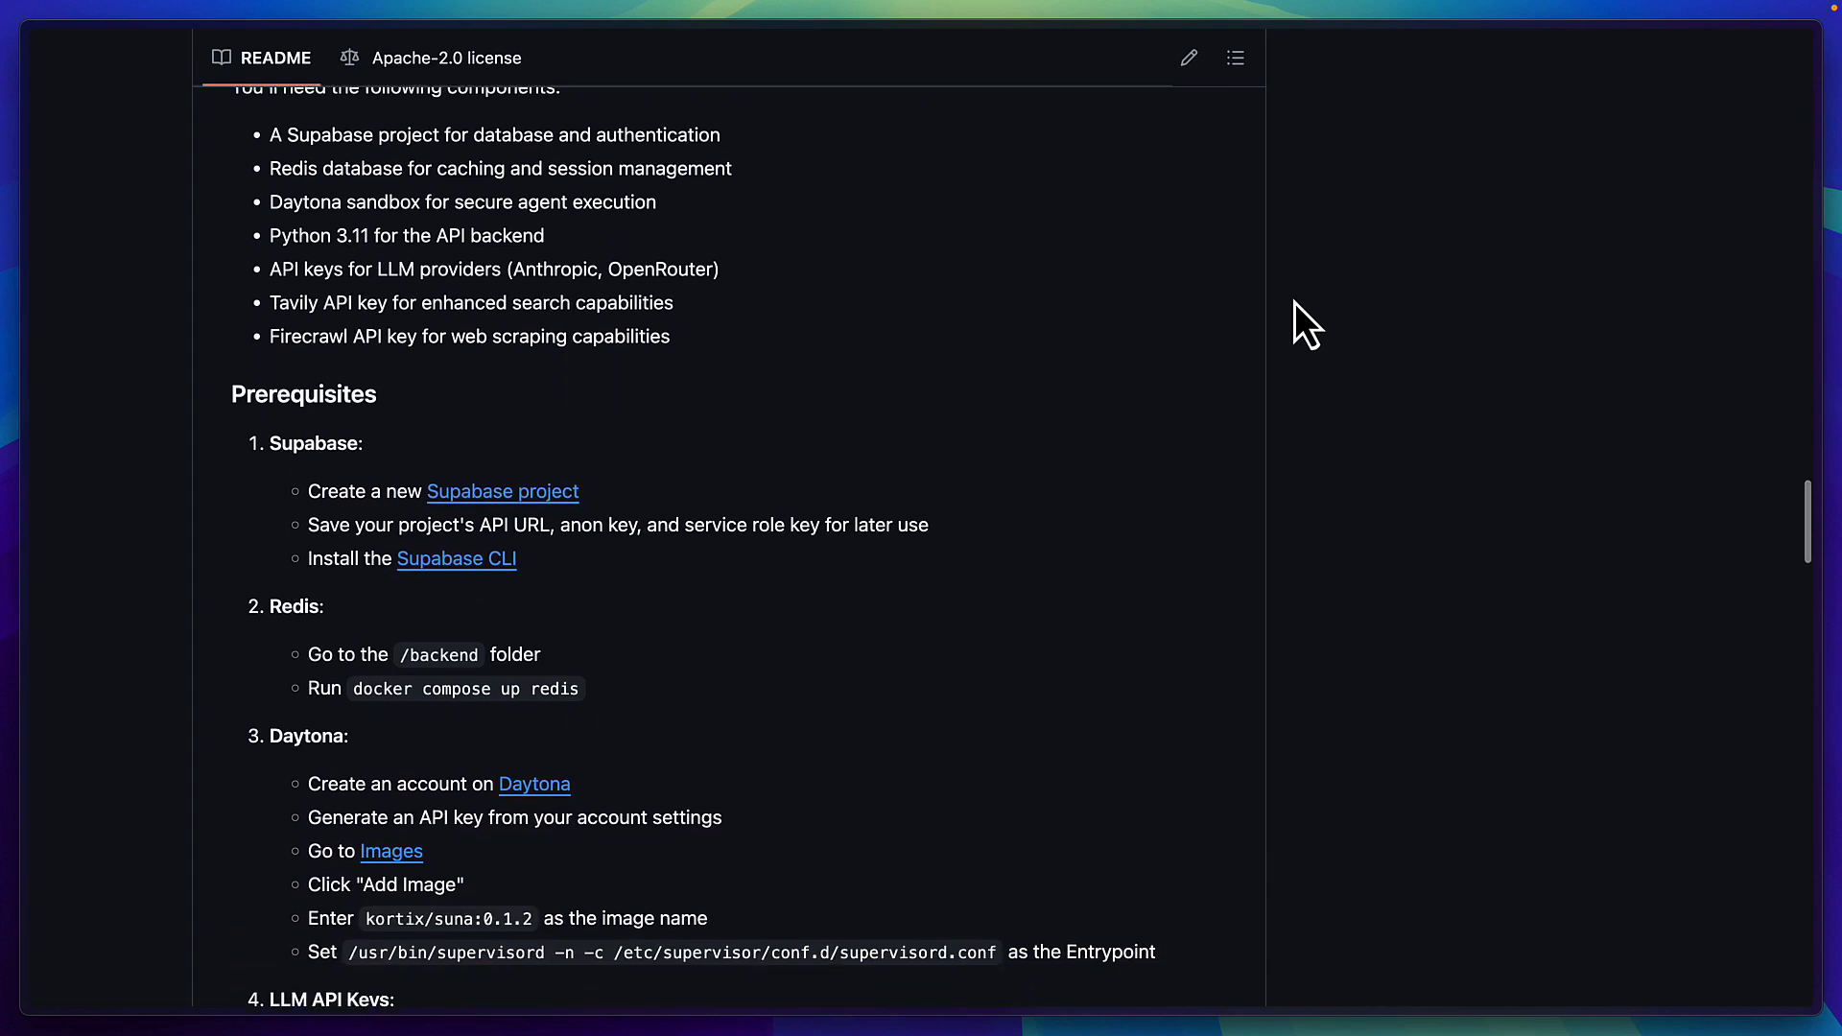
pyautogui.scroll(-3)
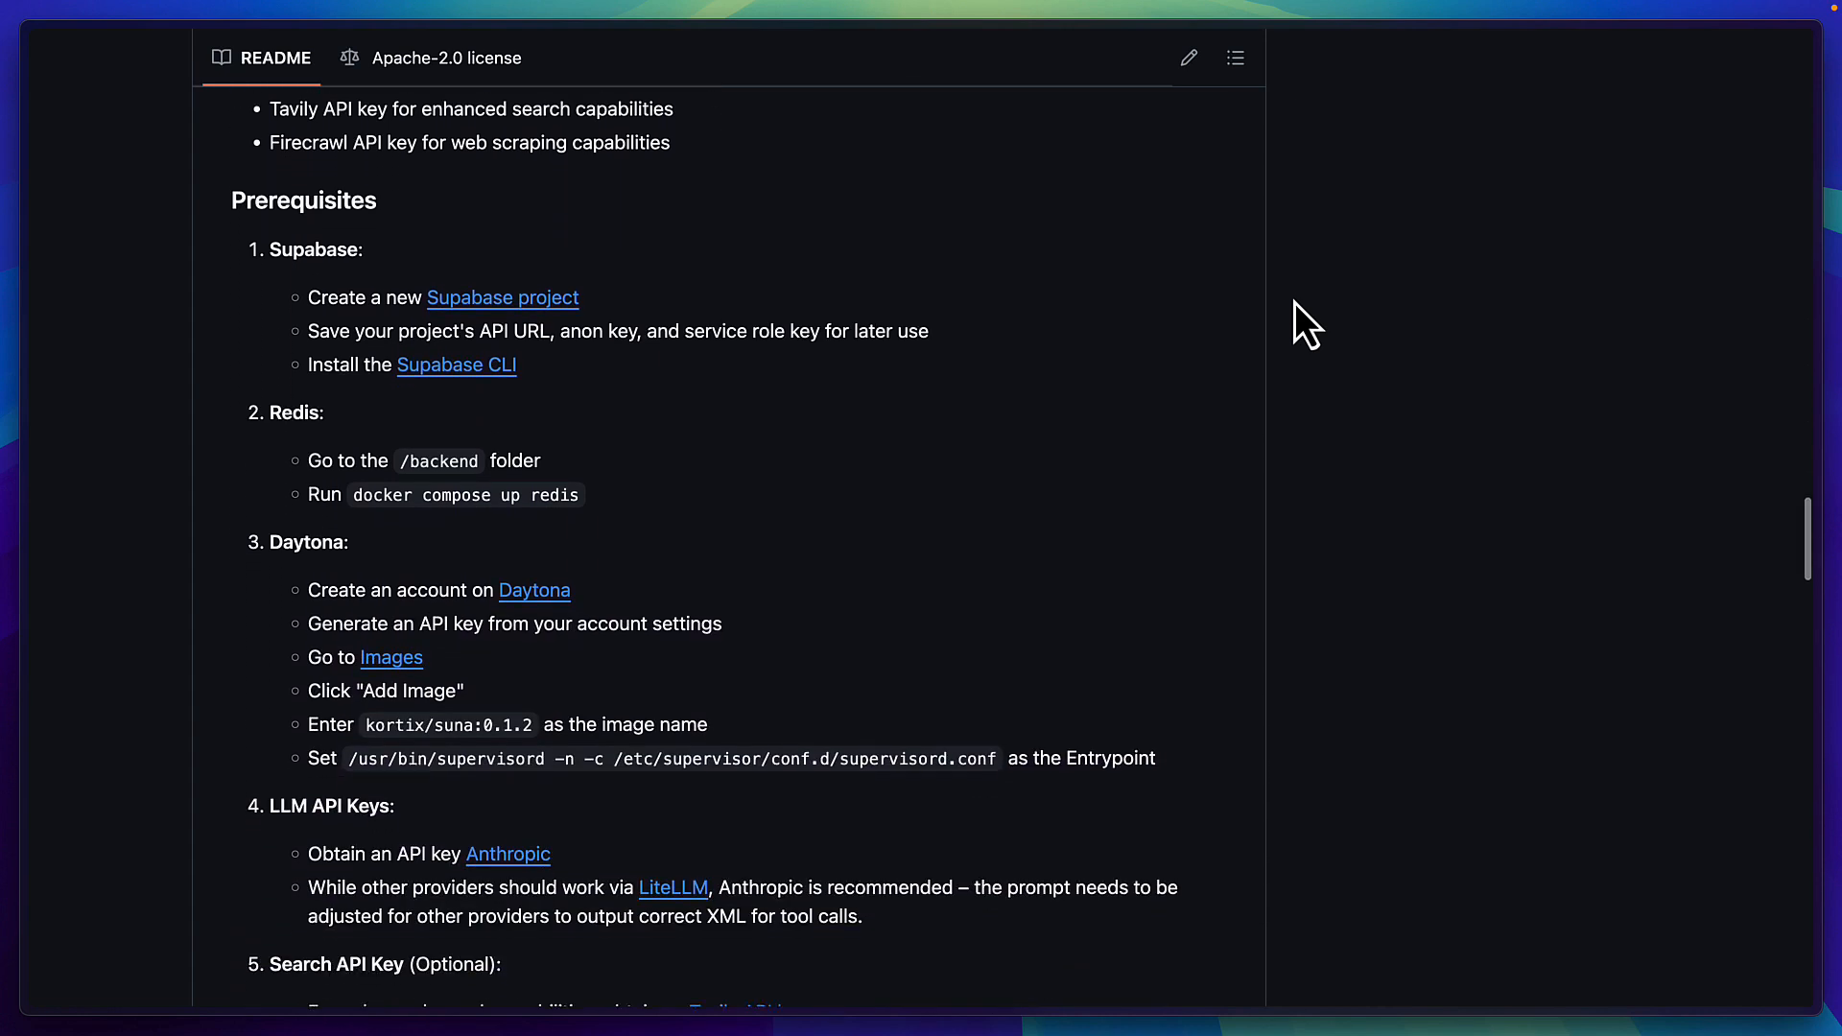
pyautogui.scroll(-3)
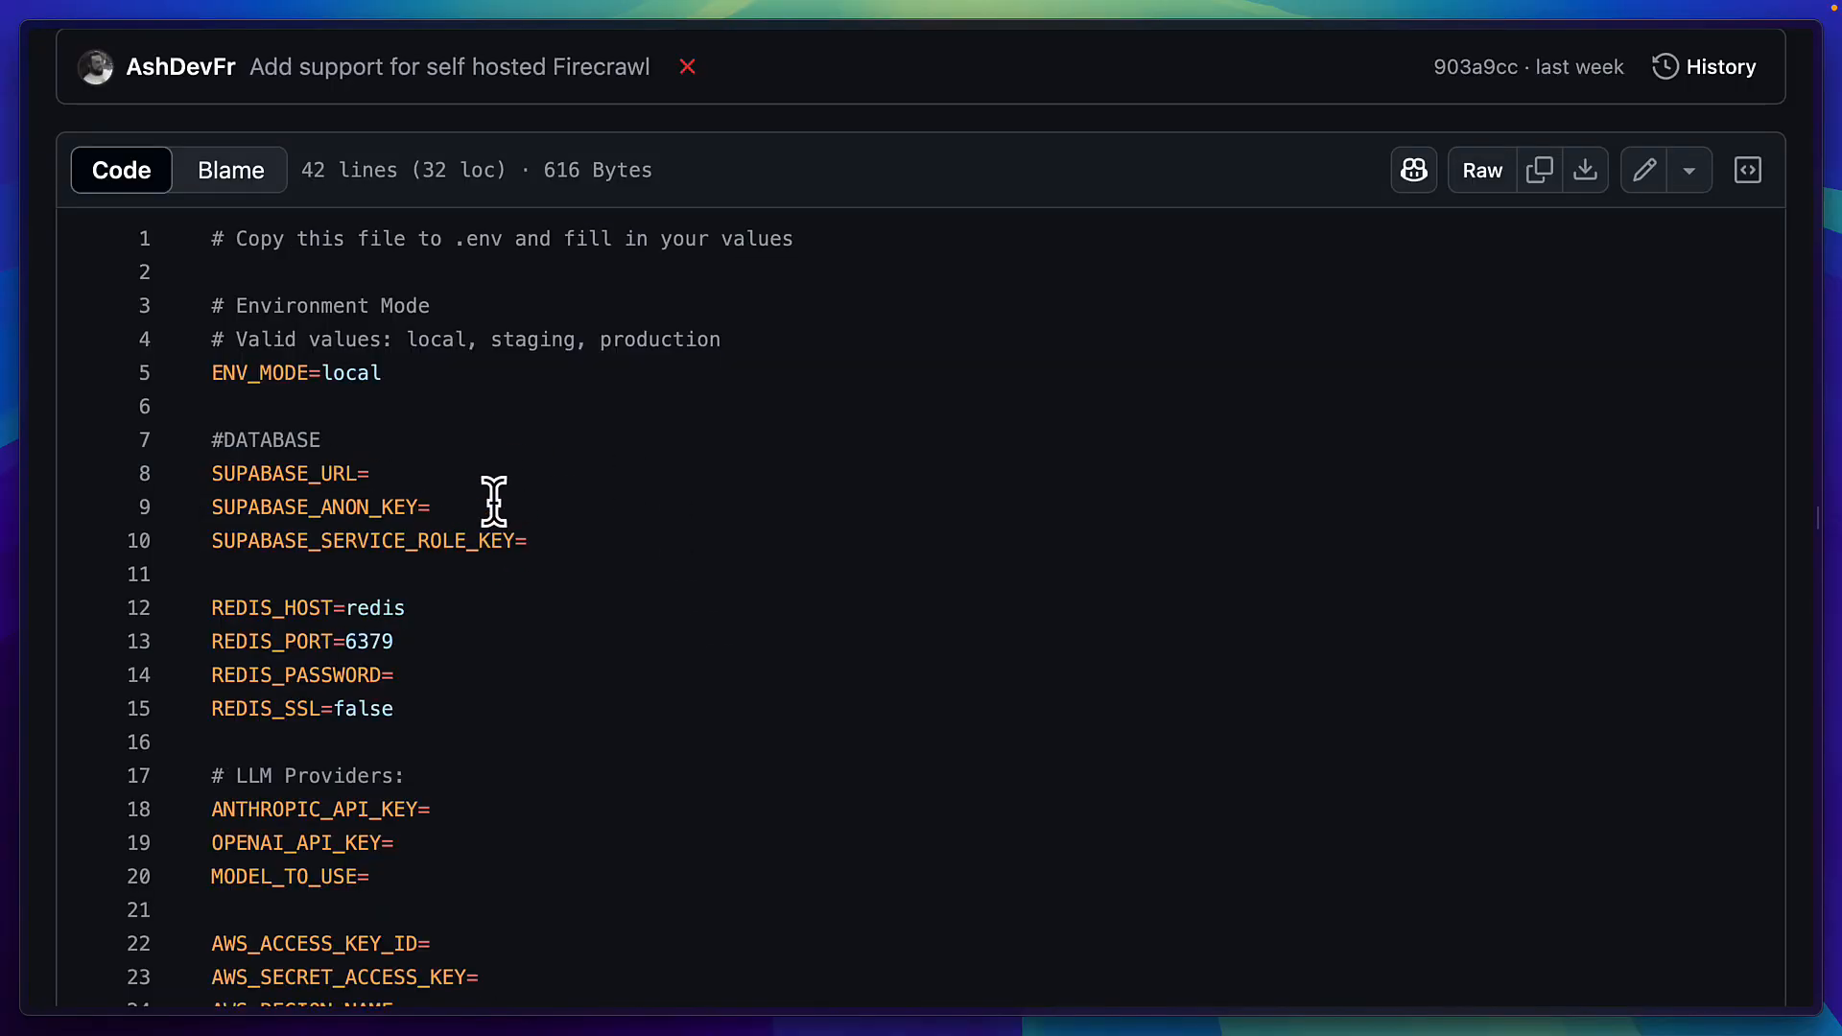
pyautogui.moveTo(397, 613)
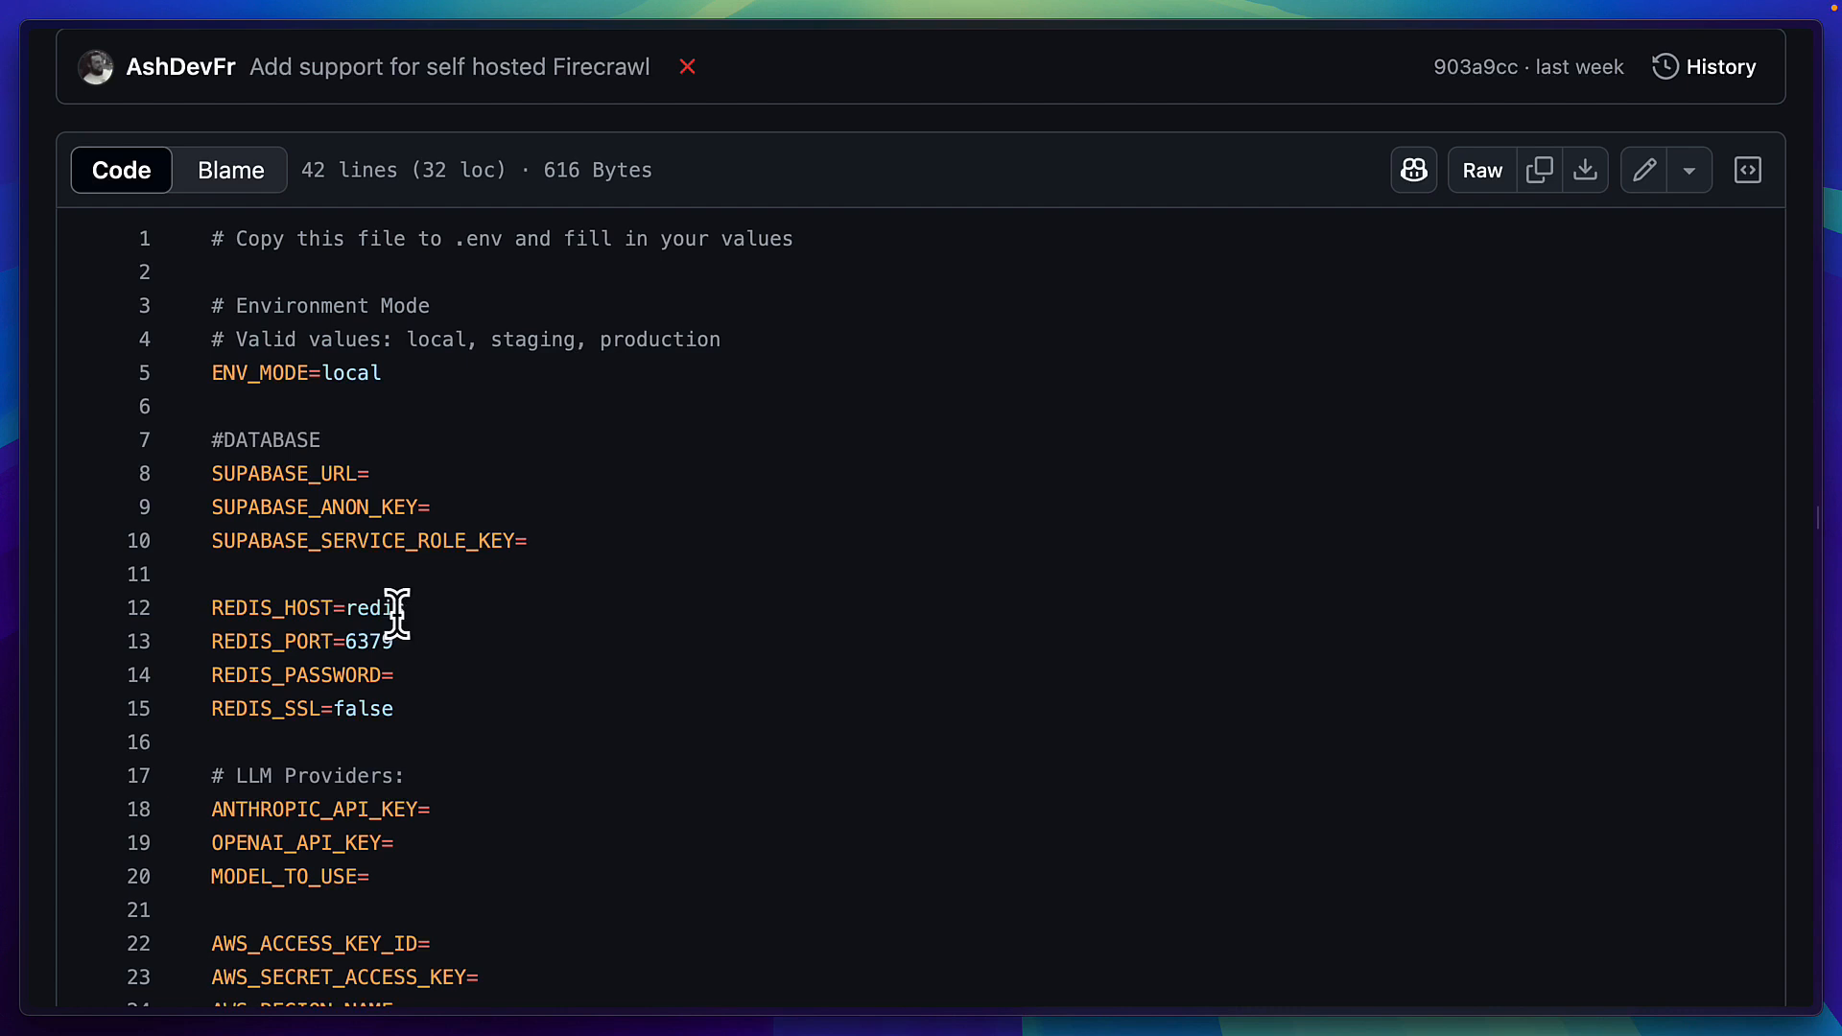
# Step: Scroll through backend .env.example's Supabase, Redis, LLM, search and scrape variables
pyautogui.scroll(-3)
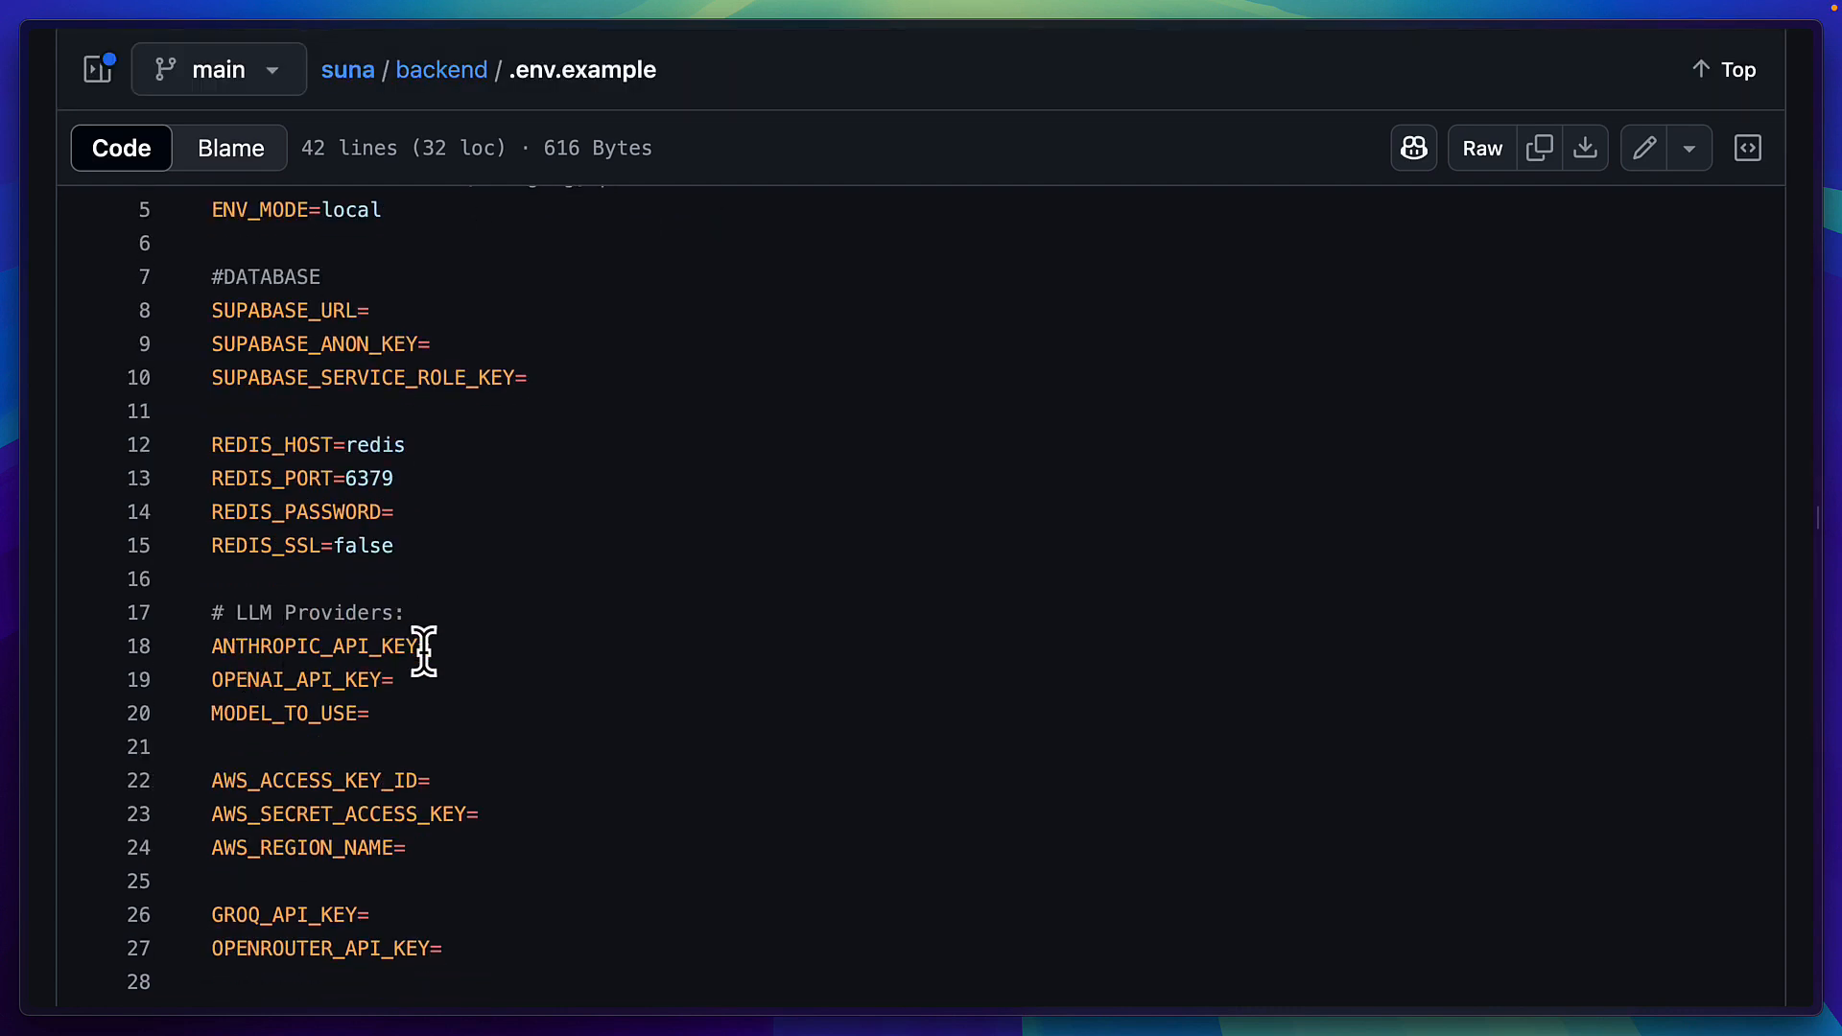
pyautogui.moveTo(434, 851)
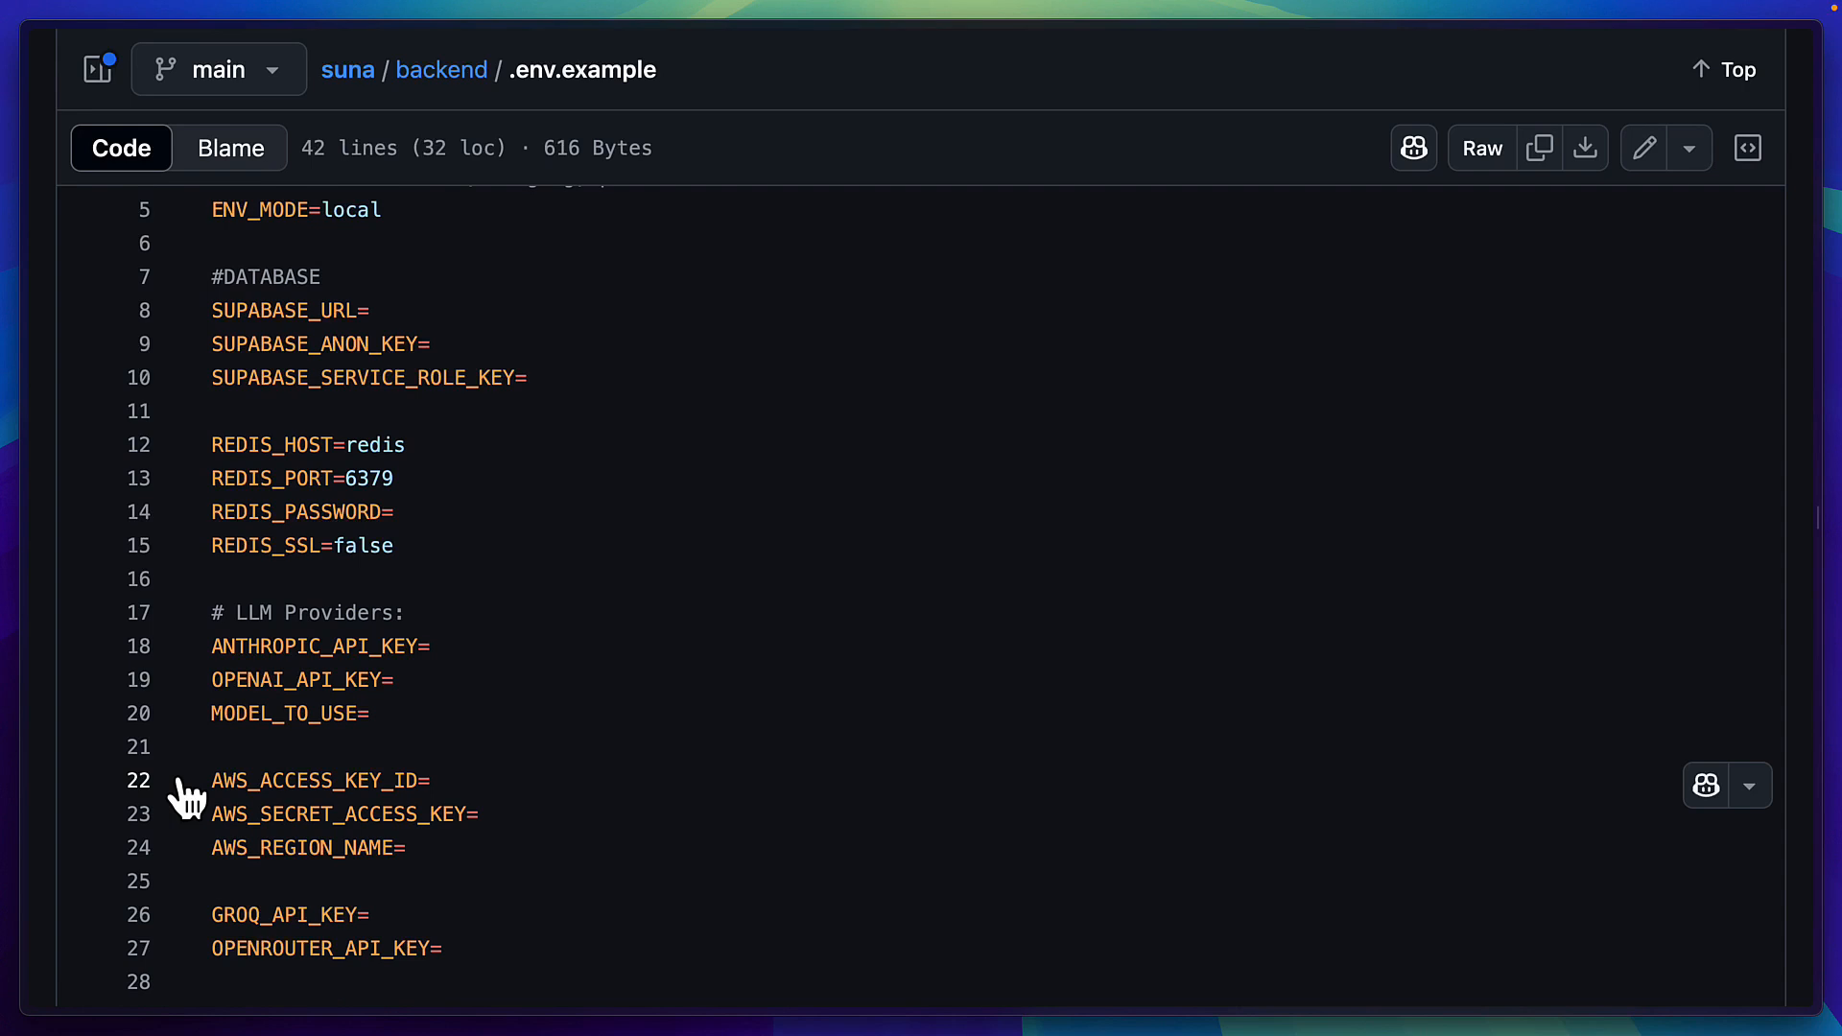
pyautogui.scroll(-3)
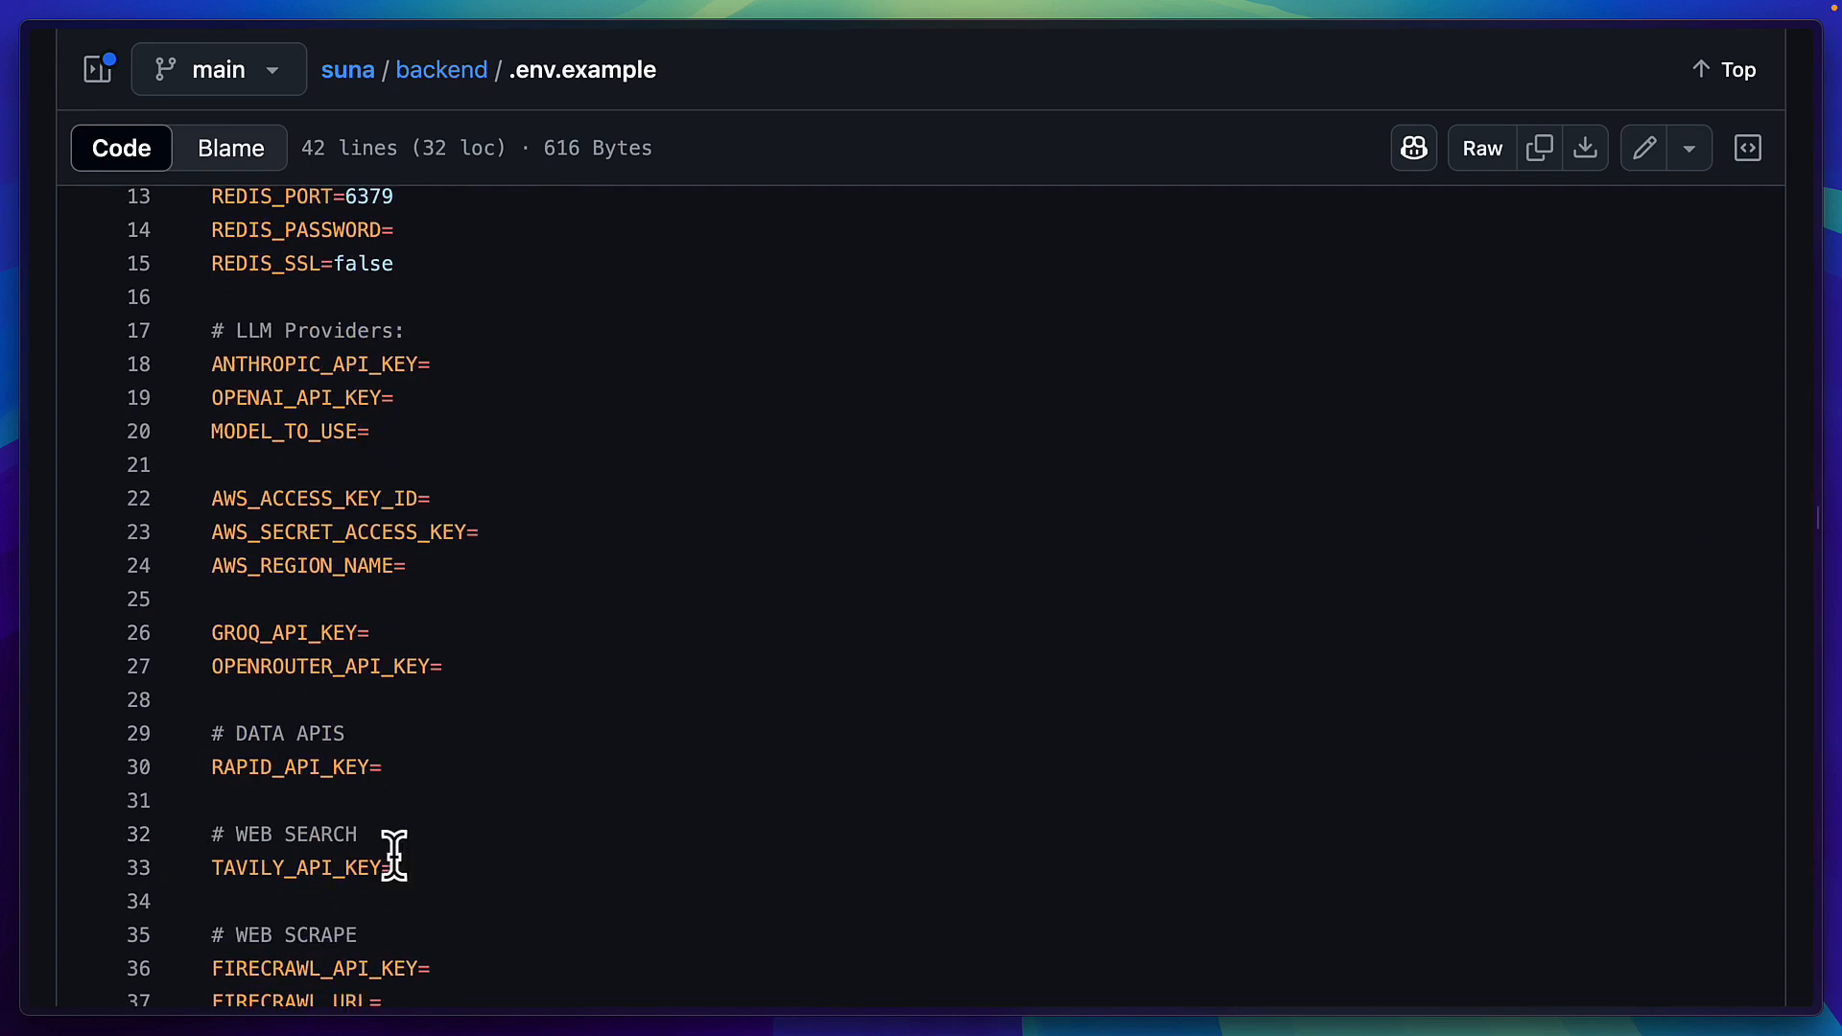
pyautogui.scroll(-3)
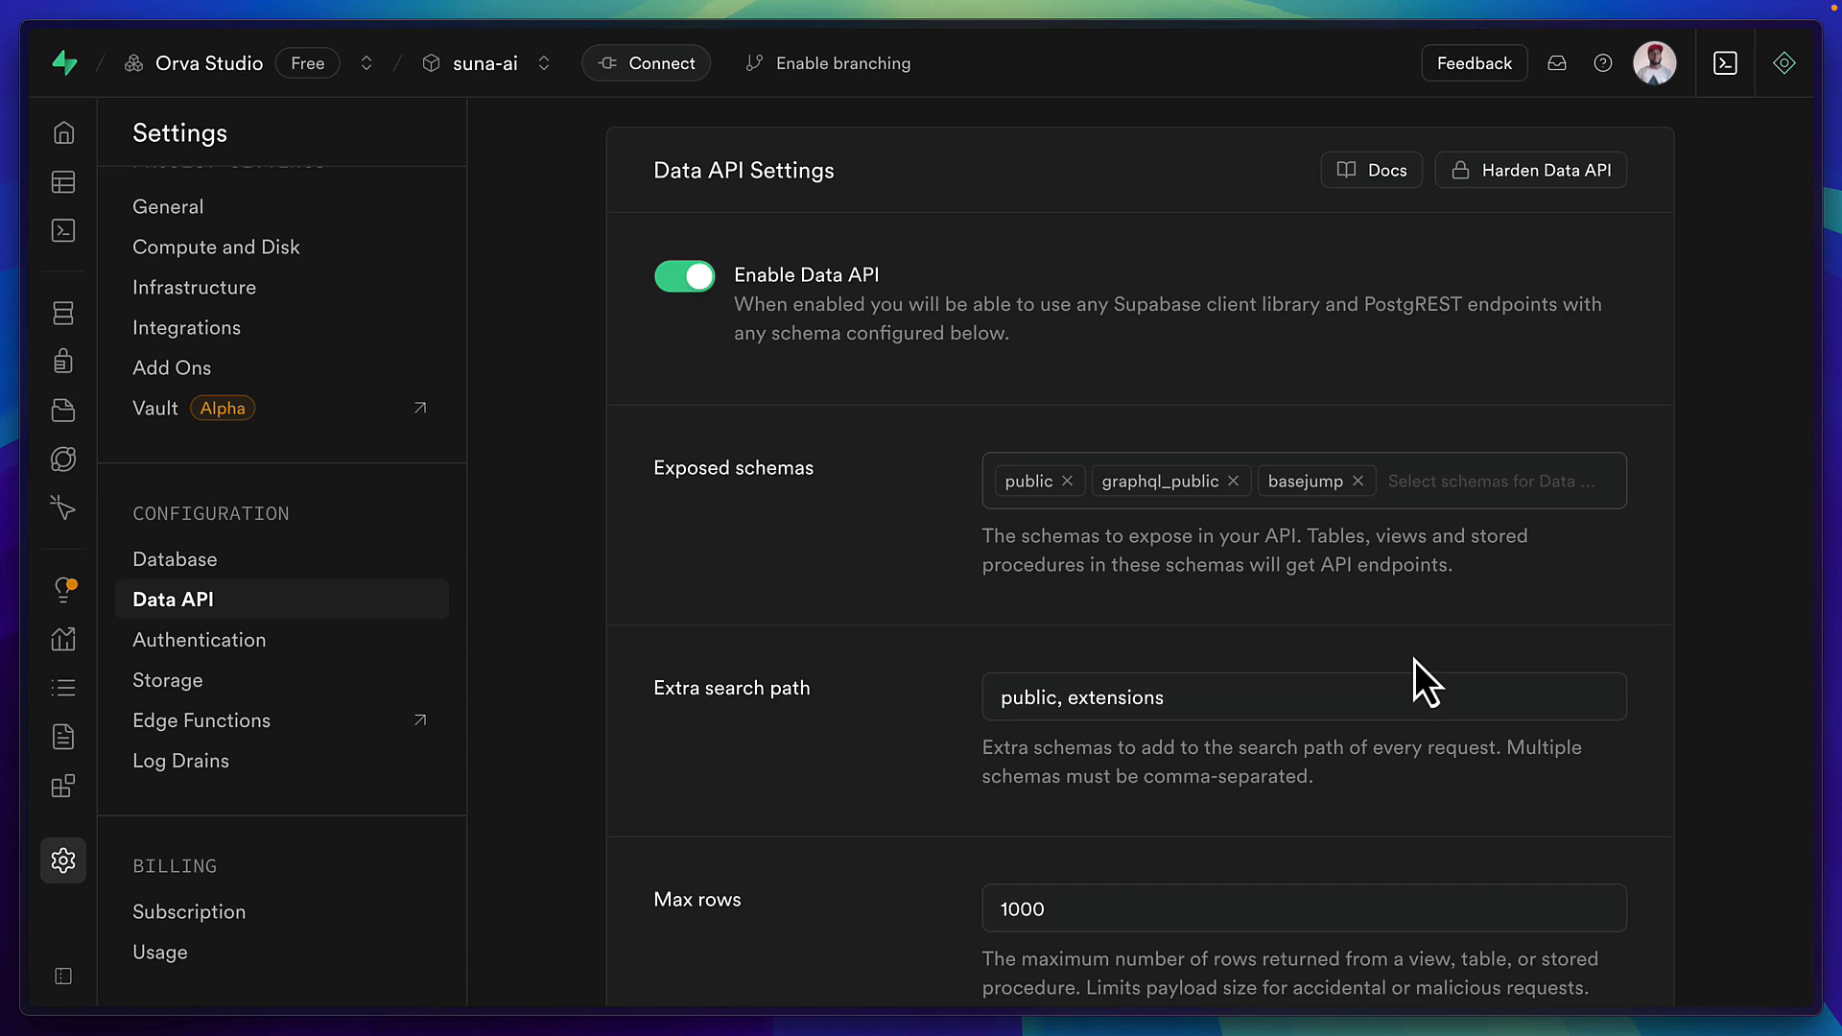
pyautogui.moveTo(1321, 634)
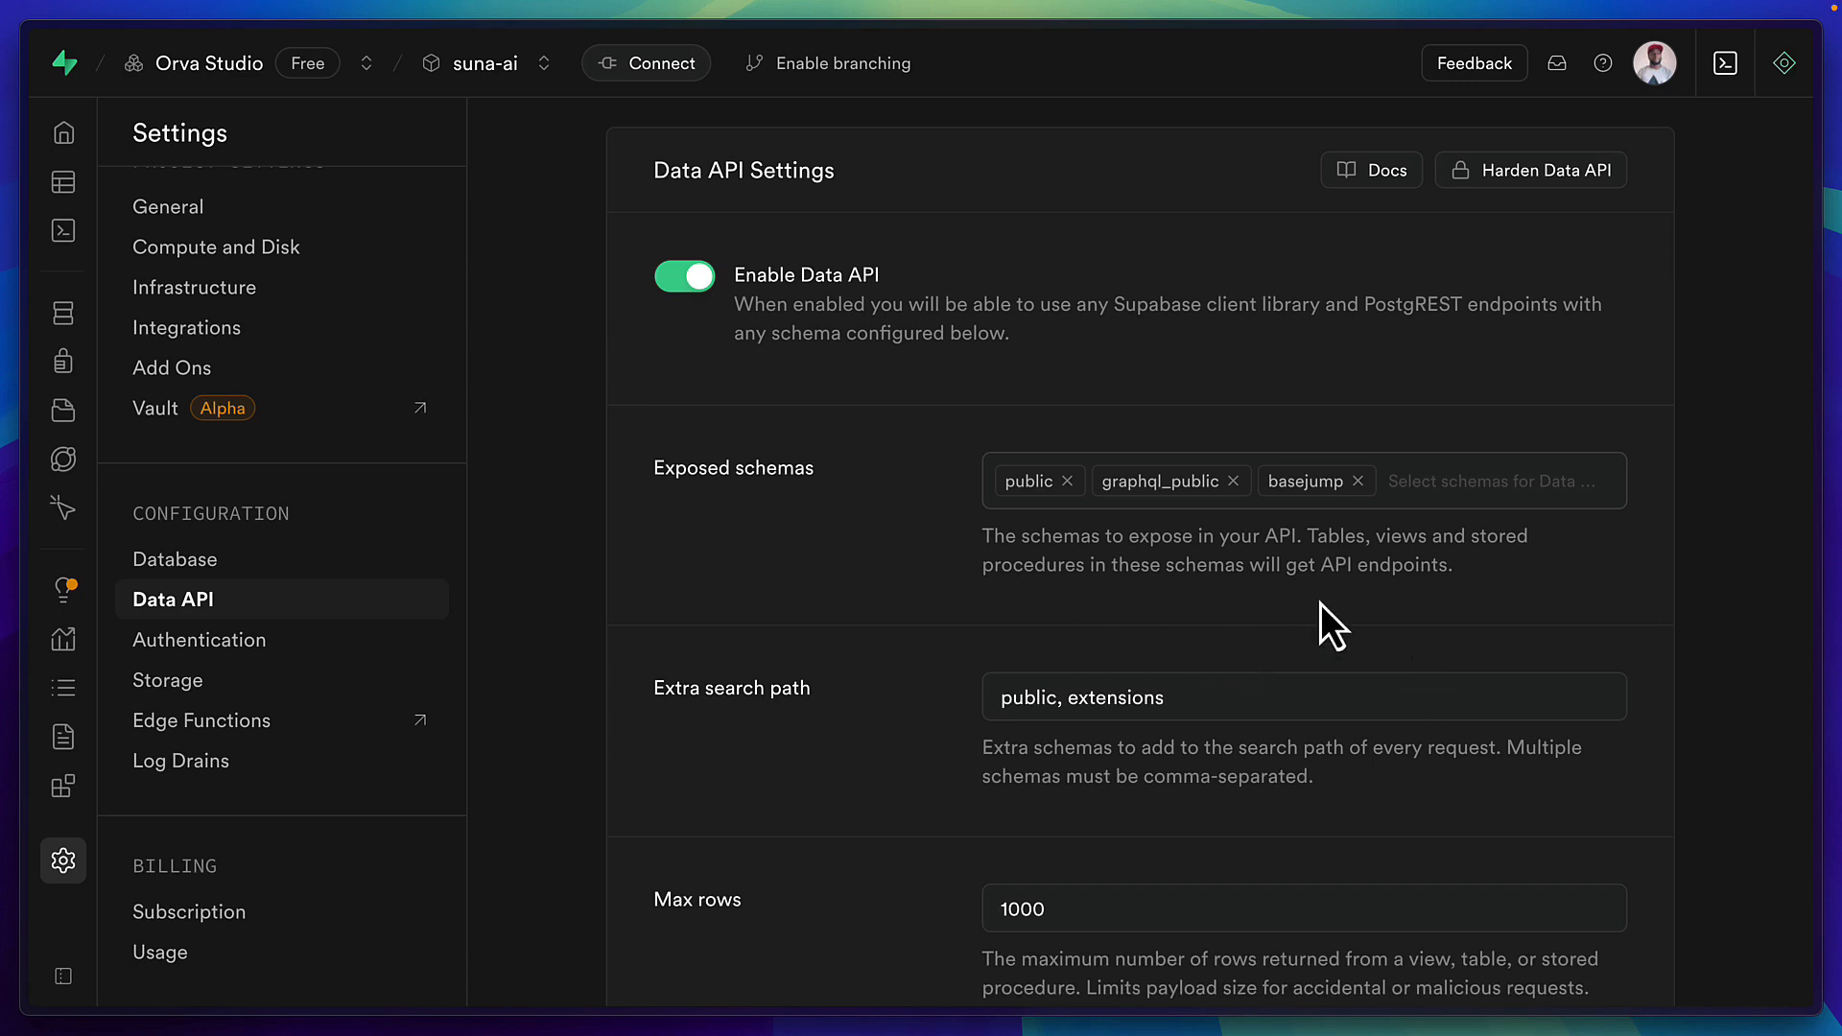
# Step: Review Data API Exposed schemas: public, graphql_public and basejump for suna-ai
pyautogui.click(1492, 481)
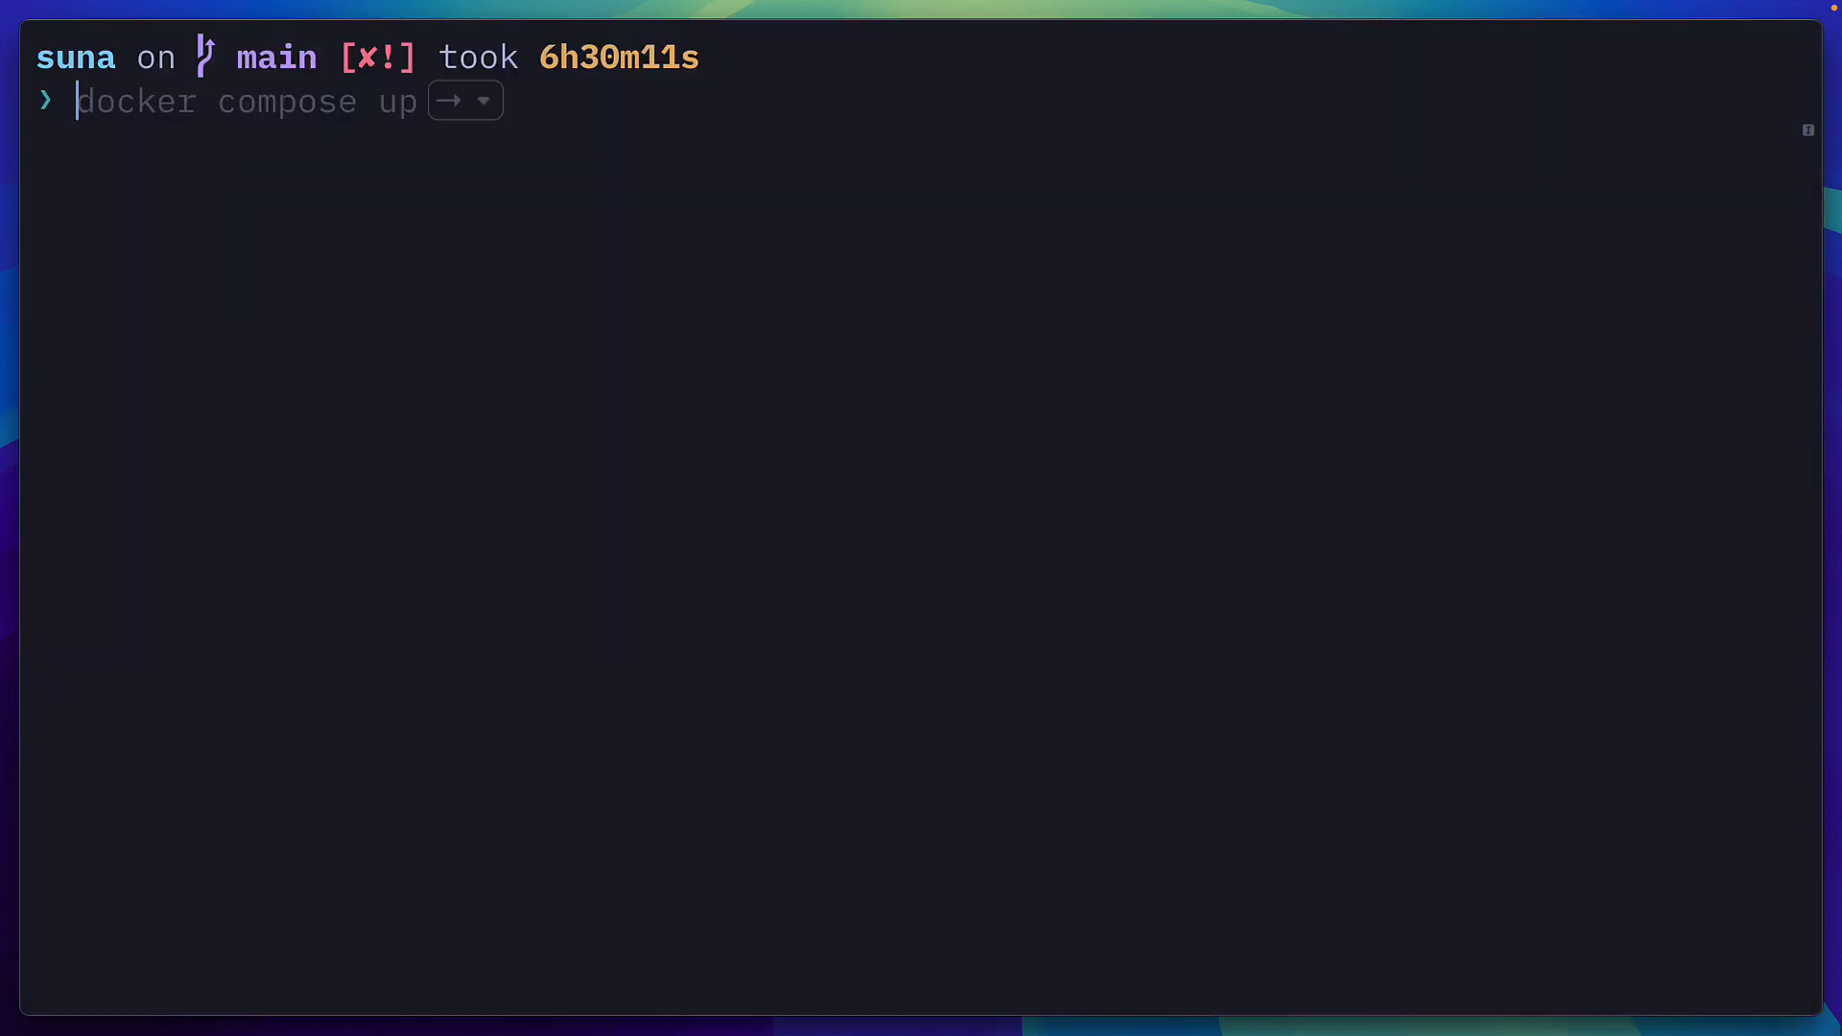
# Step: Run docker compose up in the suna folder and scroll the backend logs
pyautogui.press('Enter')
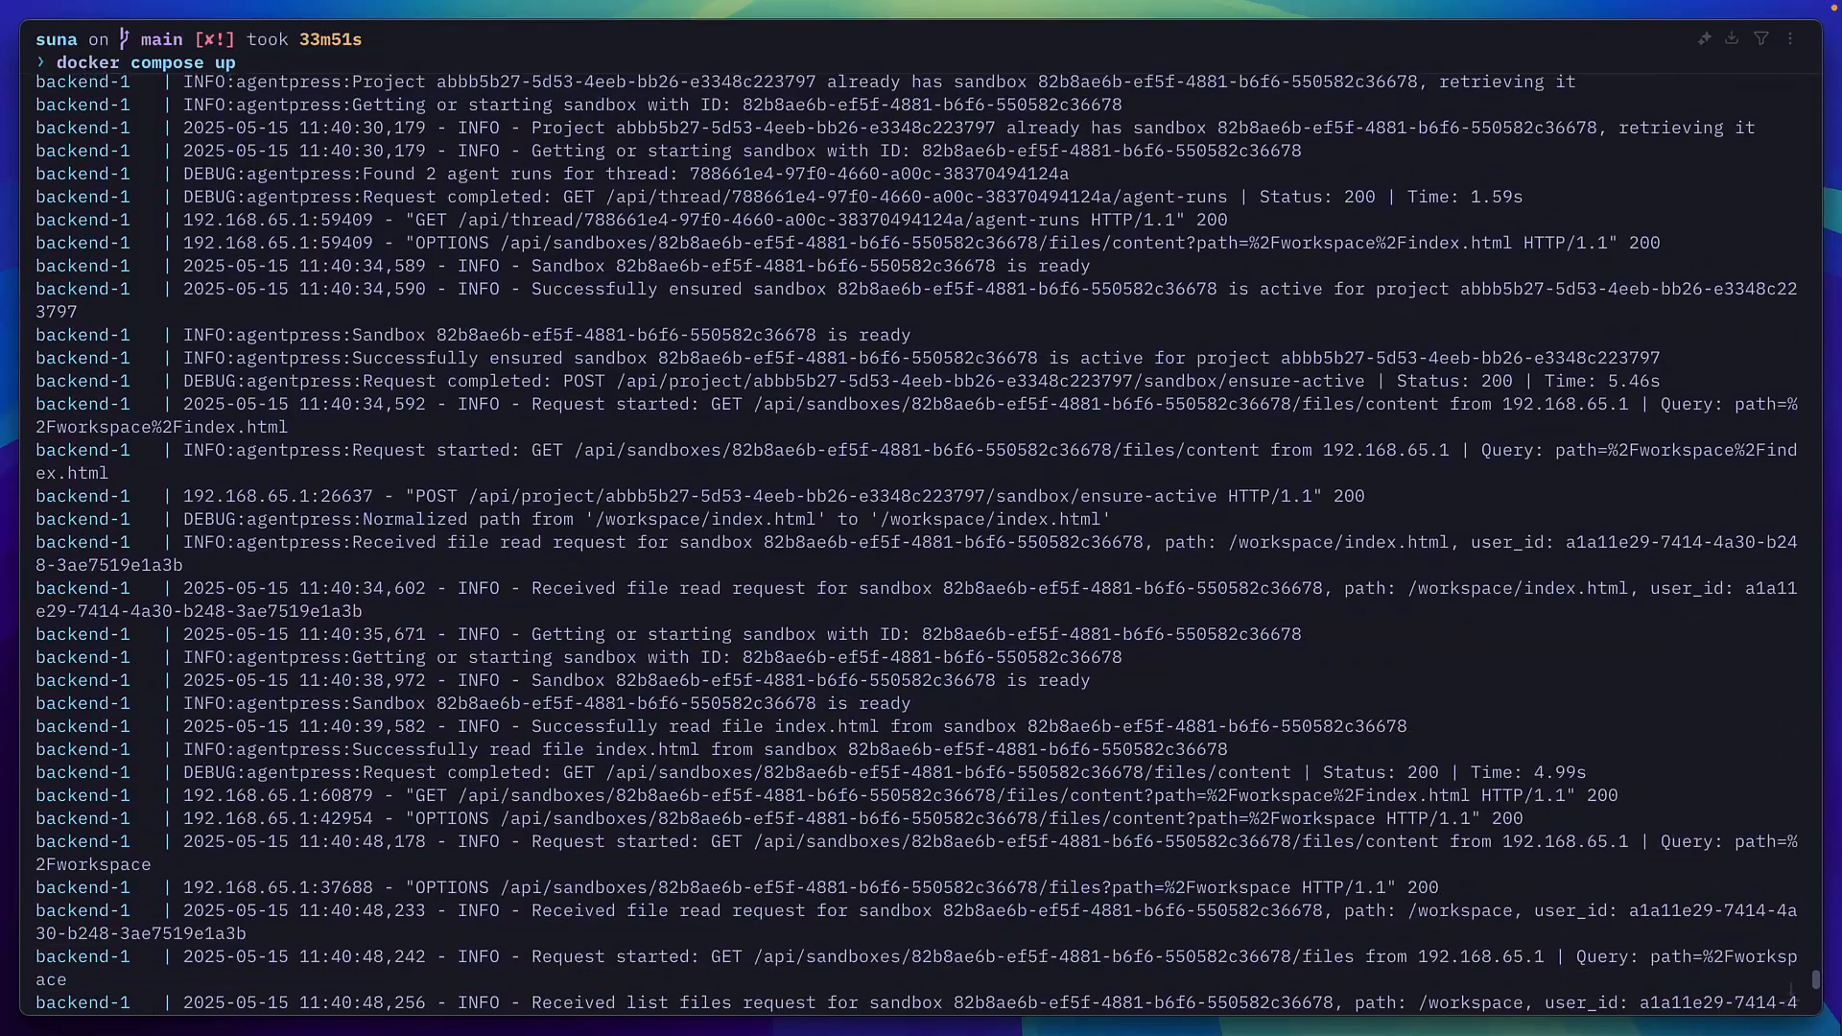
pyautogui.scroll(-3)
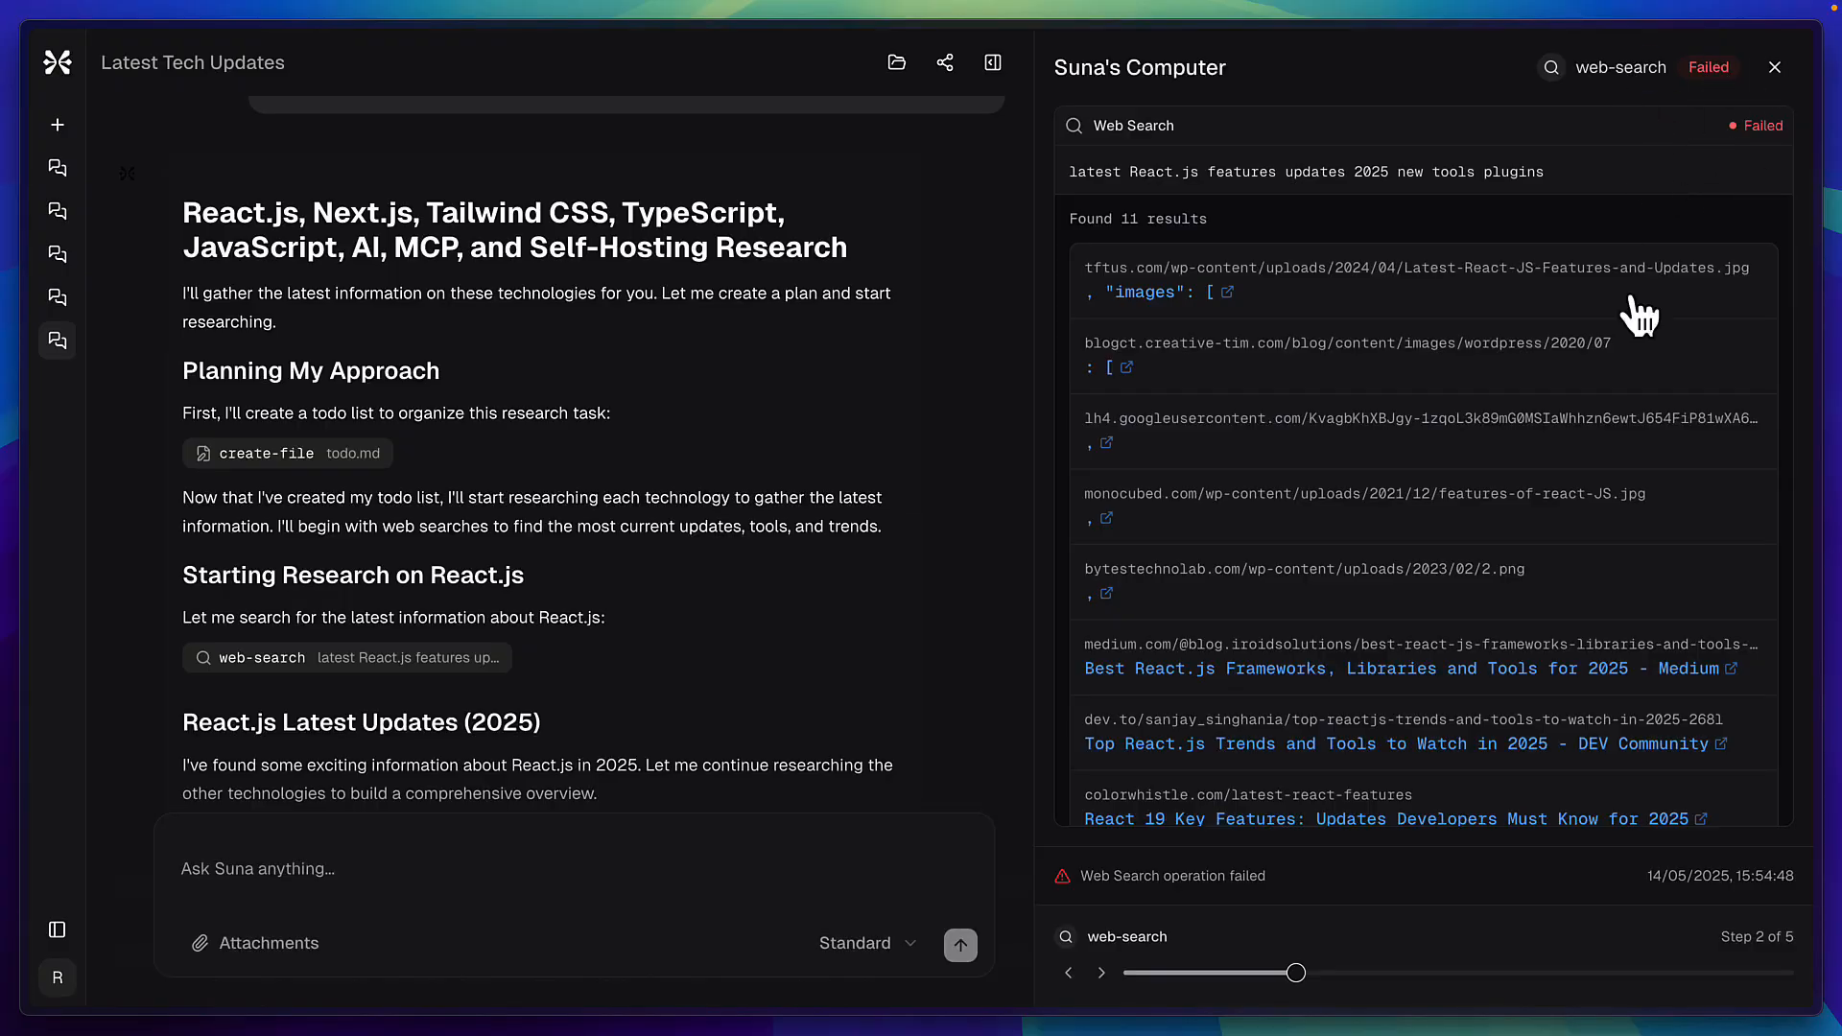
# Step: Open the Vietnamese Restaurants Website chat from the Agents list in the sidebar
pyautogui.scroll(-3)
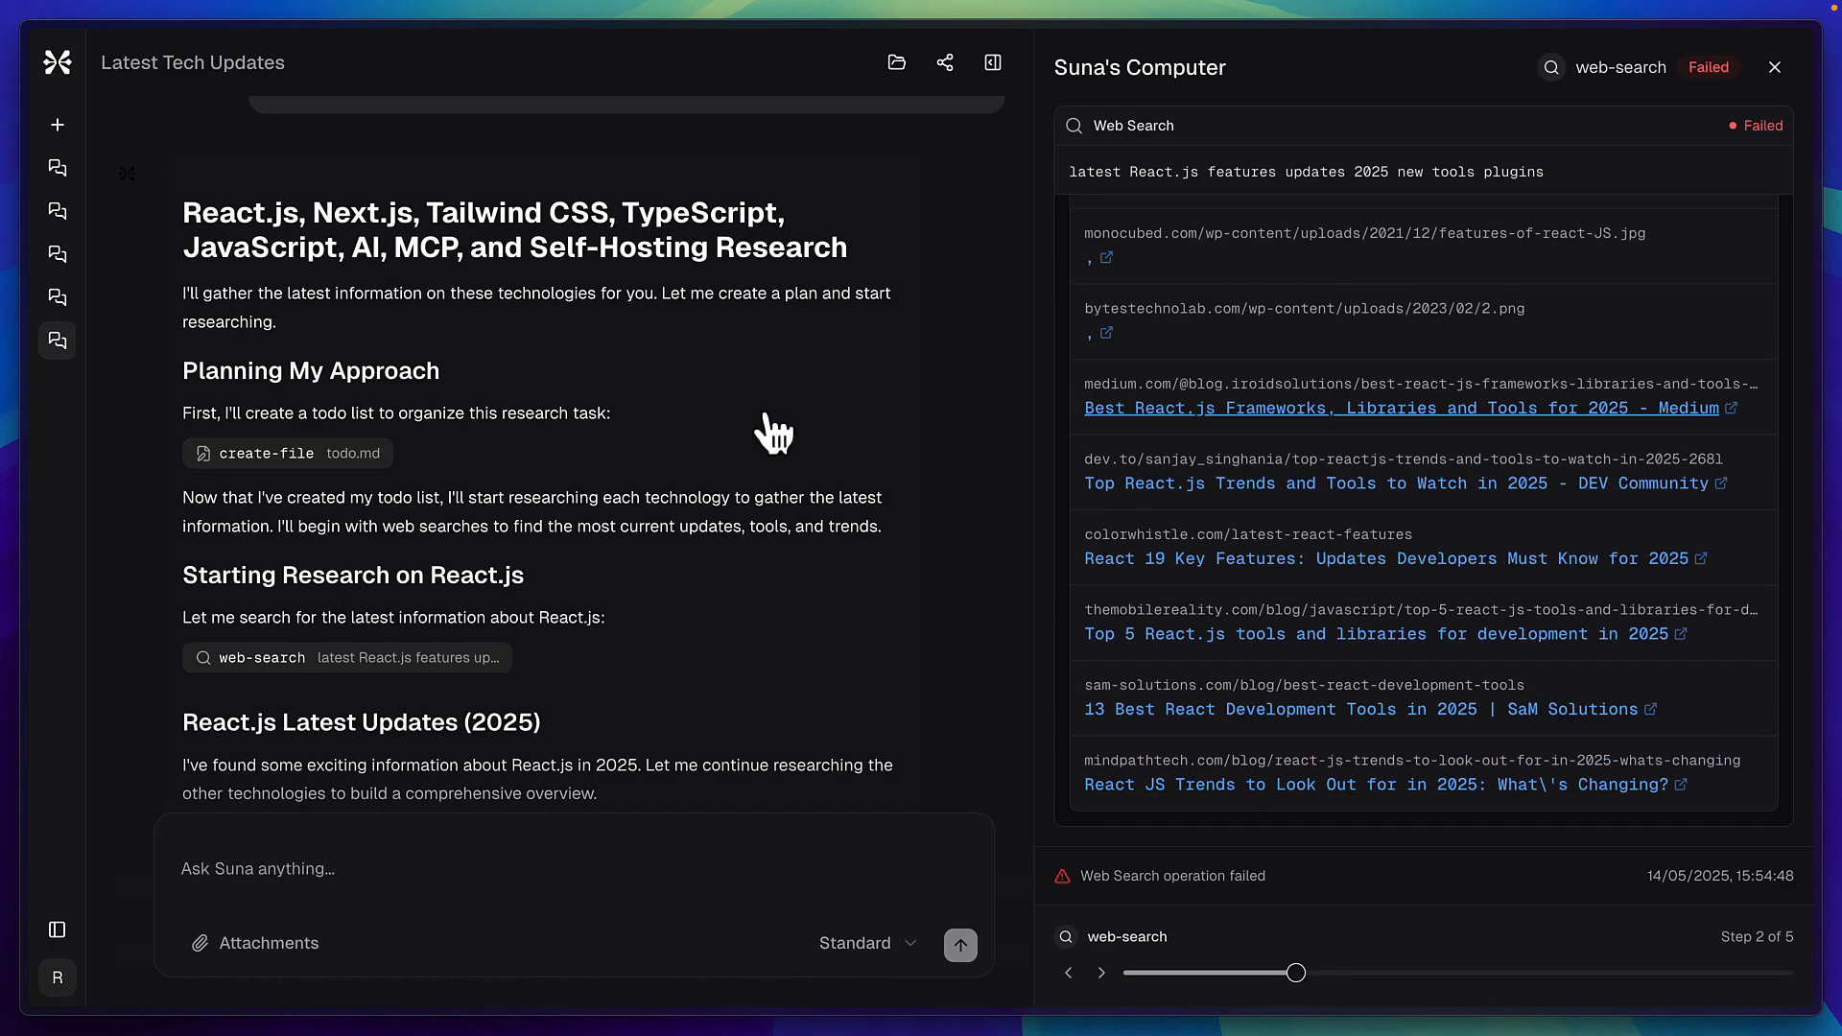
pyautogui.click(173, 250)
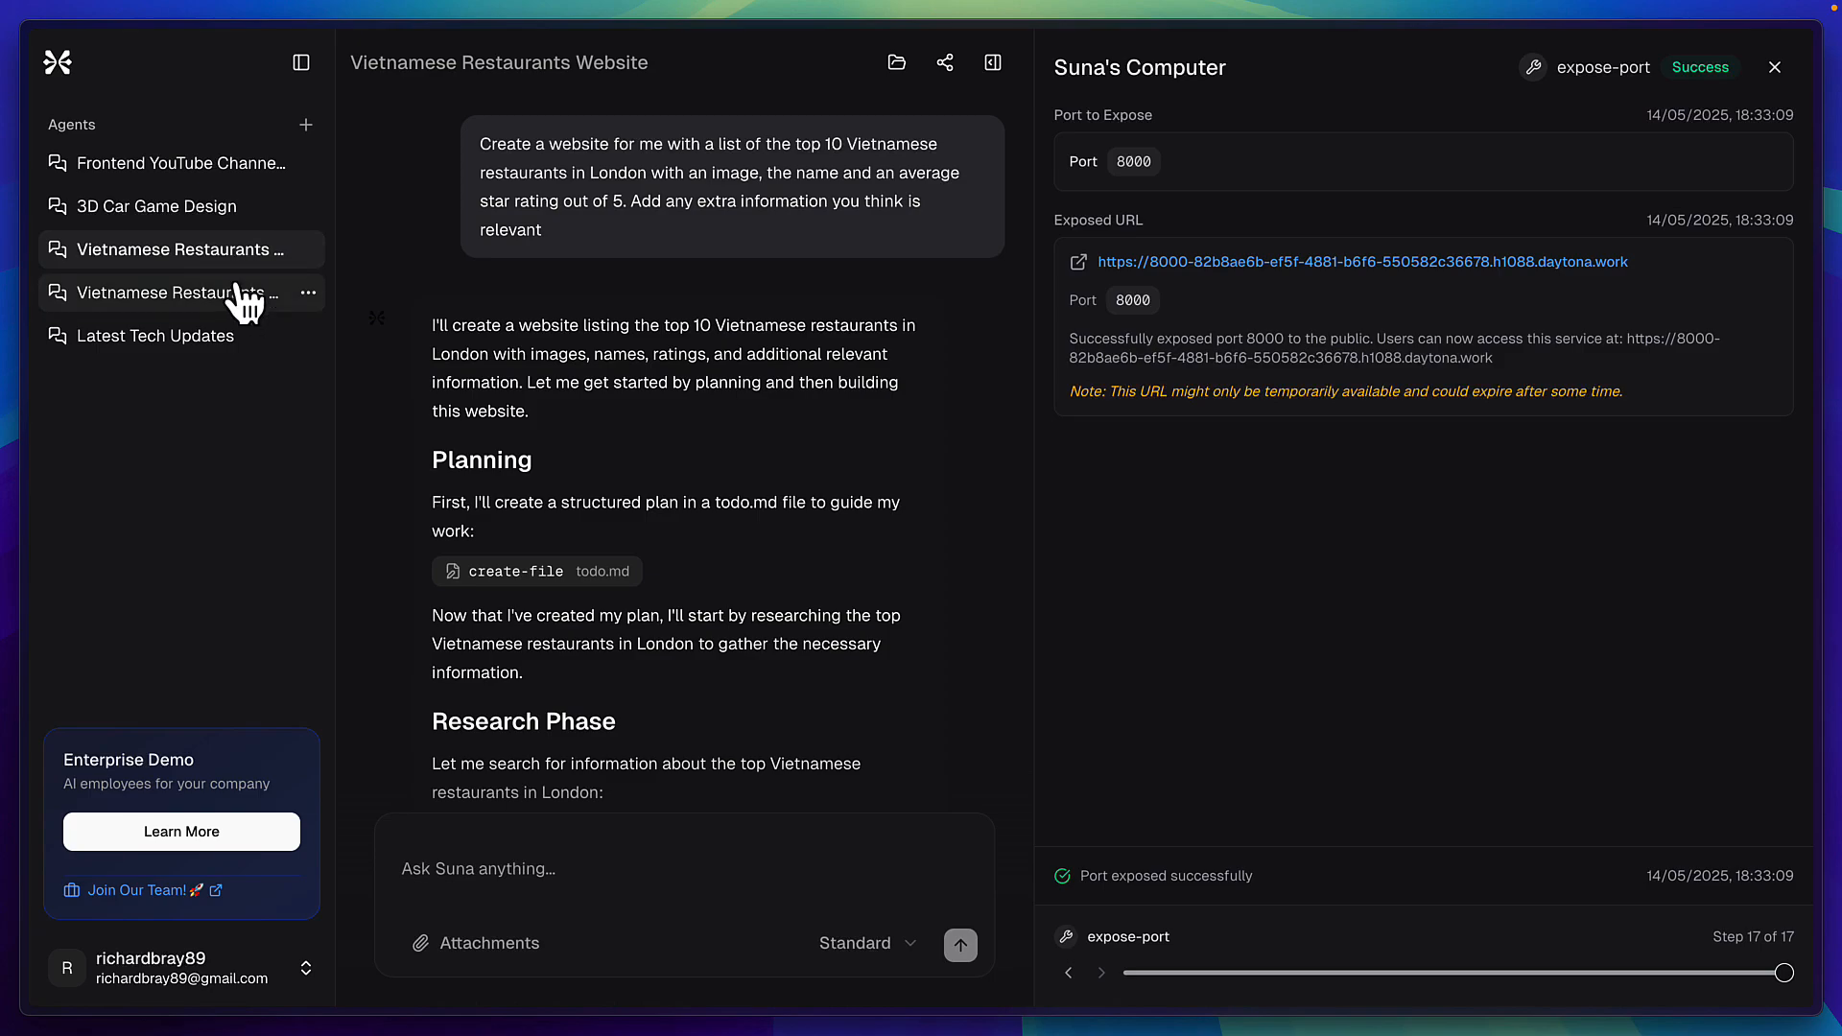